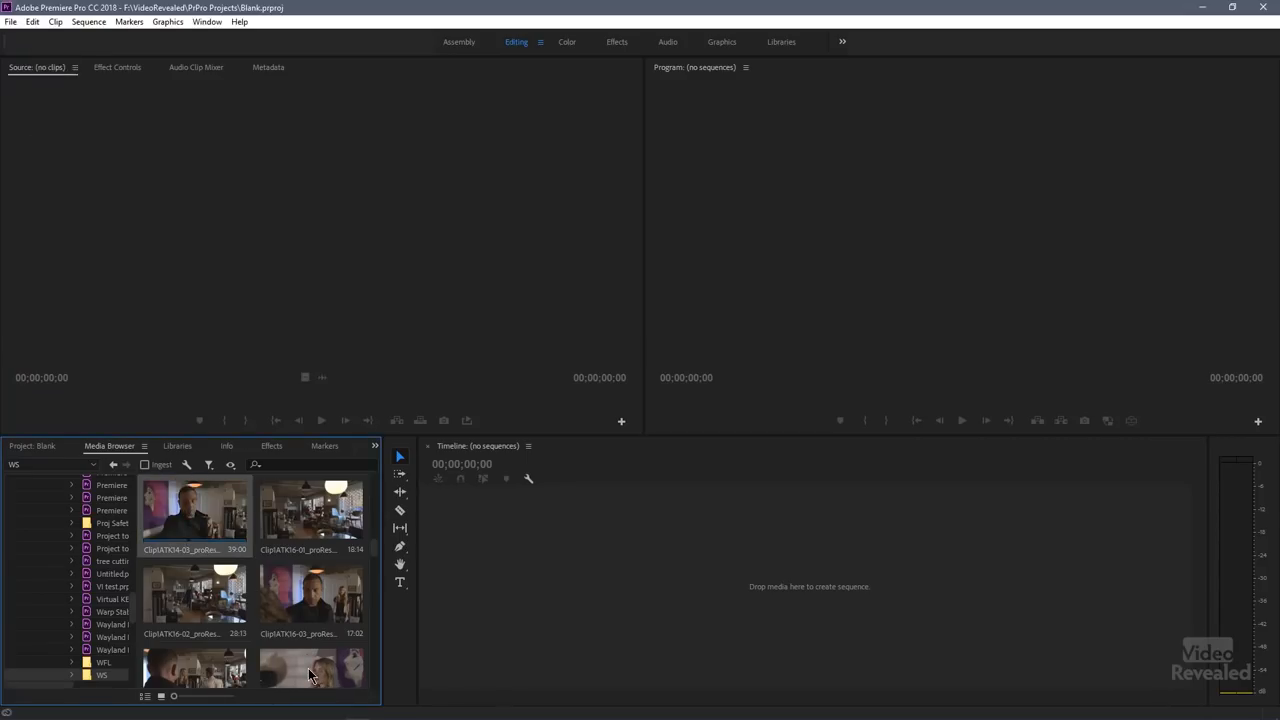
- Scroll the Project panel's list view through all 18 ProRes clips
scroll(down, 3)
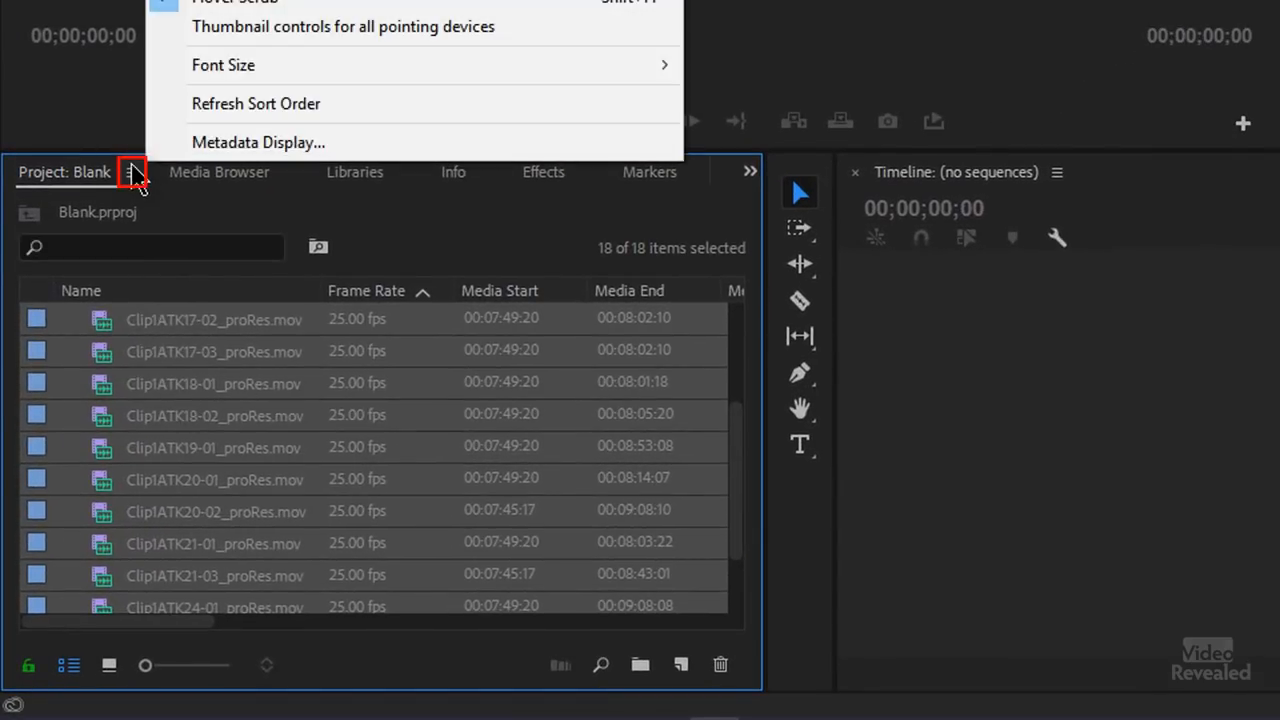
mouse_move(335, 142)
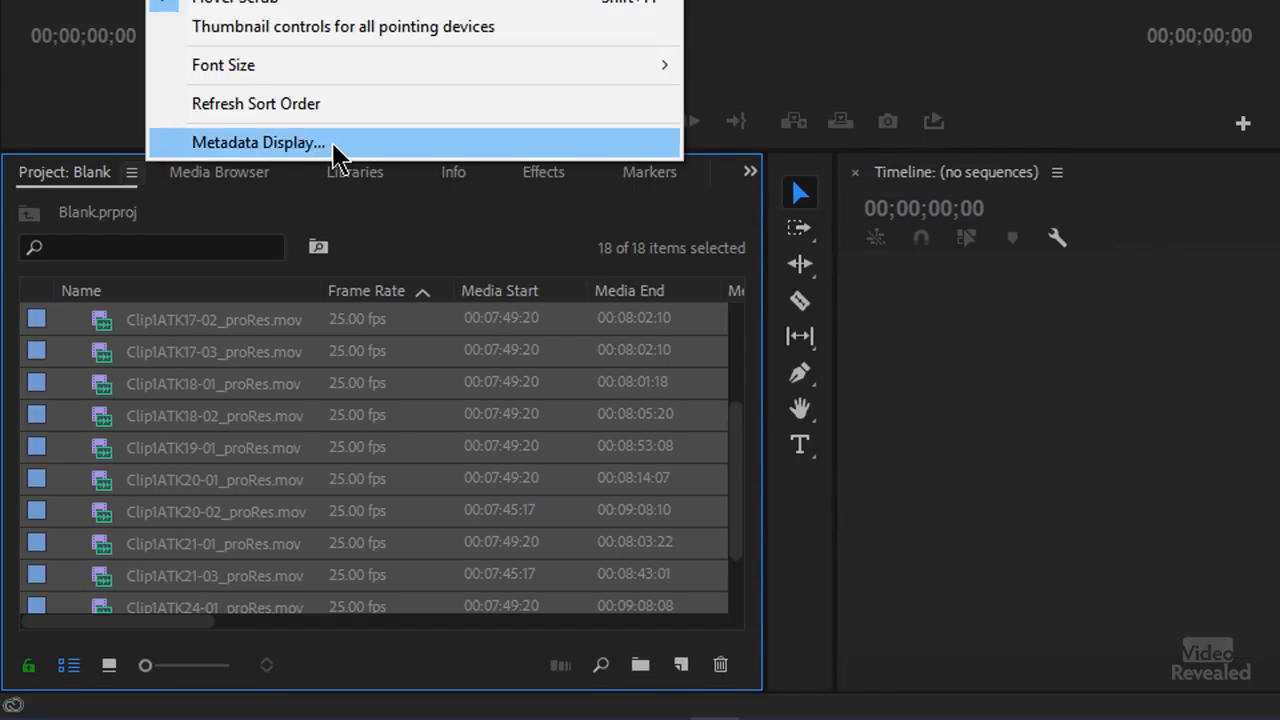
- In Metadata Display, create a custom Text property named 'Tags' and enable it
click(258, 142)
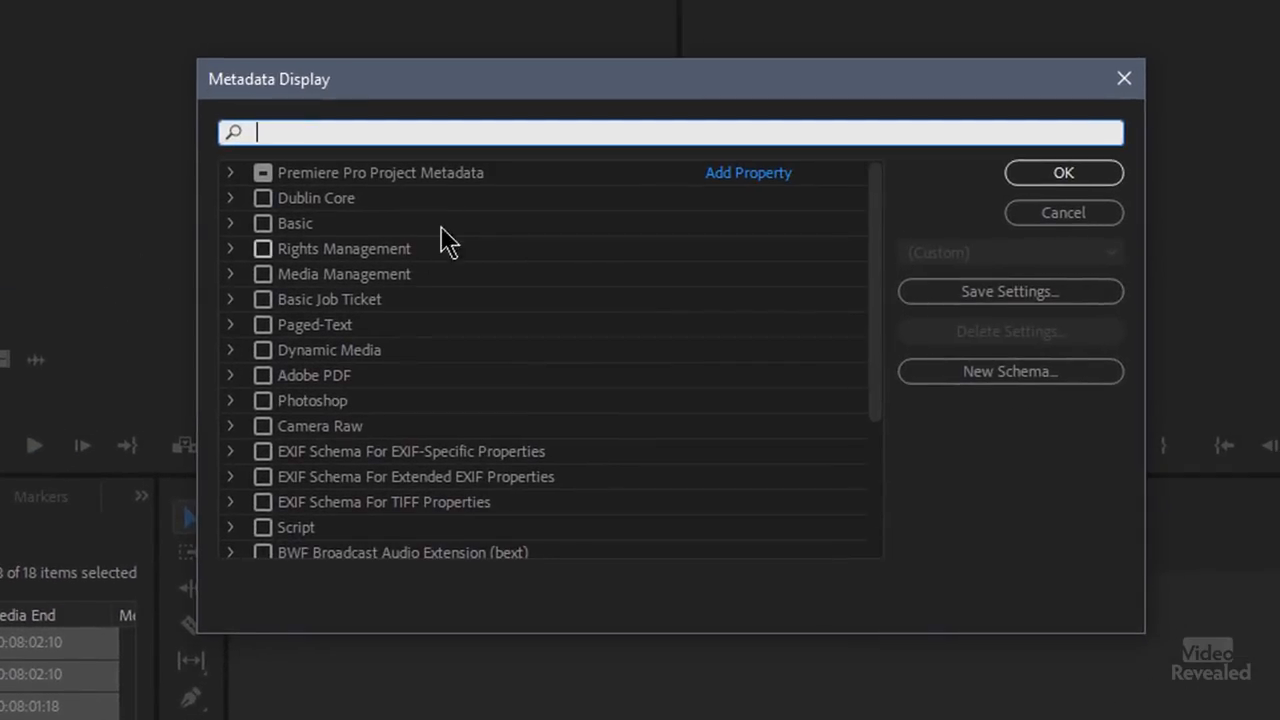
text(tage)
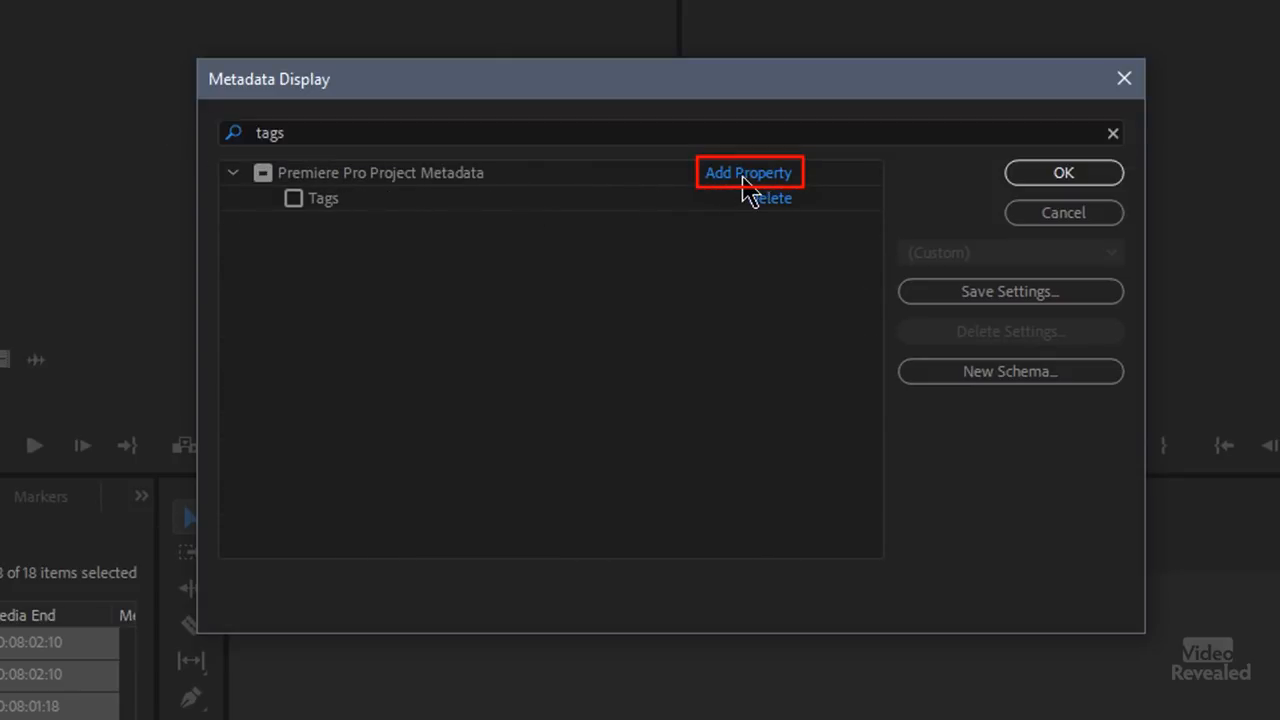
click(748, 172)
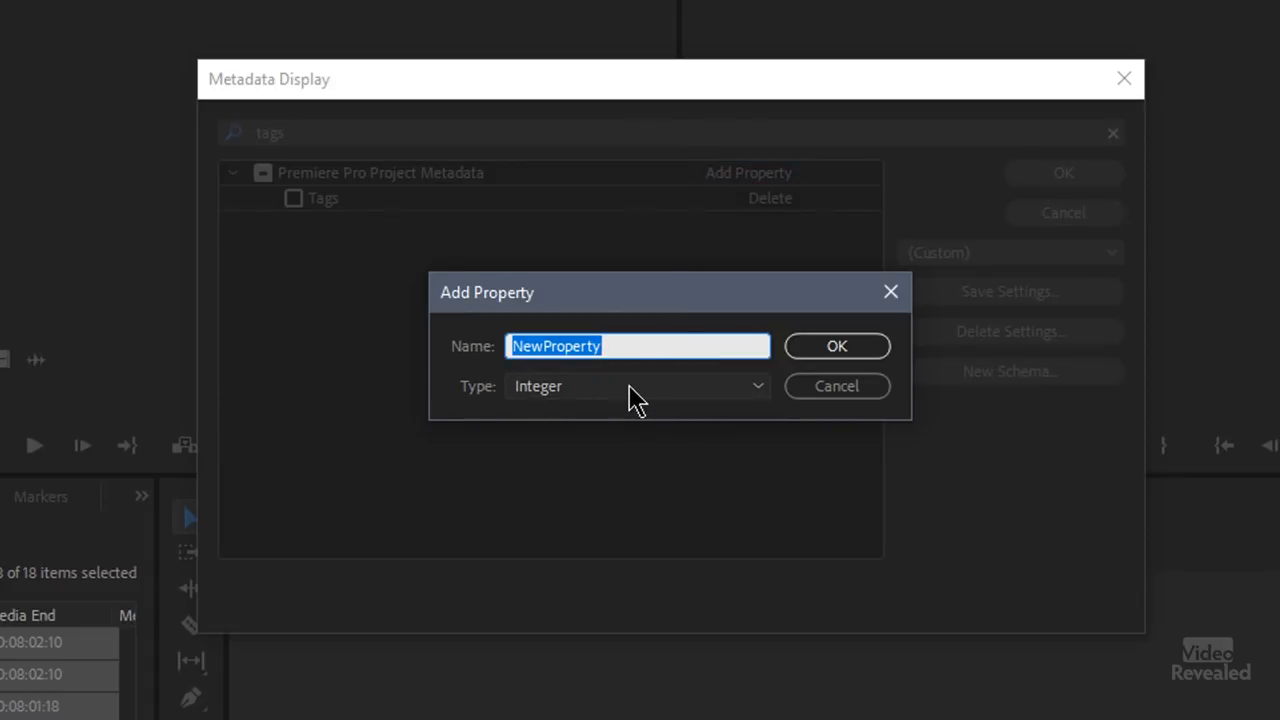
click(637, 386)
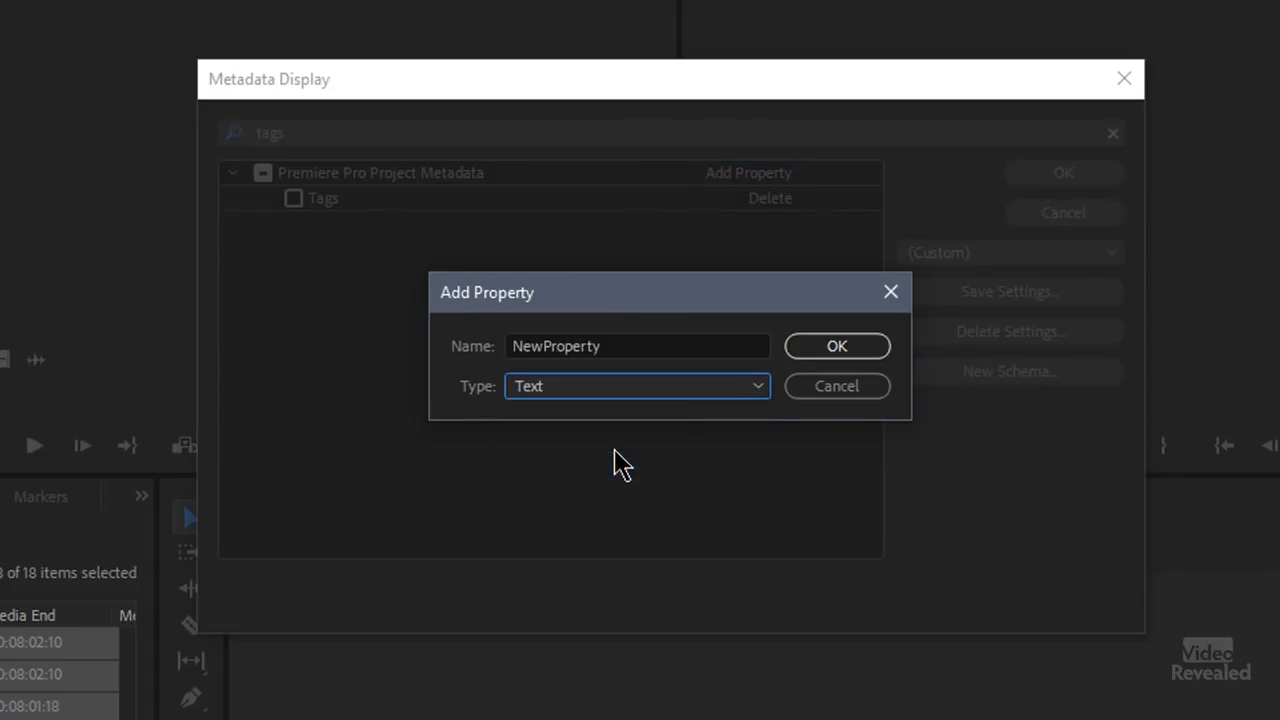
triple_click(638, 346)
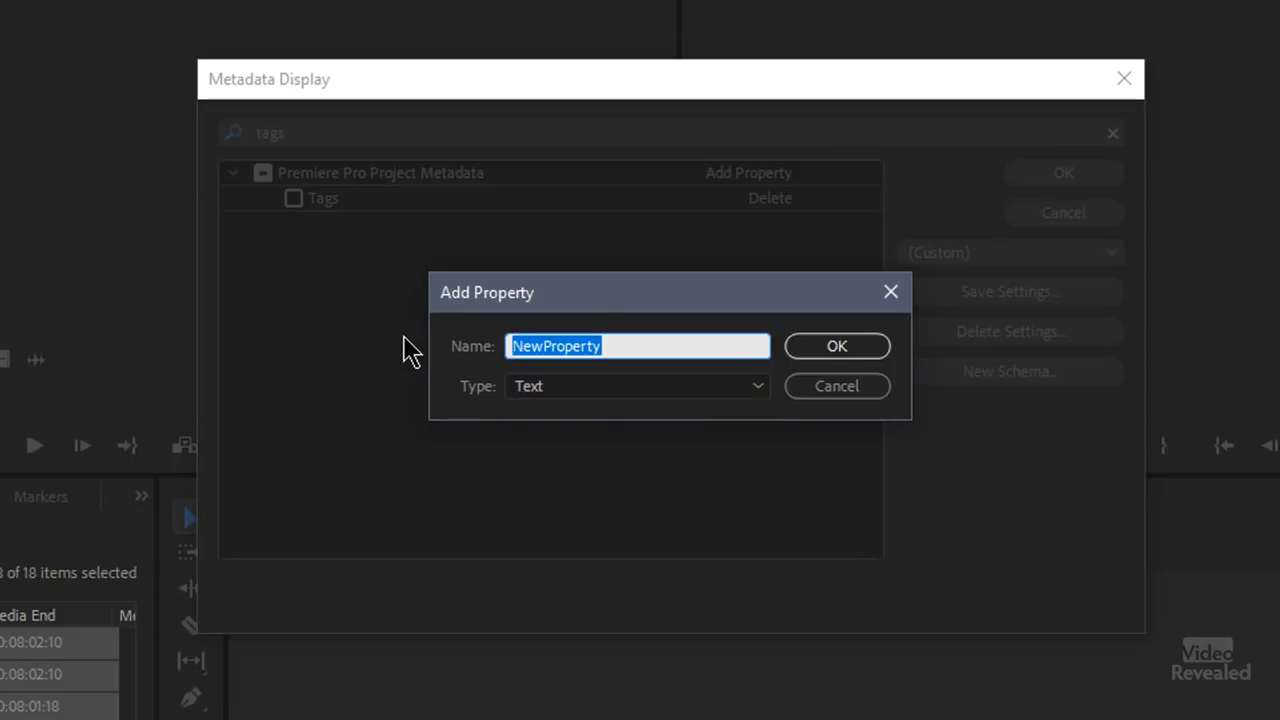
text(Tags)
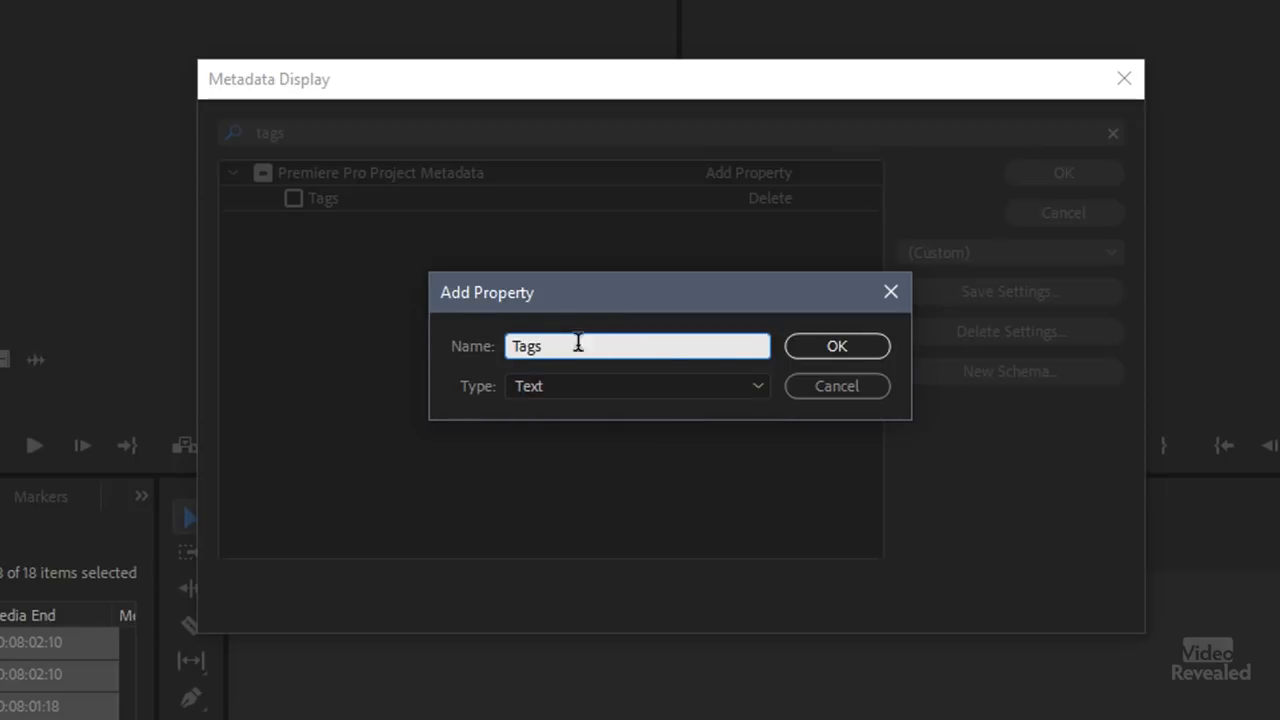
click(836, 345)
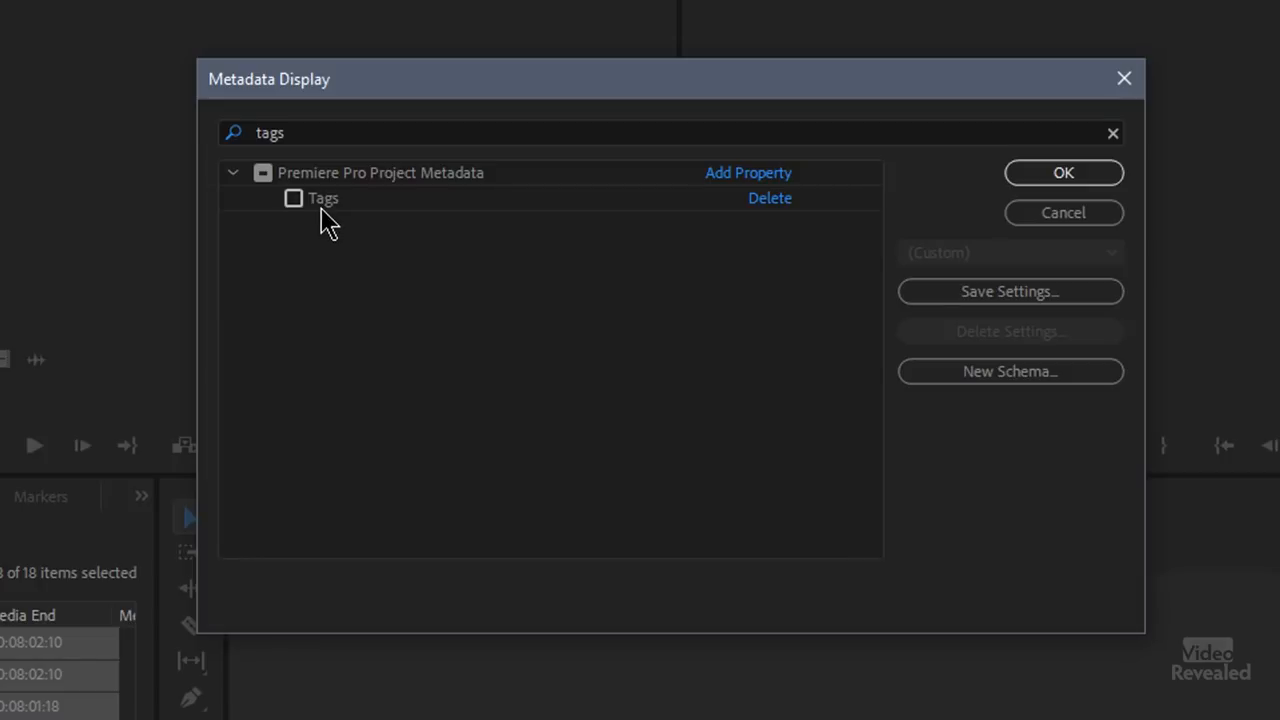
click(294, 198)
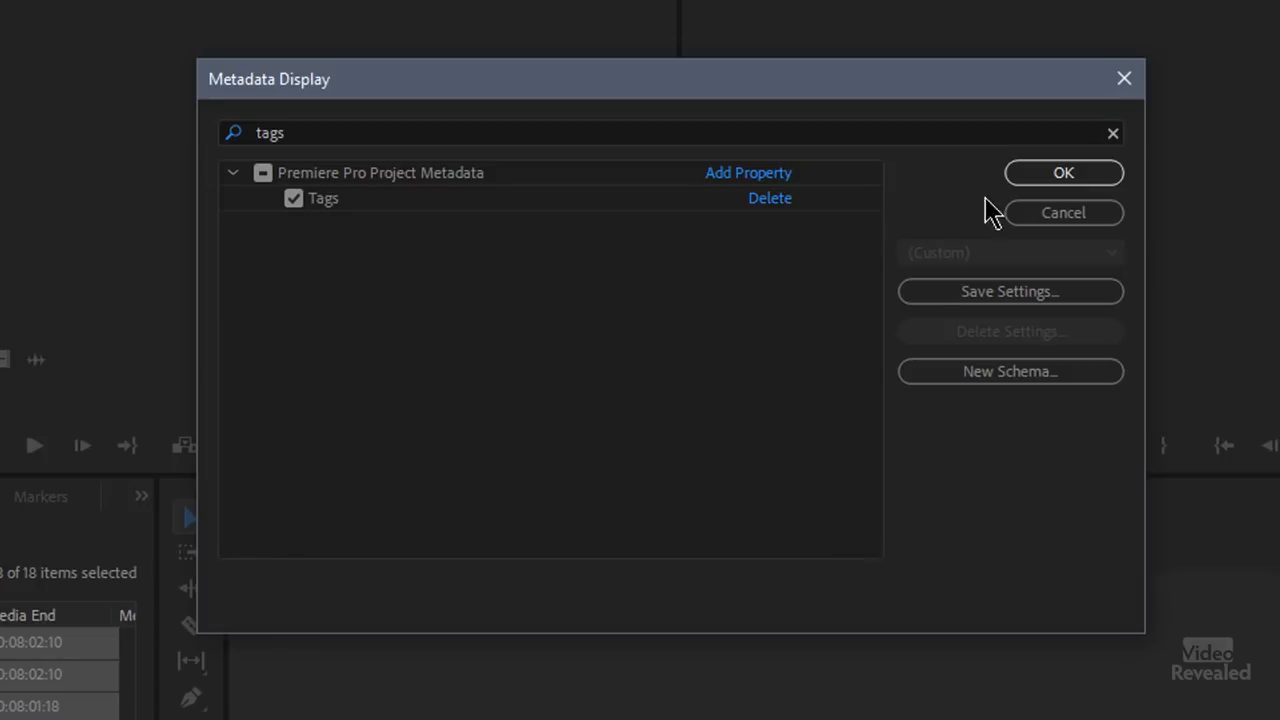
click(1063, 172)
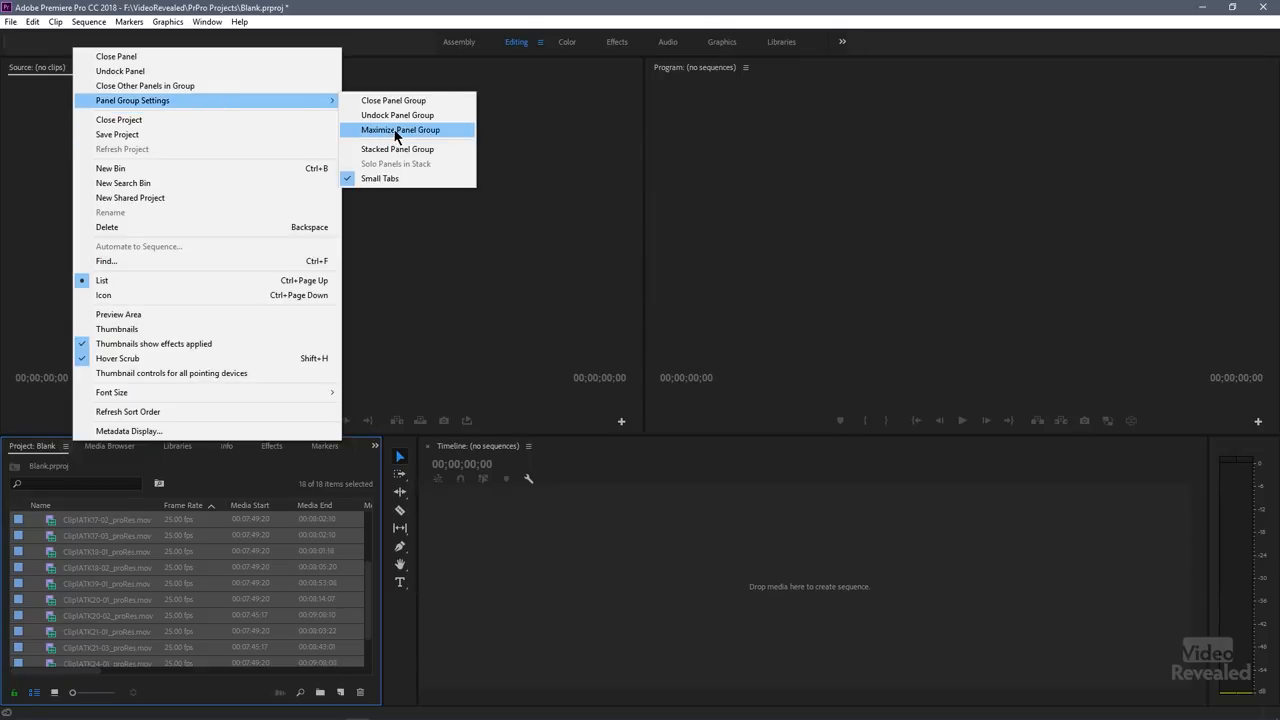
- Maximize the Project panel and scroll right to locate the Tags column
click(399, 130)
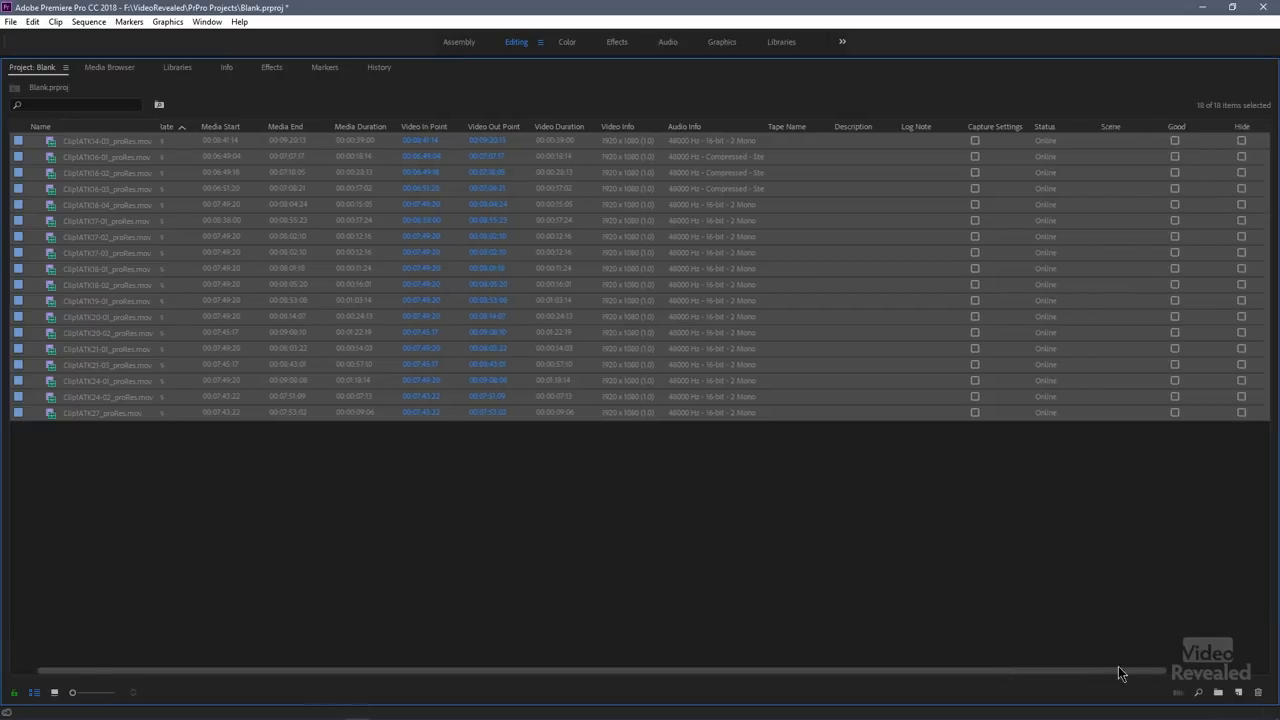
scroll(right, 3)
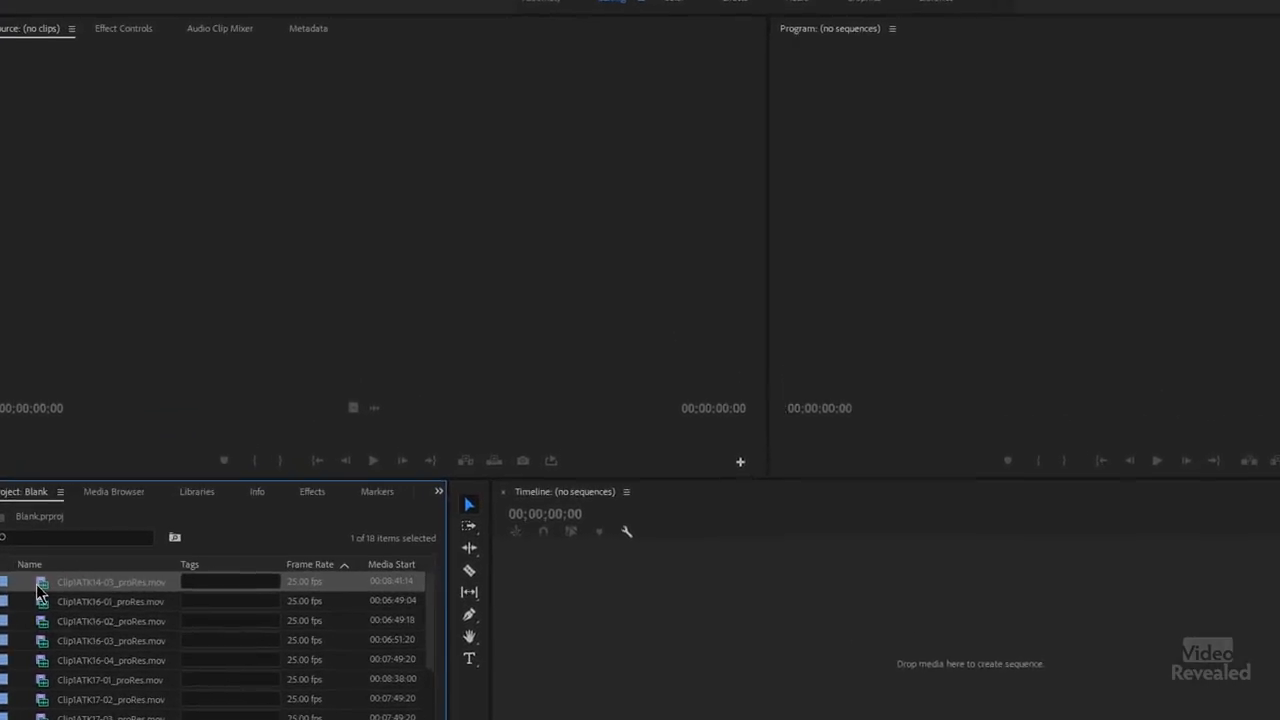
- Enter 'Wayland, Joe, int, day' in Clip1ATK14-03_proRes.mov's Tags cell and commit it
double_click(110, 581)
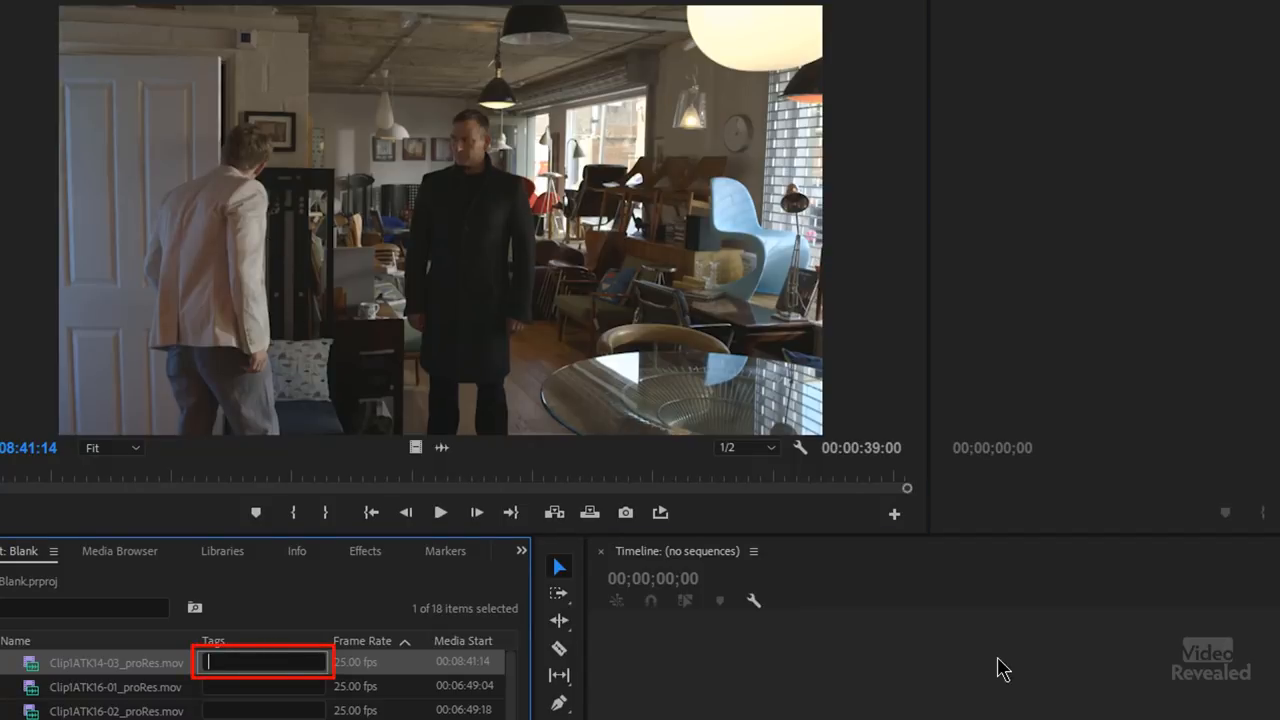
text(Wayla)
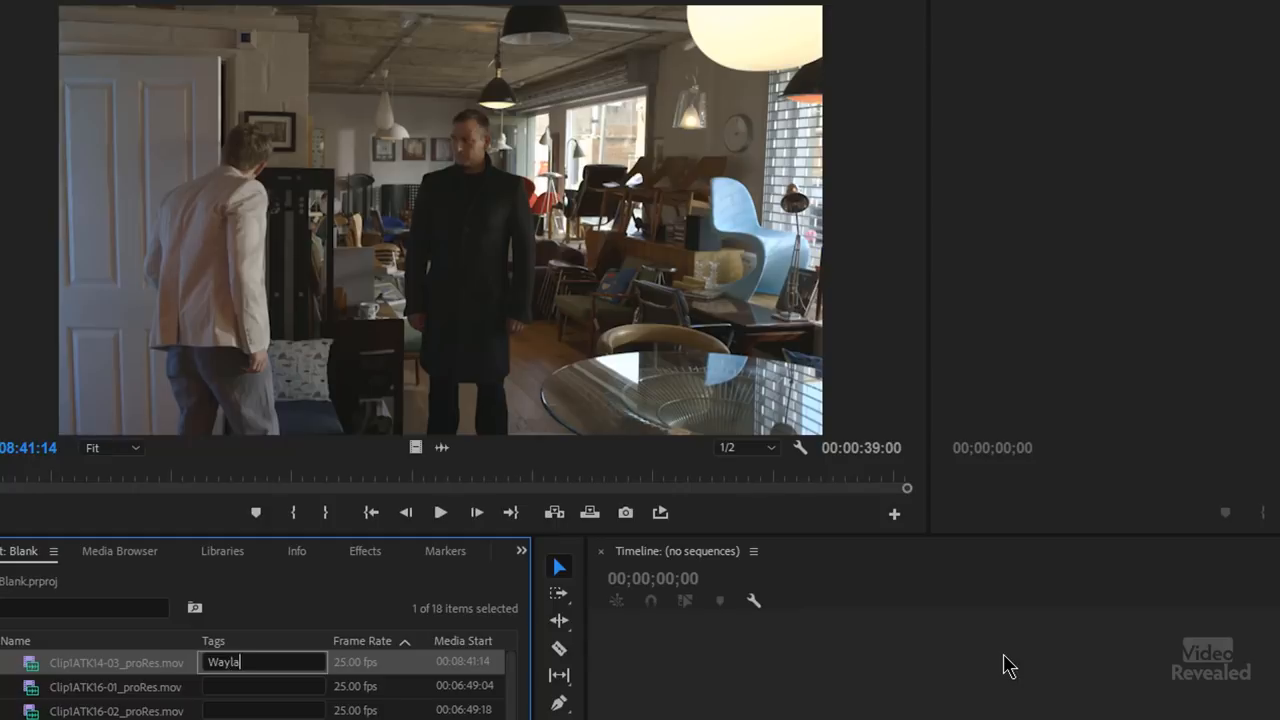
text(nd,)
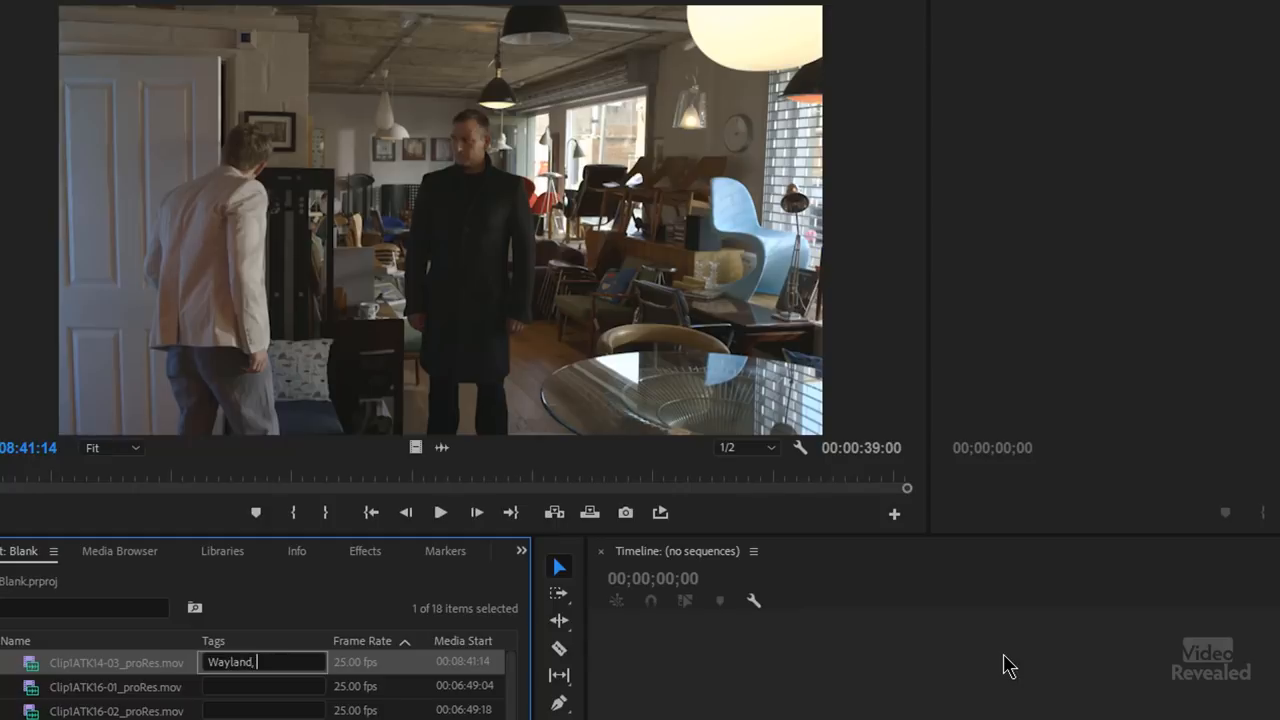
text(Joe)
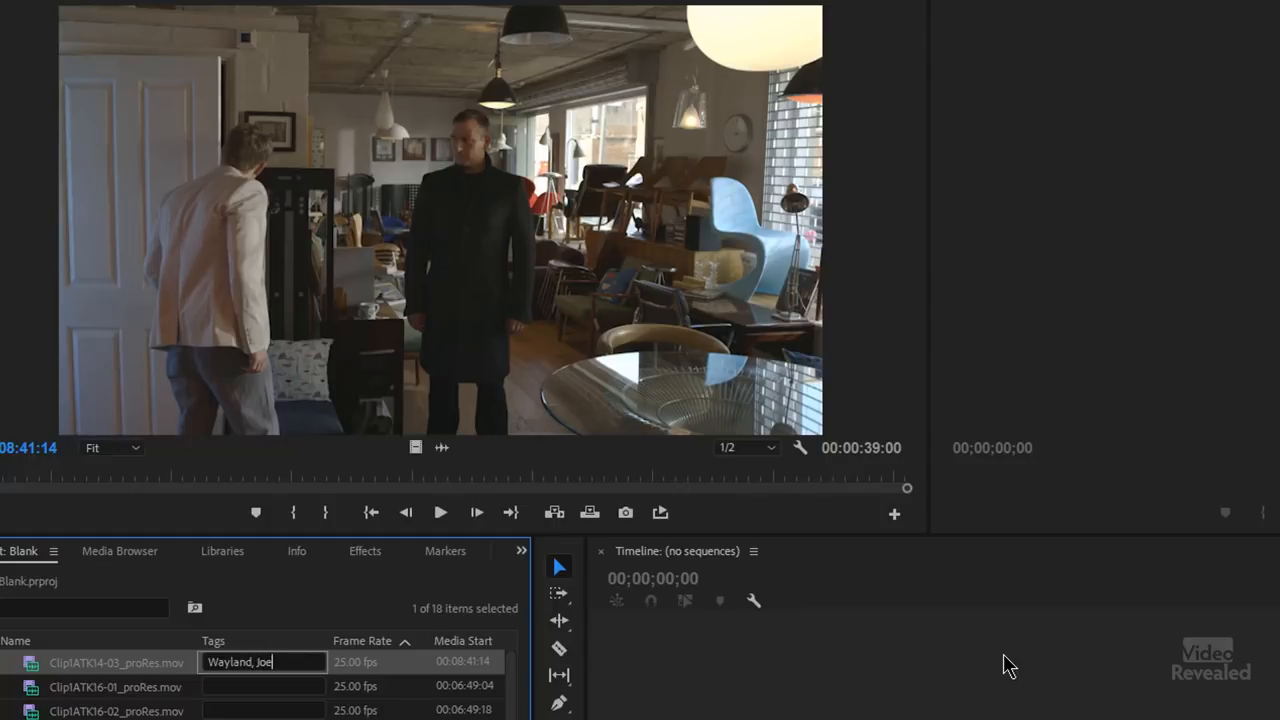
text(,)
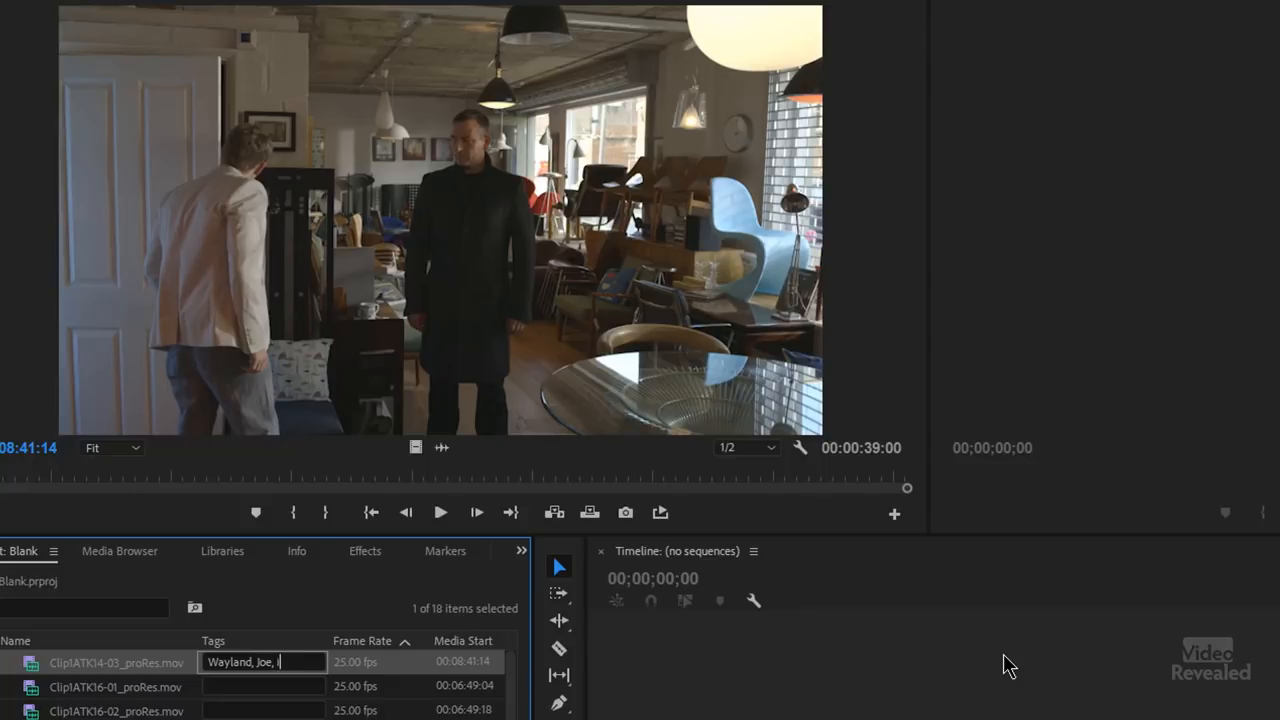
text(int, day)
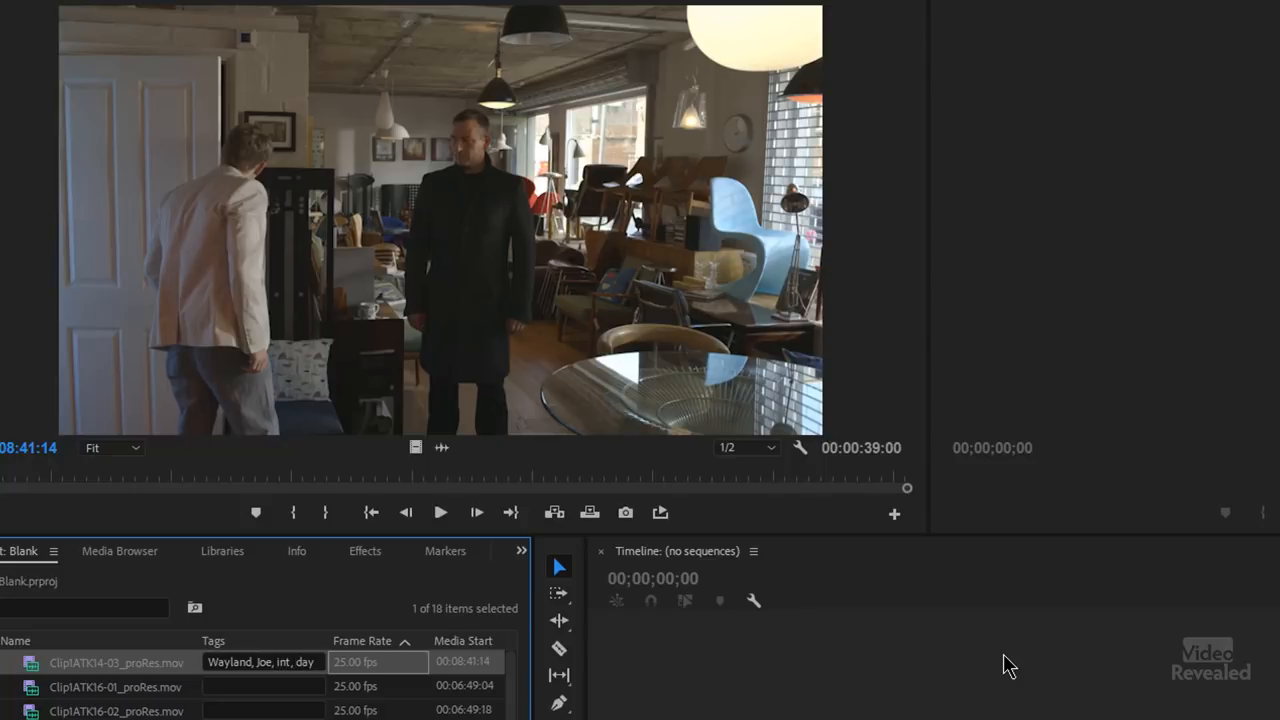
click(115, 687)
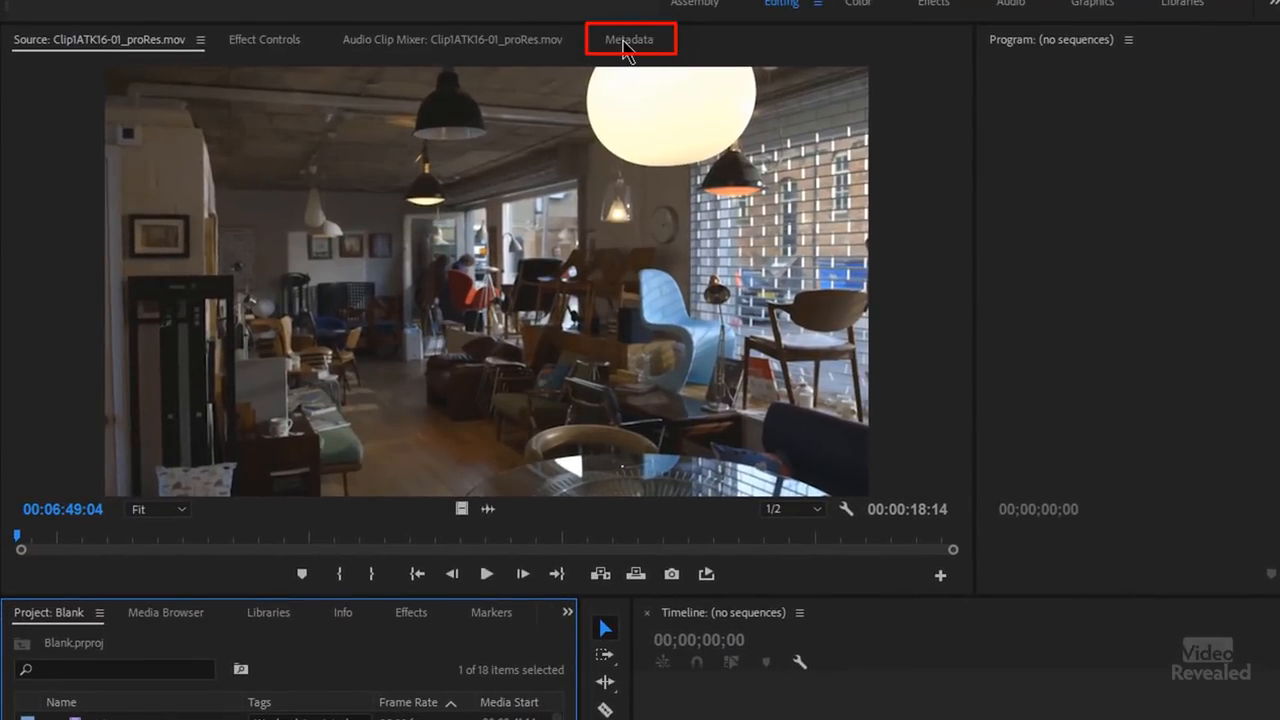
- Show the Metadata panel and browse Clip1ATK14-03_proRes.mov's clip properties
click(628, 39)
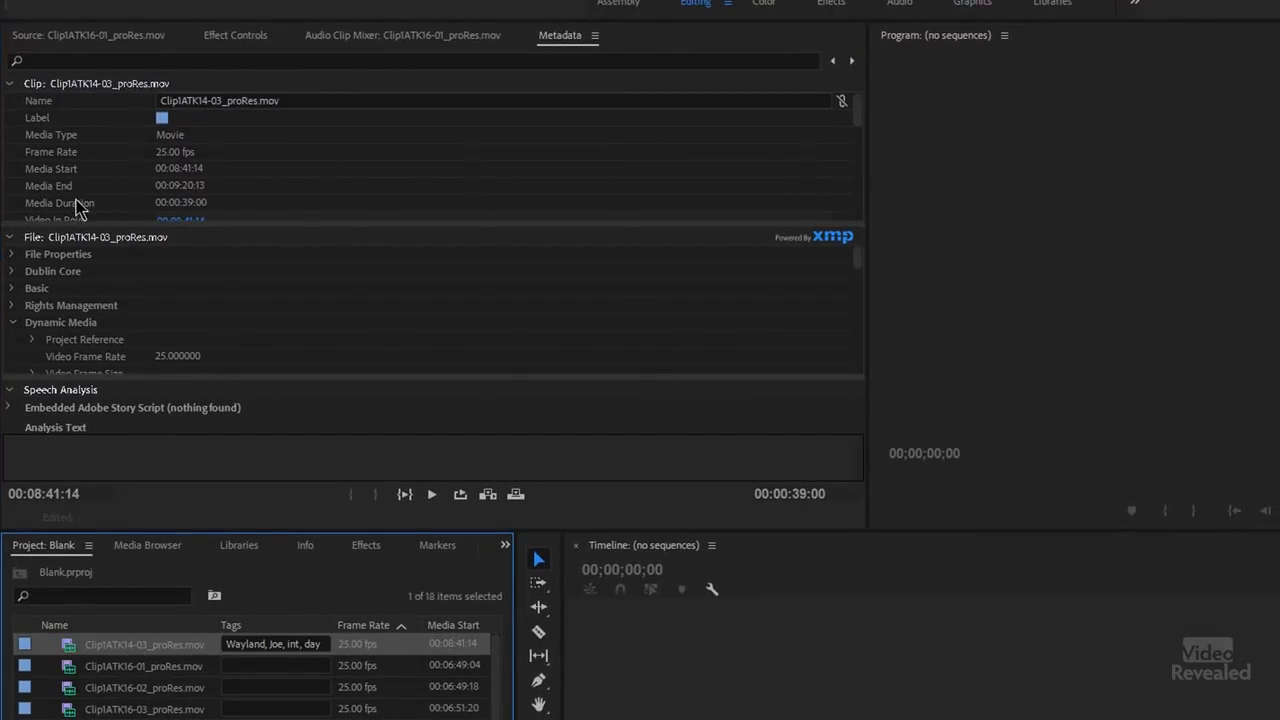
mouse_move(80, 330)
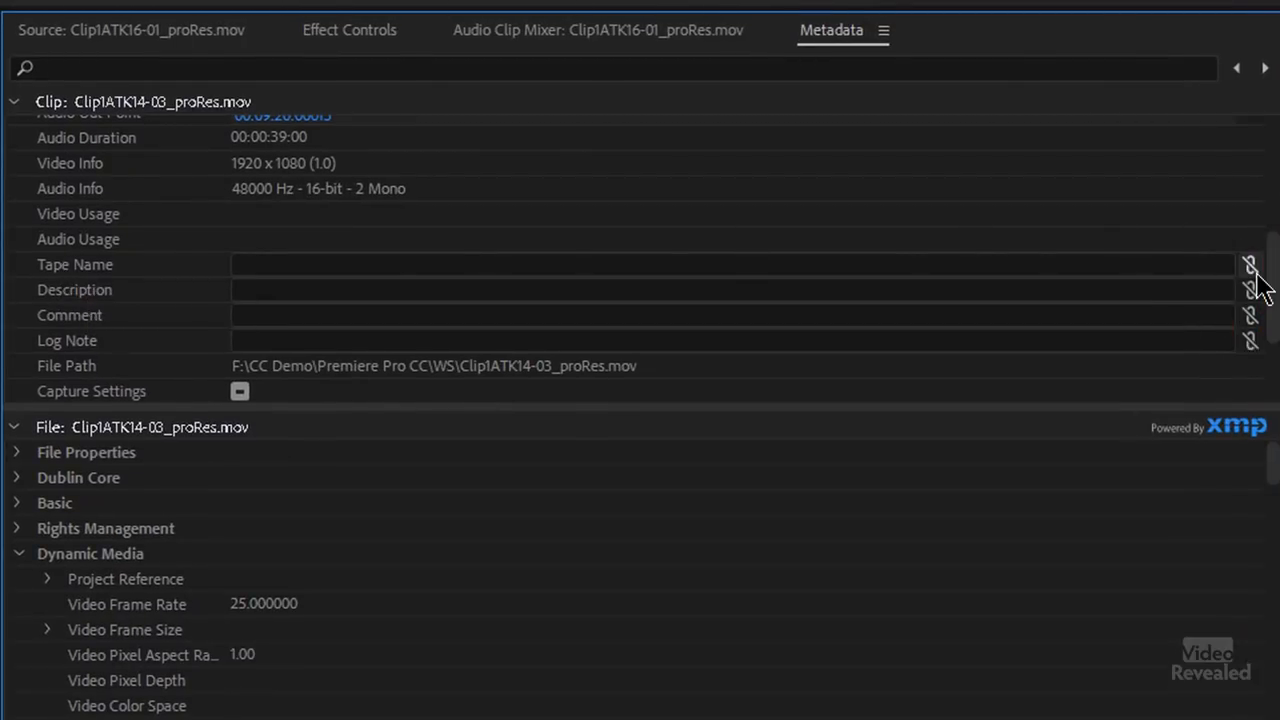
mouse_move(1207, 192)
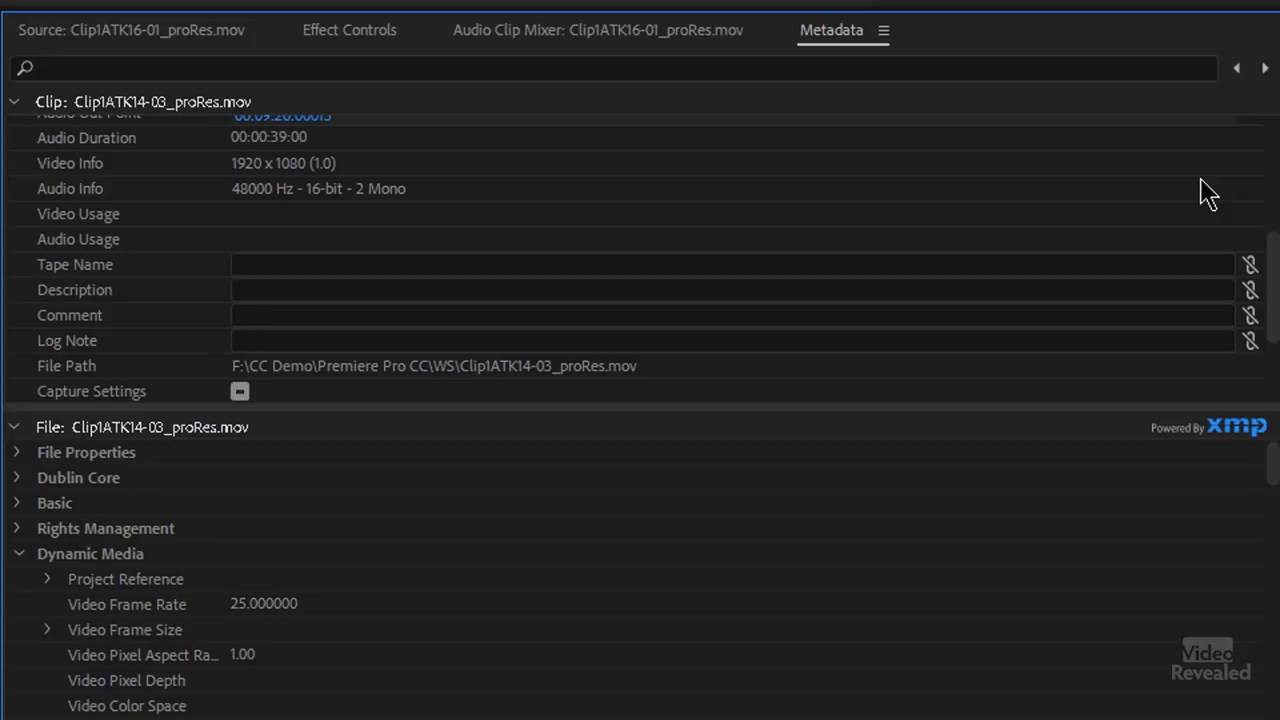
mouse_move(250, 185)
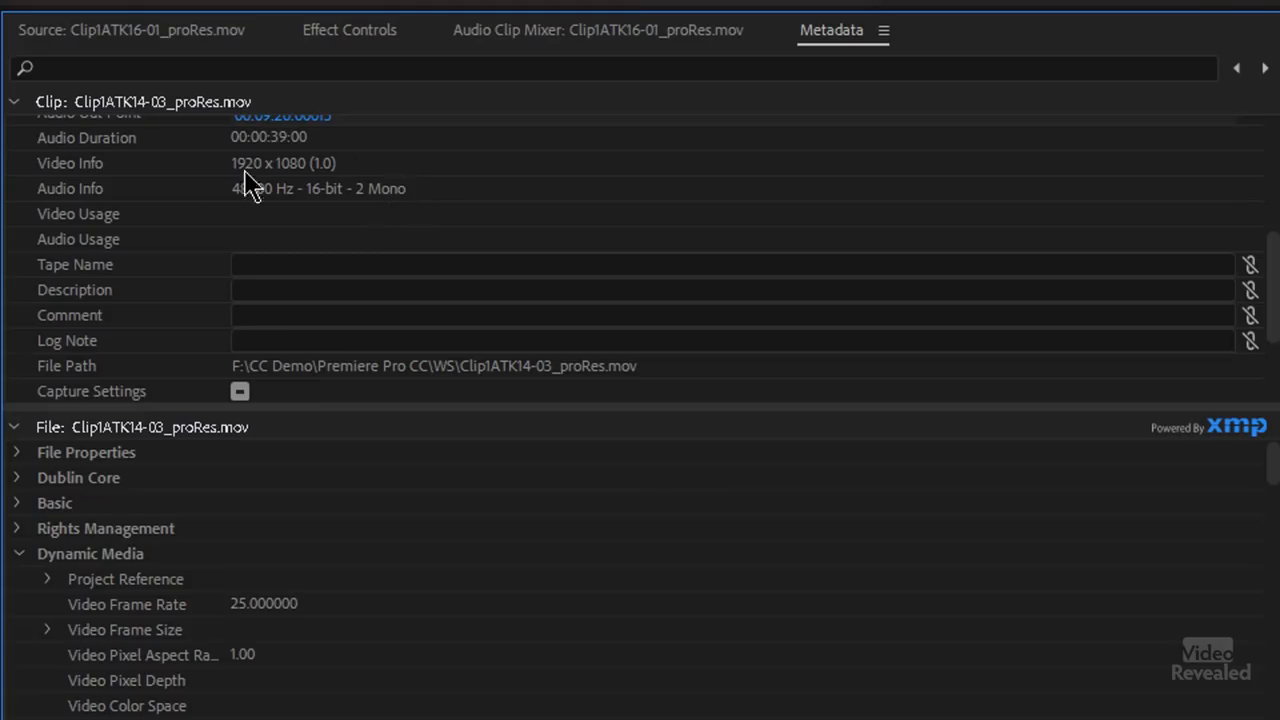
scroll(down, 3)
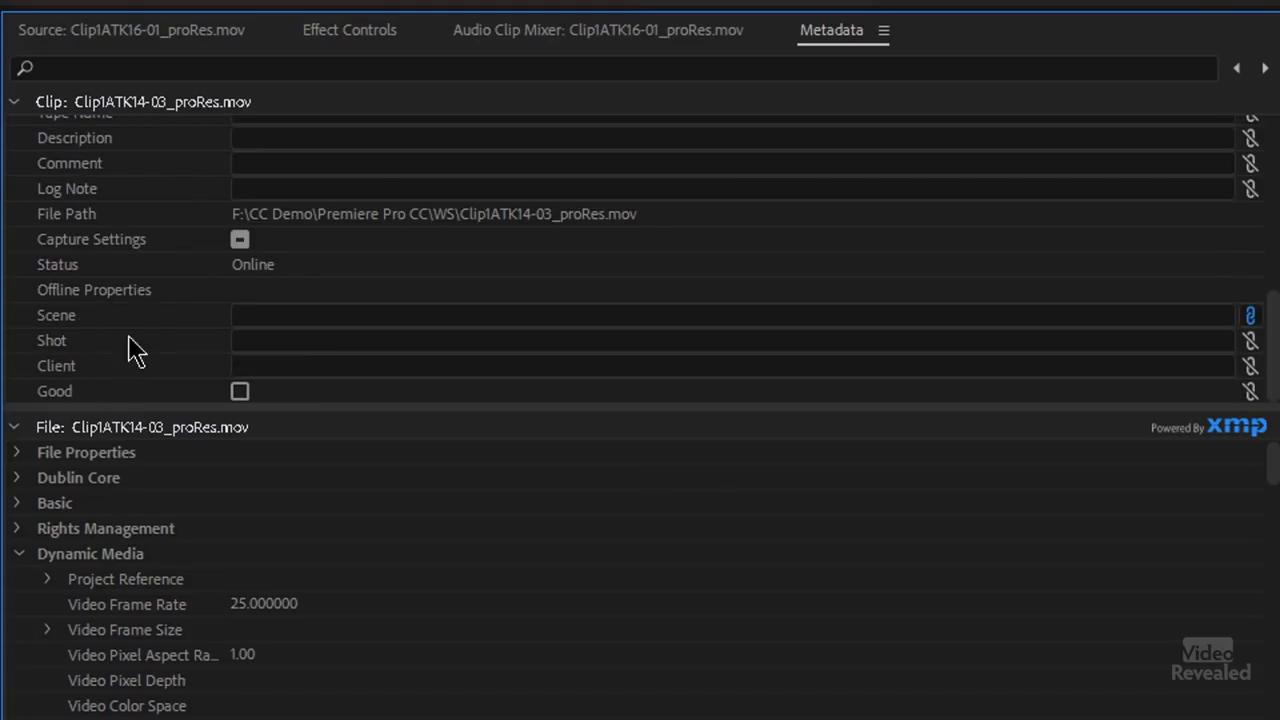
scroll(up, 3)
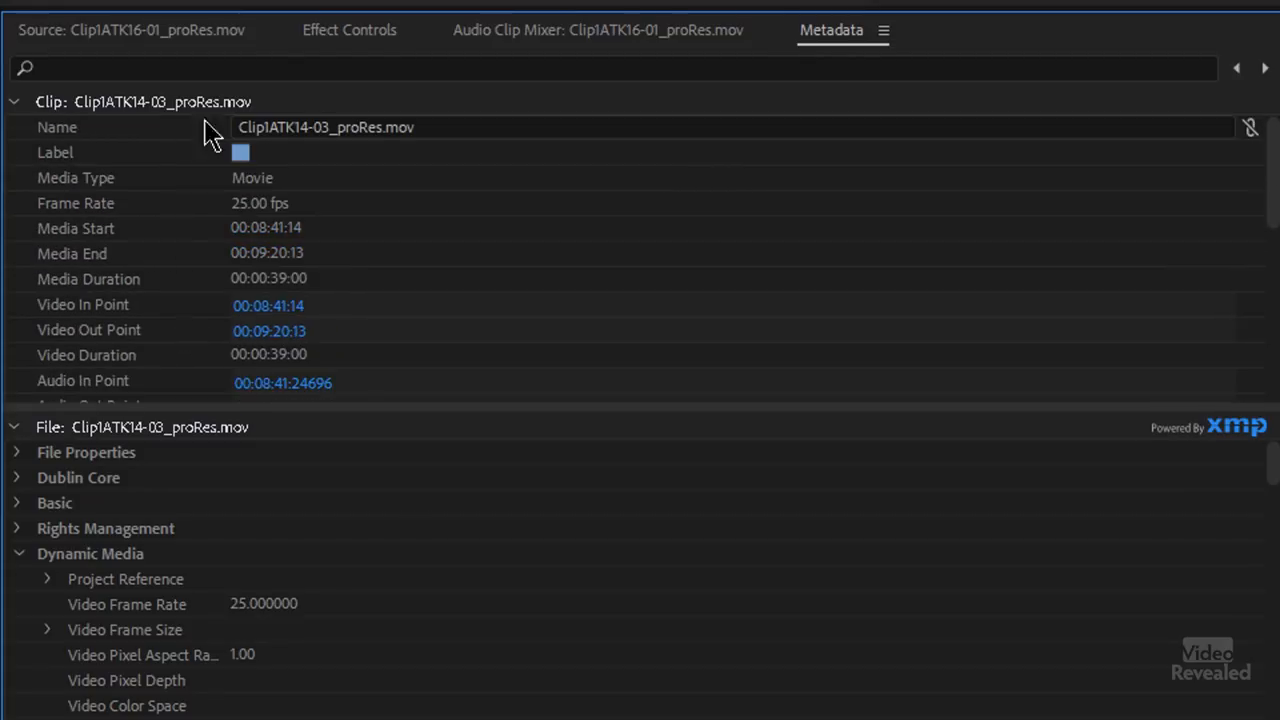
- Enable the Tags property in the Metadata panel's Metadata Display settings
click(883, 30)
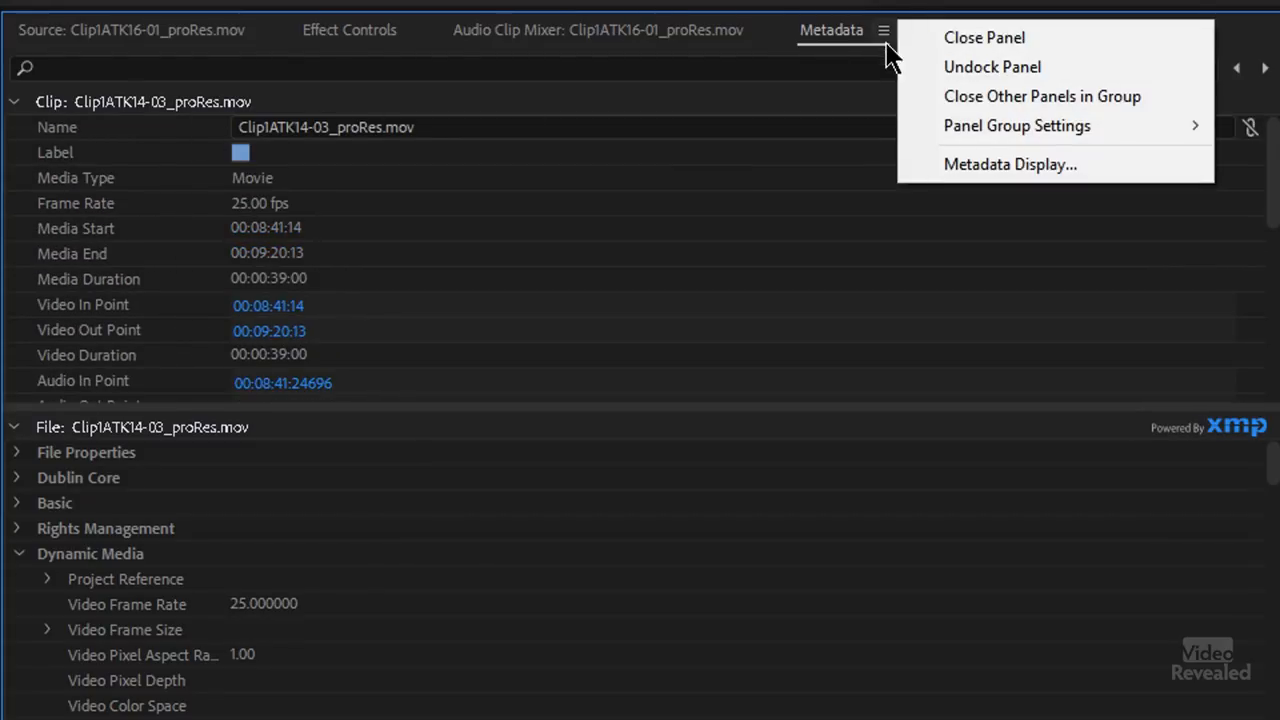
click(1010, 164)
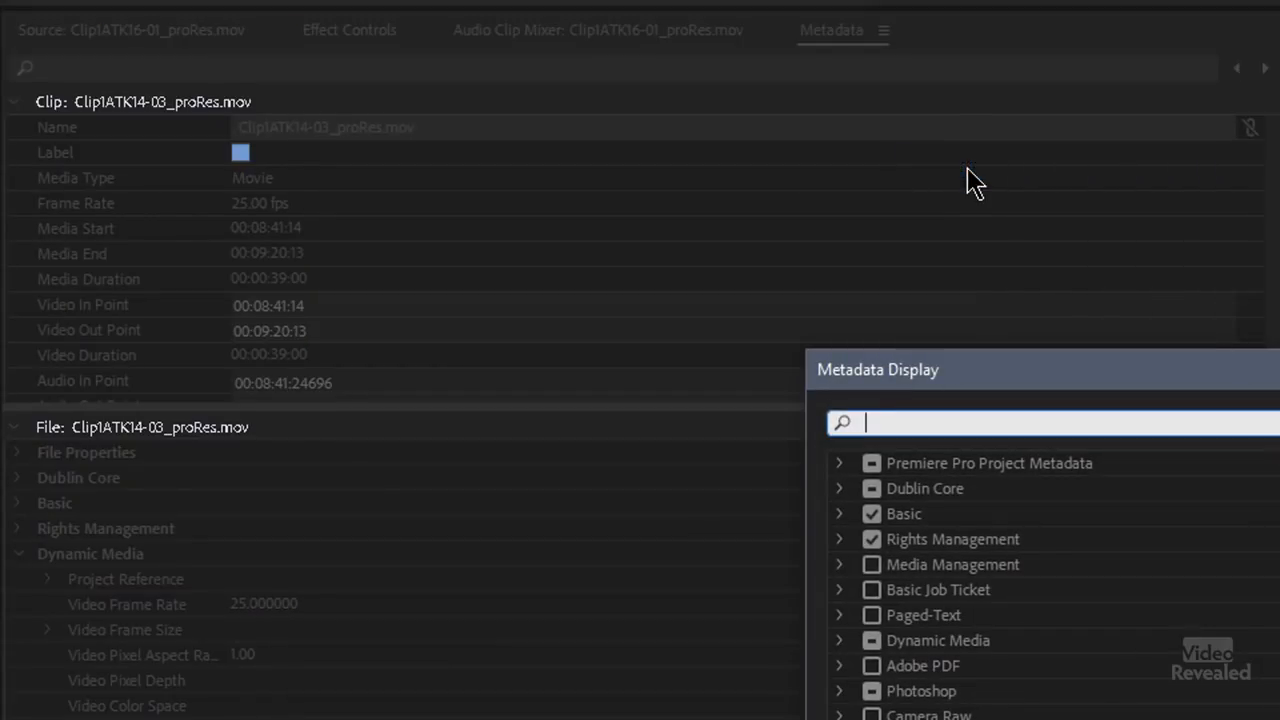
text(tag)
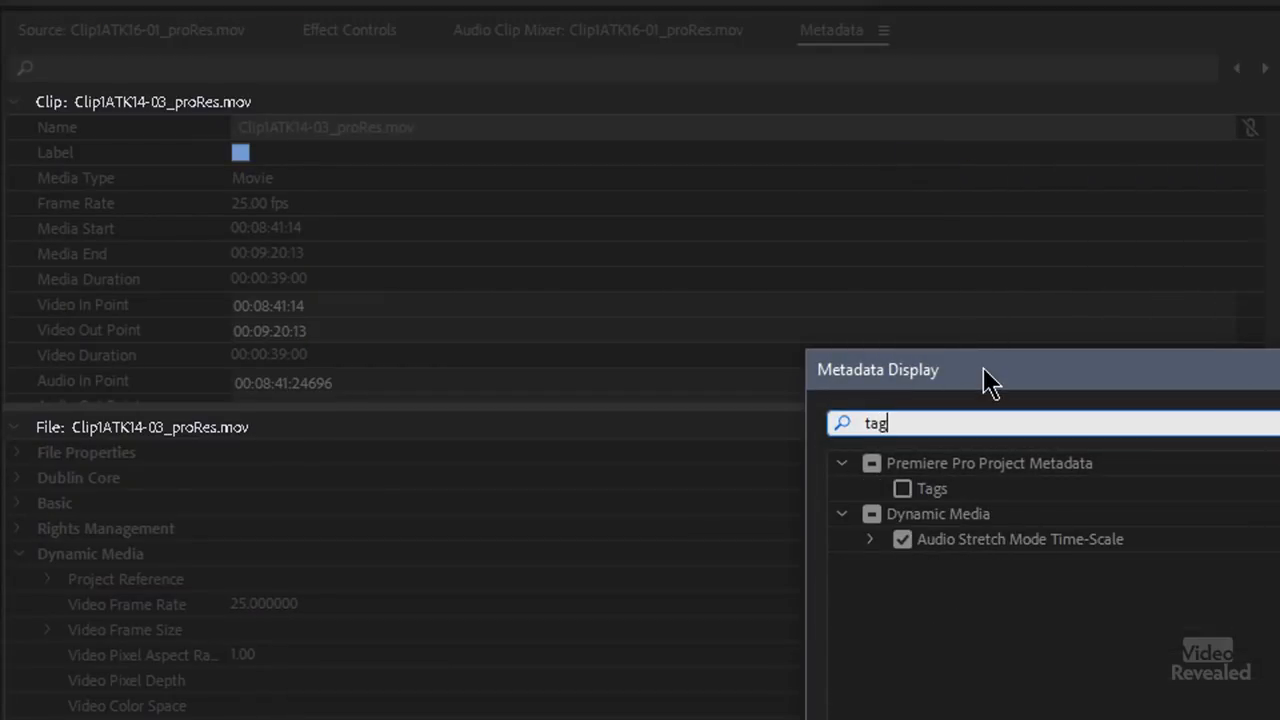
click(902, 488)
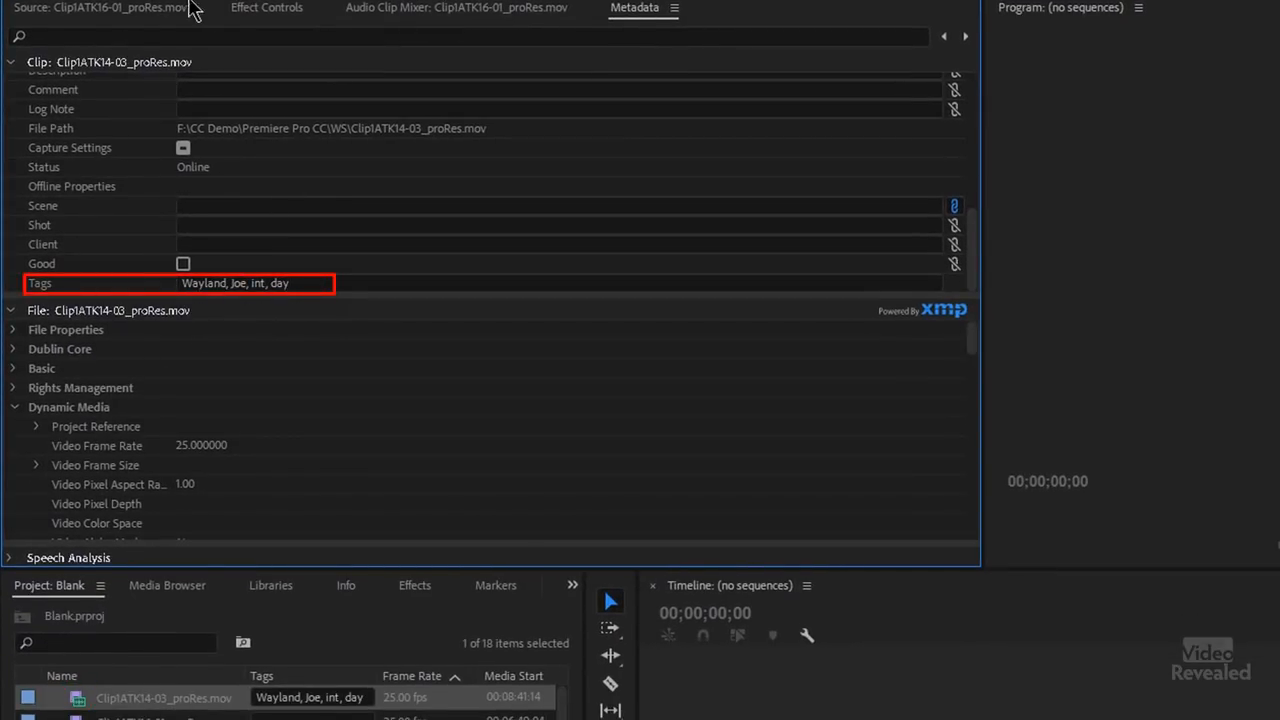
- Close the Blank project without saving changes
click(11, 21)
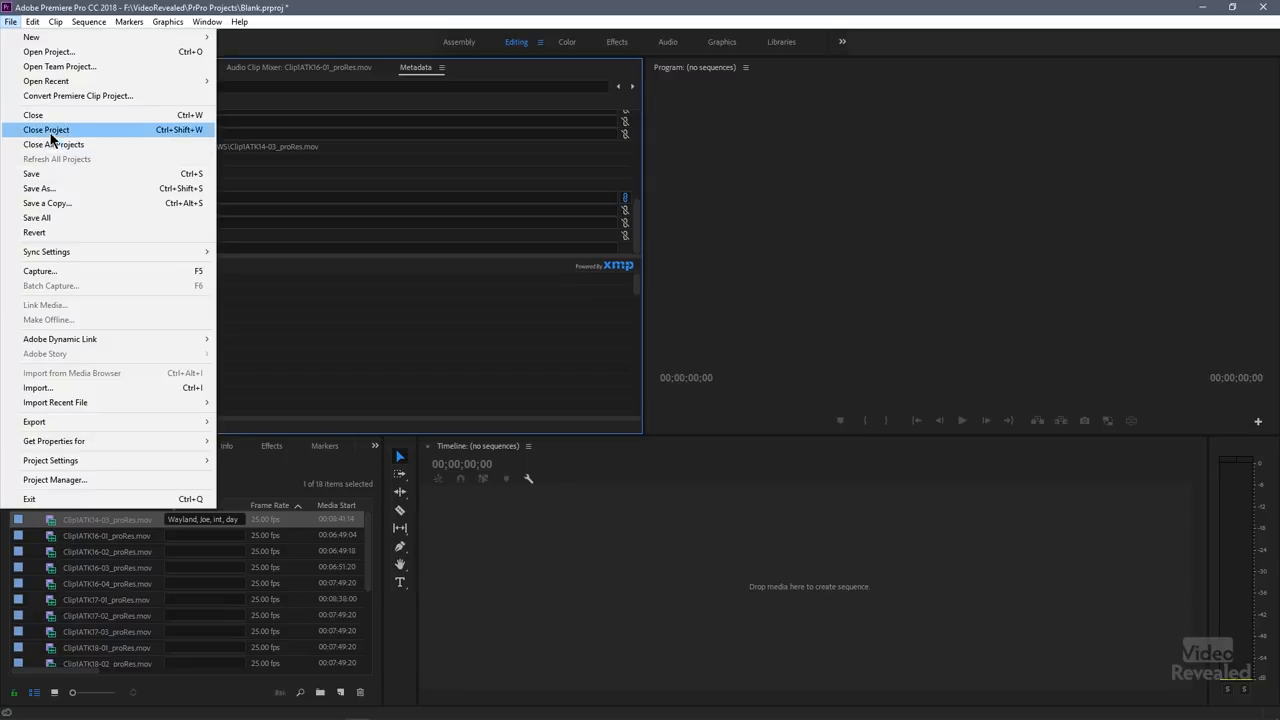
click(46, 130)
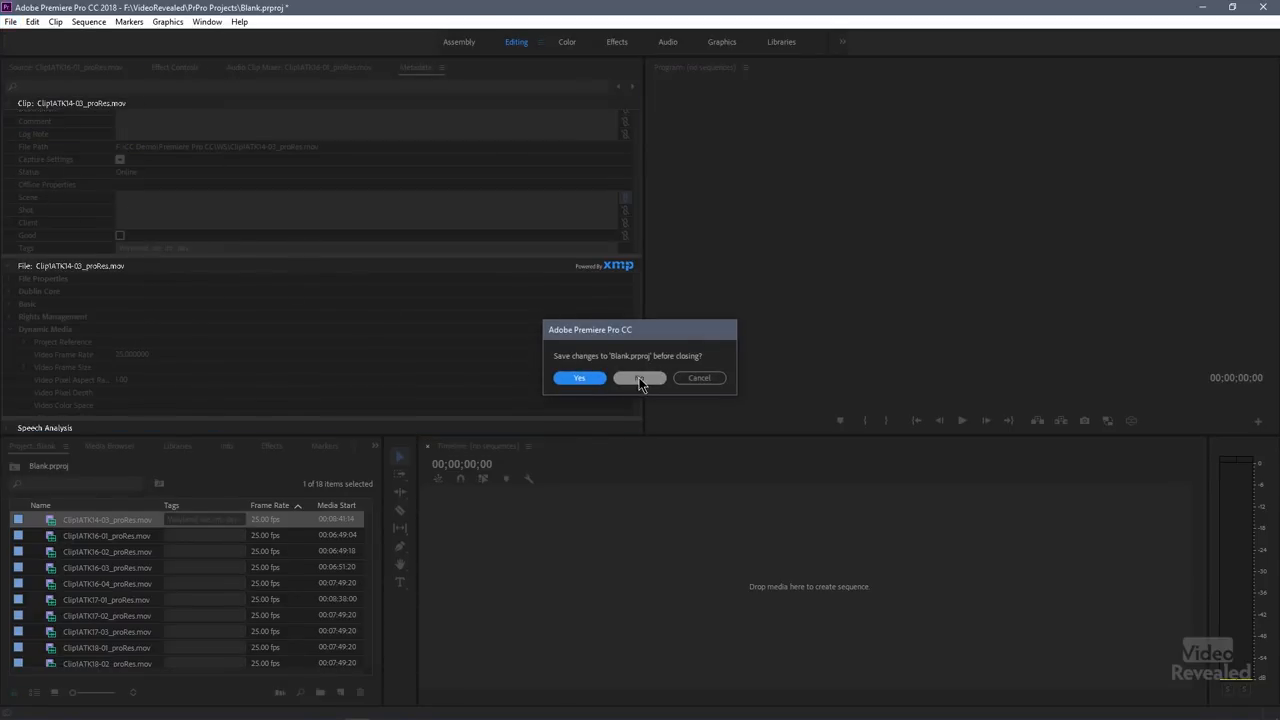
click(639, 378)
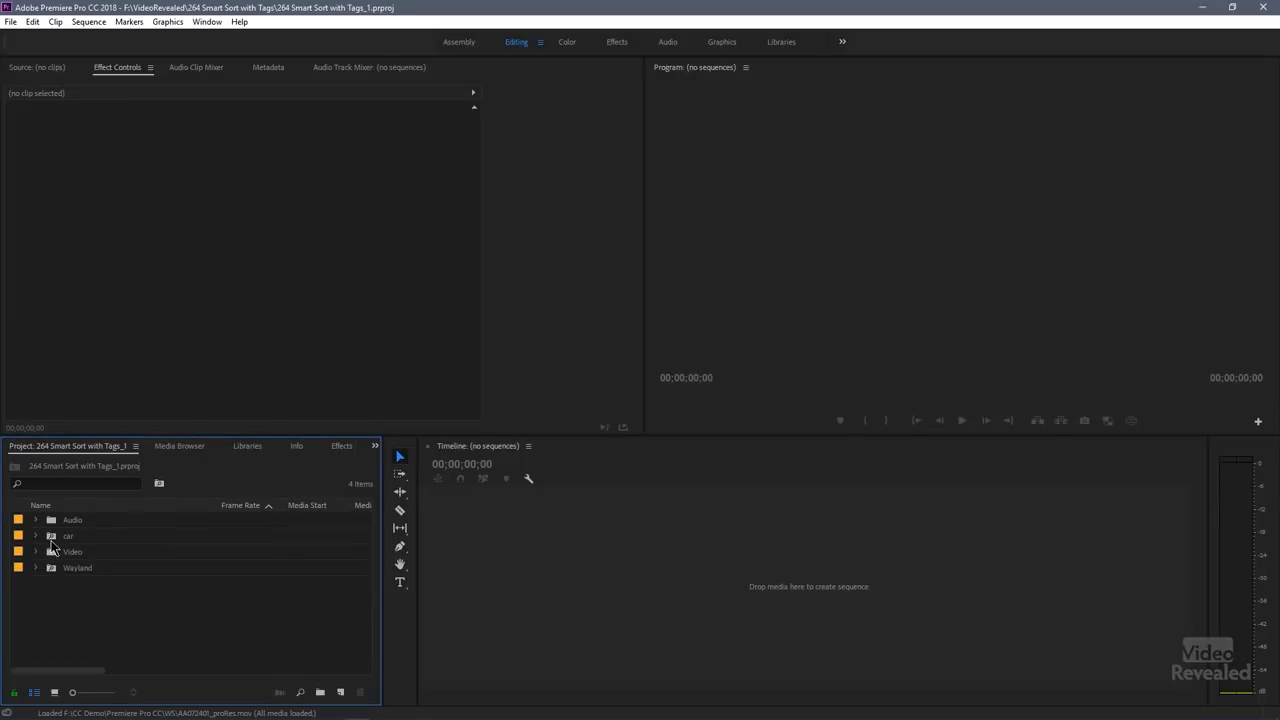
mouse_move(40, 558)
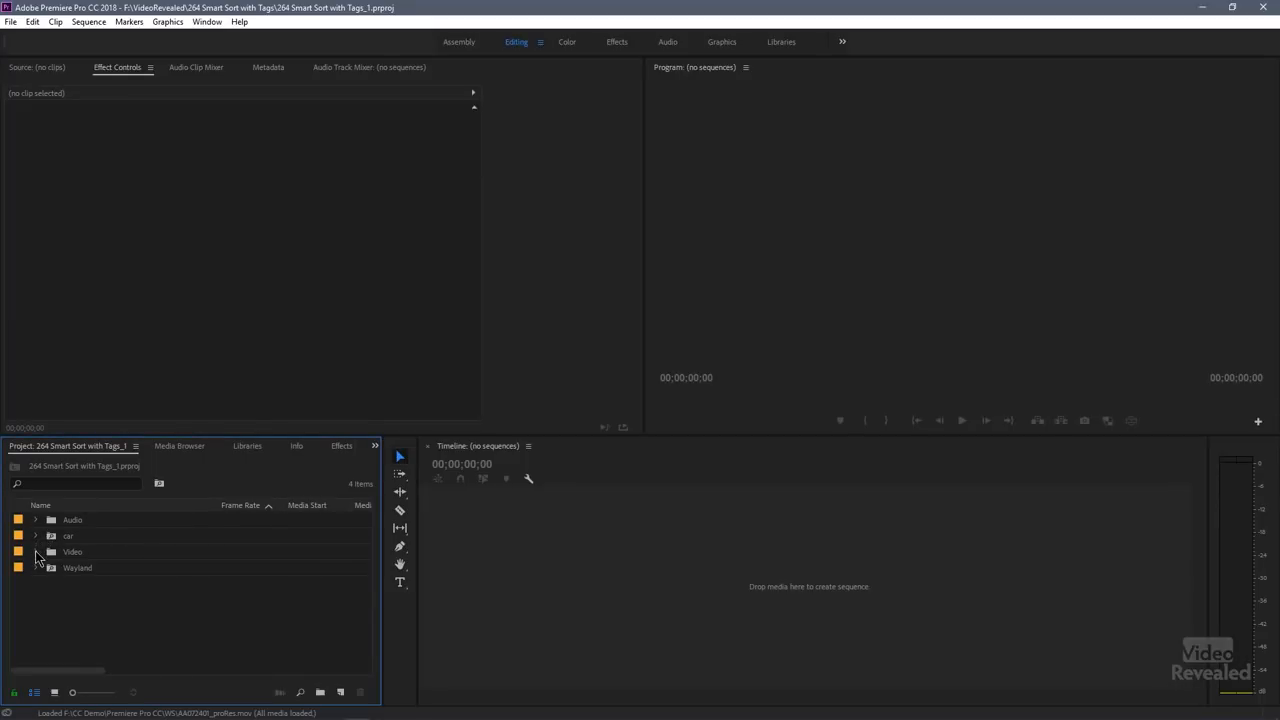
- Expand the Video bin and scroll through its clips' pre-filled tags
click(35, 551)
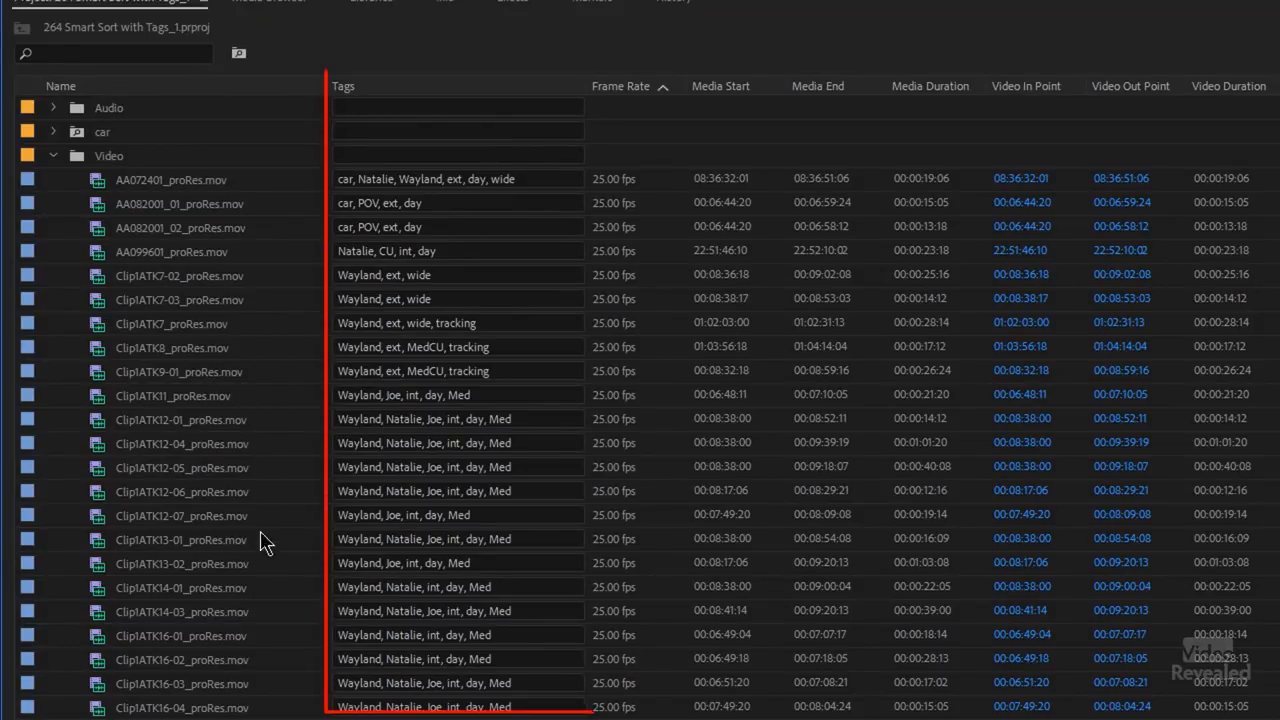
scroll(down, 3)
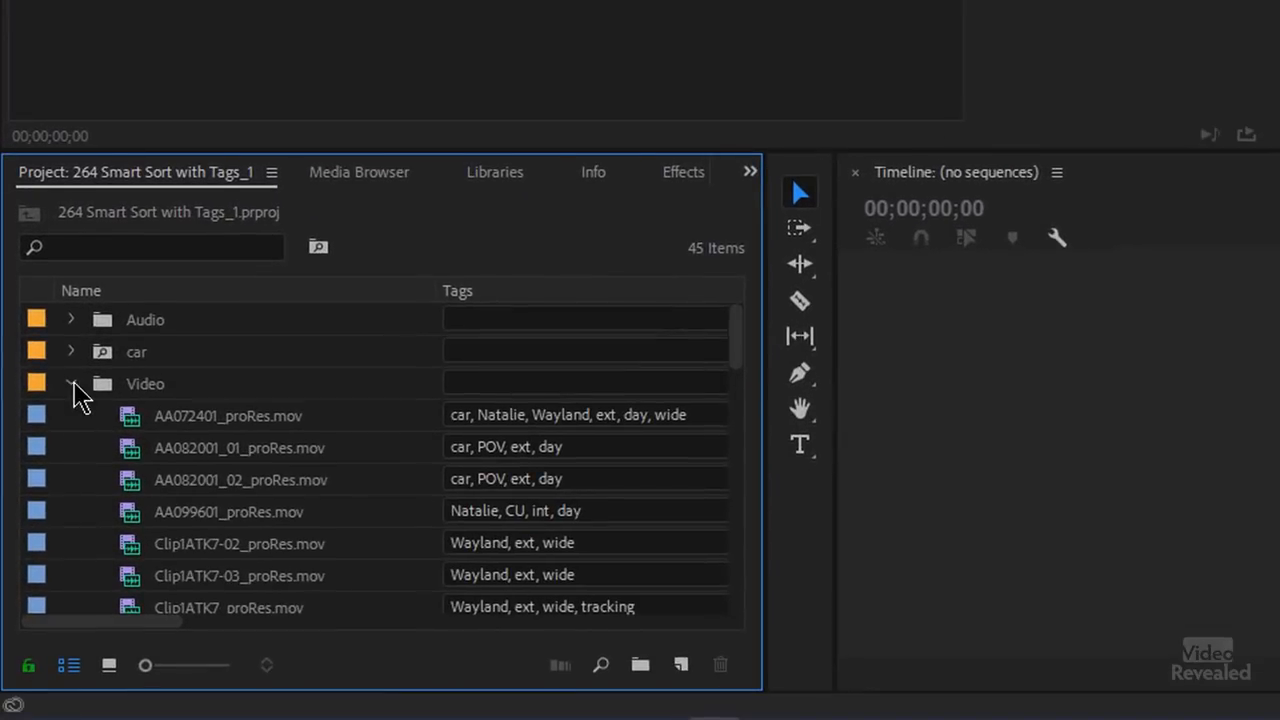
- Collapse the Video bin and browse the existing Wayland search bin in its own window
click(71, 383)
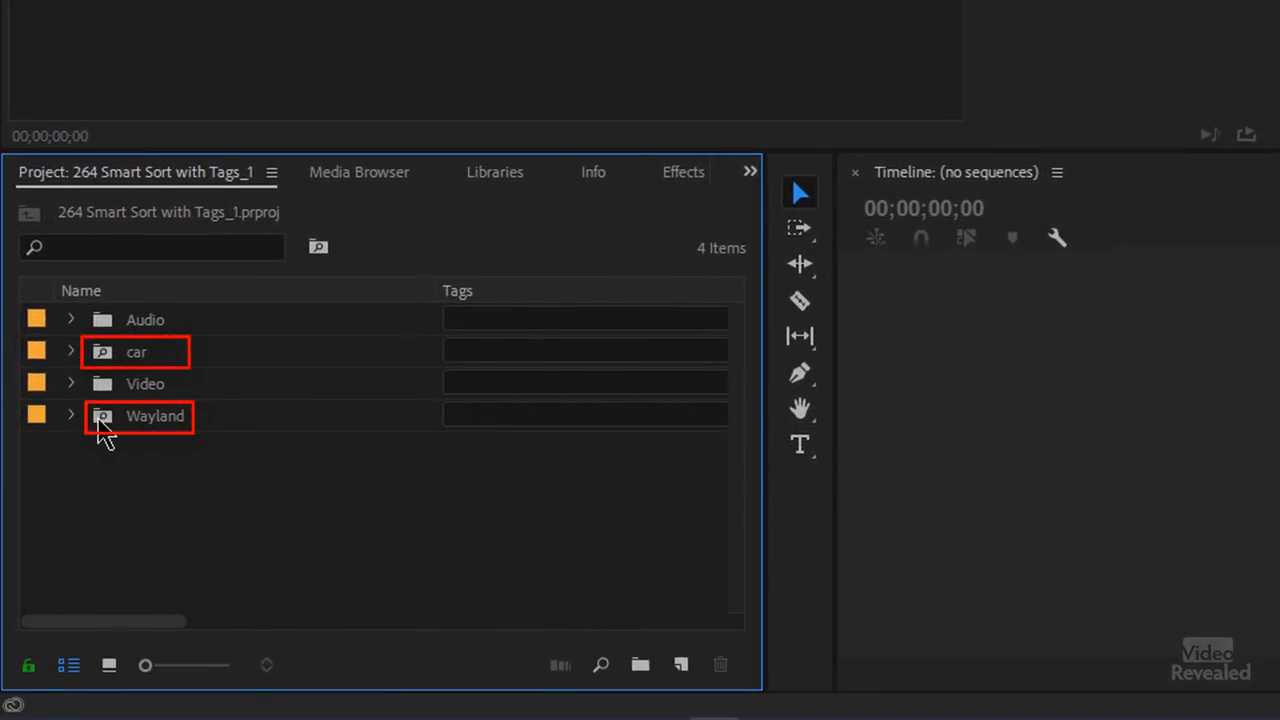
click(155, 415)
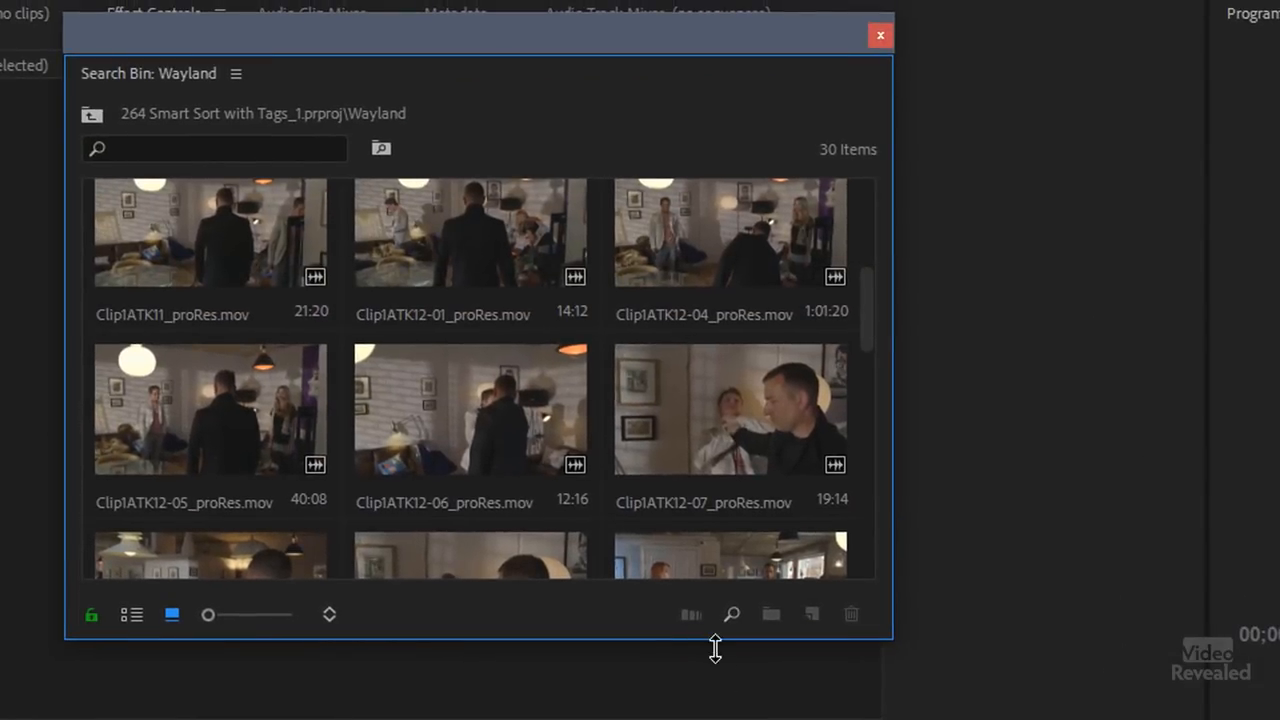
scroll(down, 3)
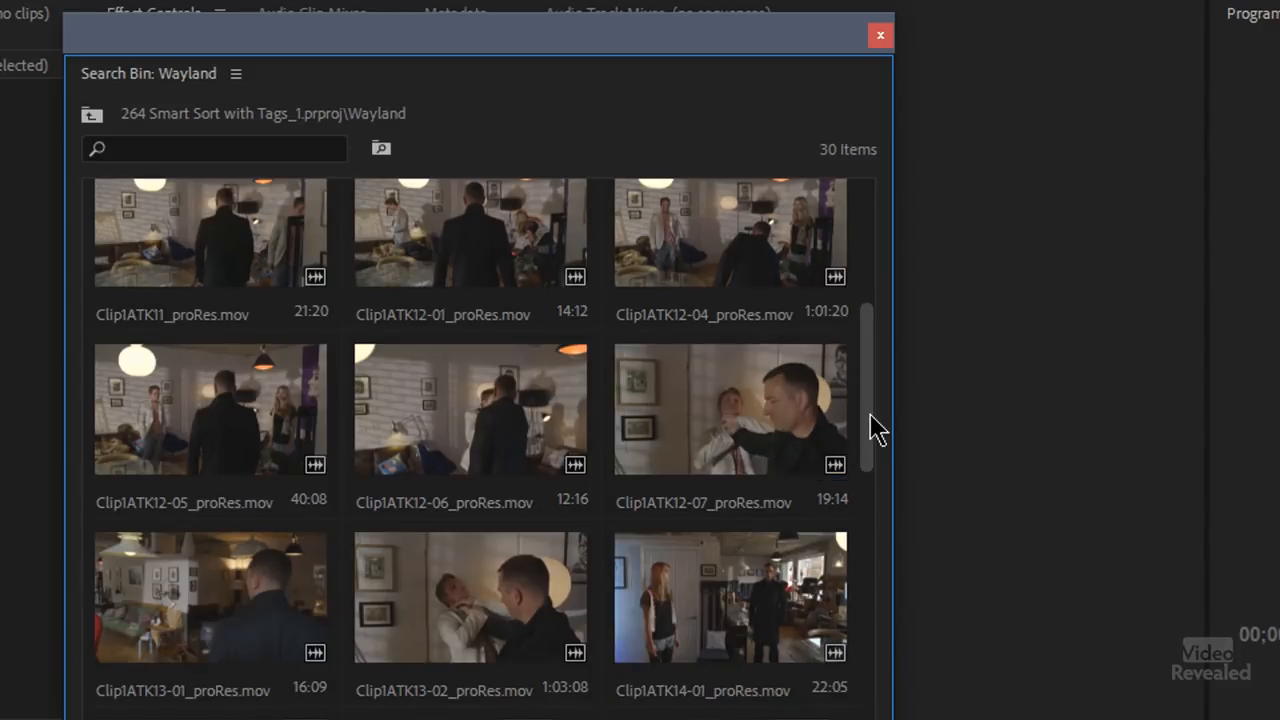
scroll(up, 3)
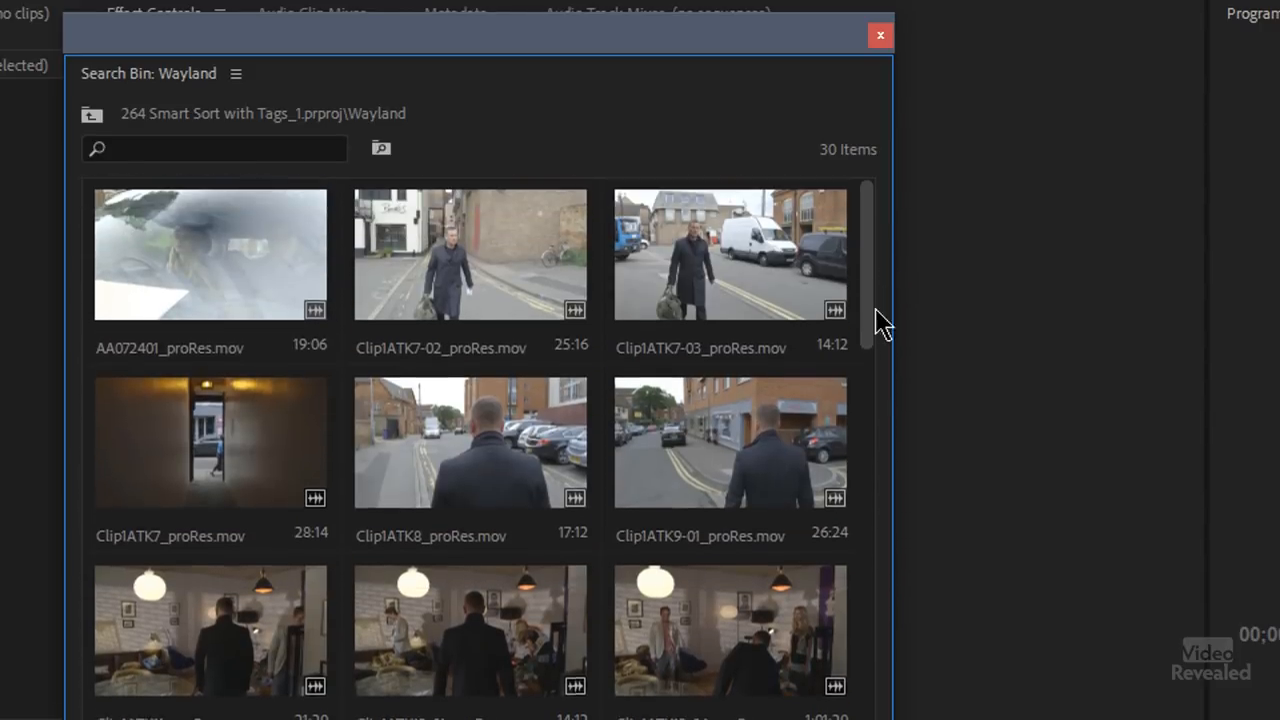
scroll(down, 3)
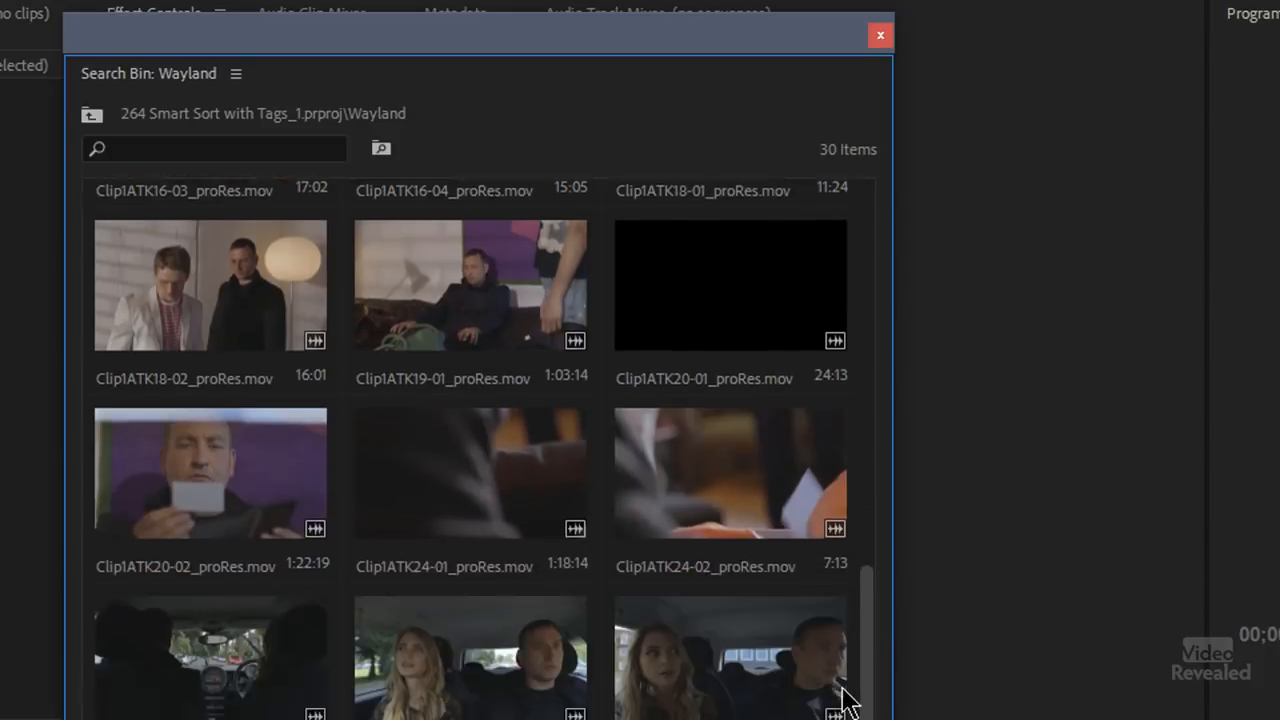
scroll(up, 3)
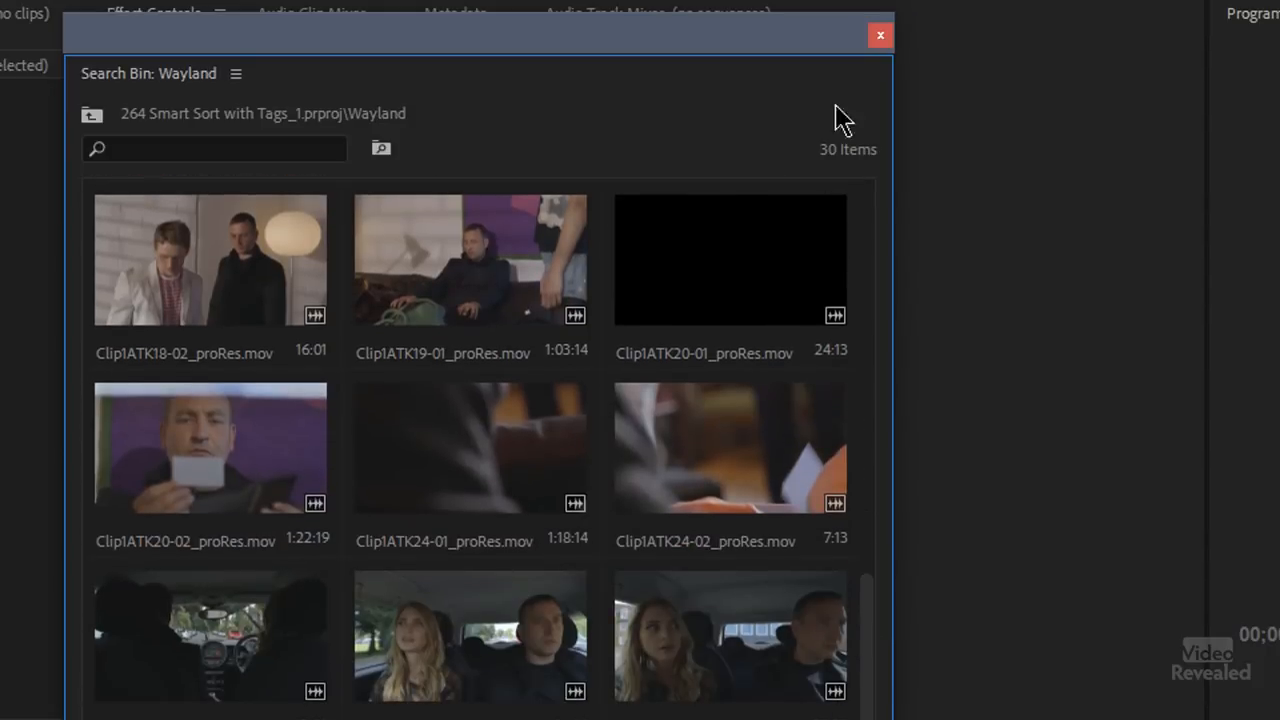
click(880, 35)
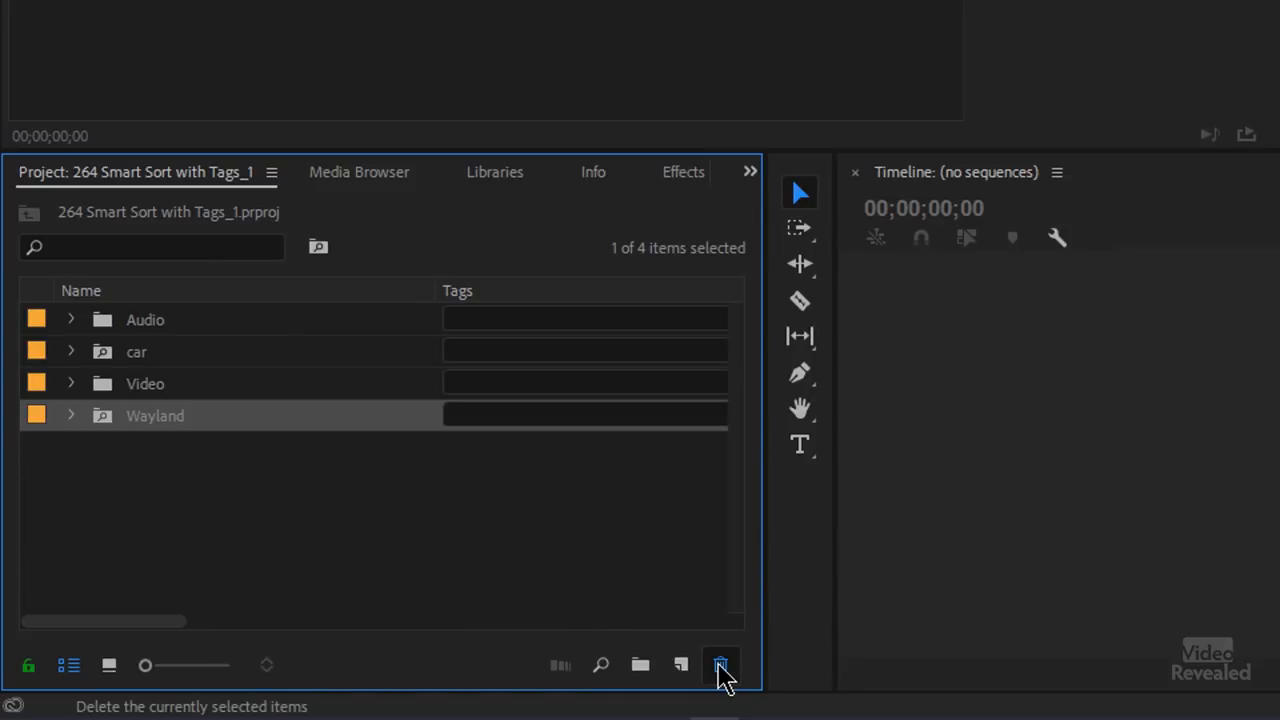
- Delete the old Wayland search bin and search the project for 'Wayland'
click(720, 664)
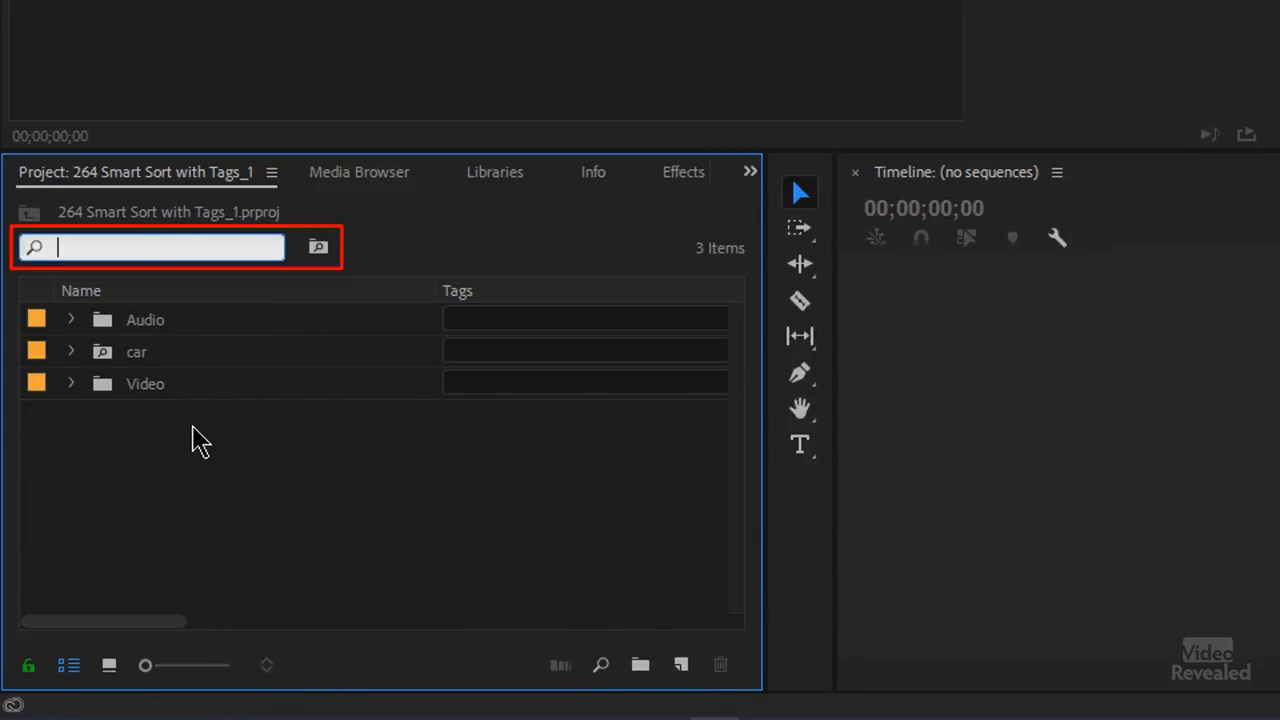
text(w)
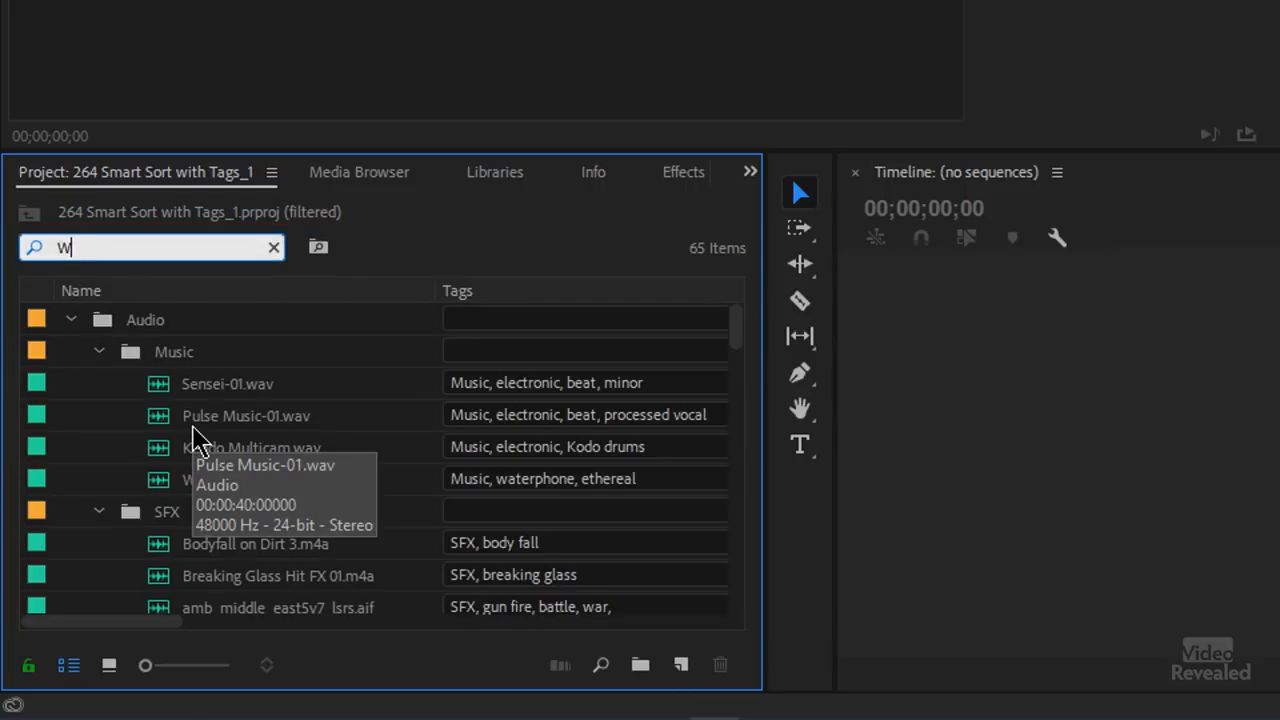
text(ayland)
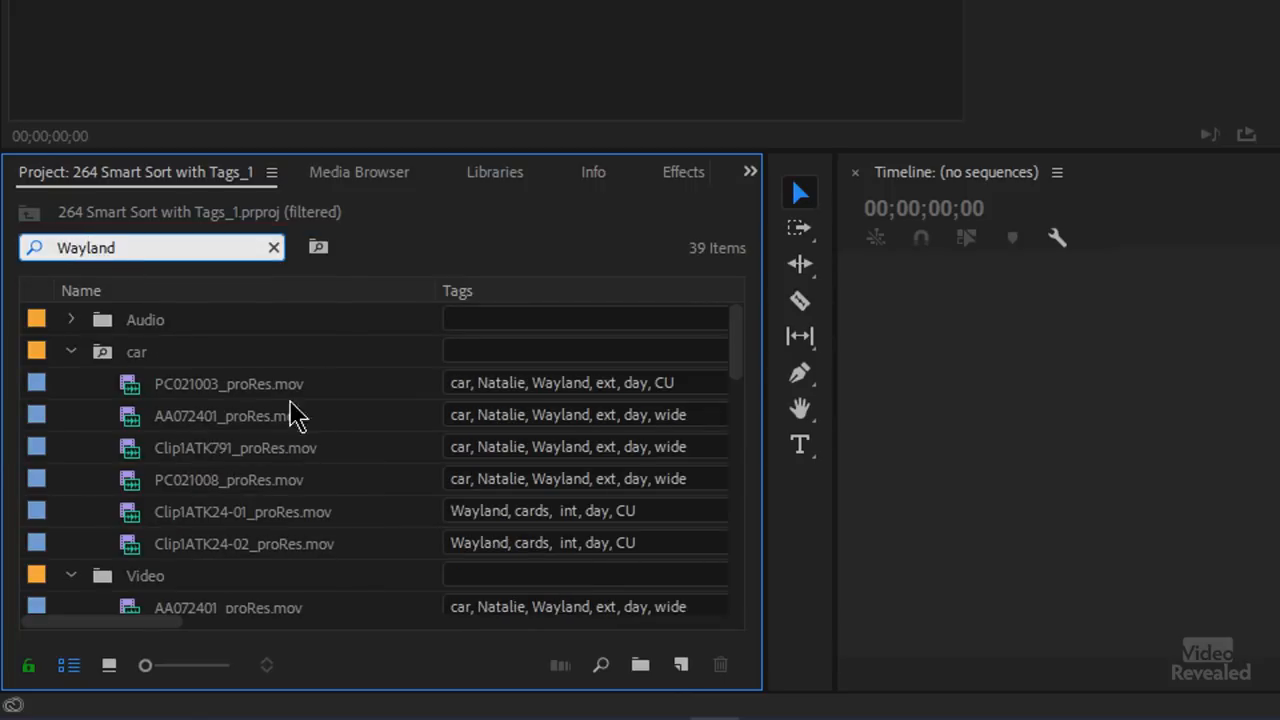
mouse_move(318, 247)
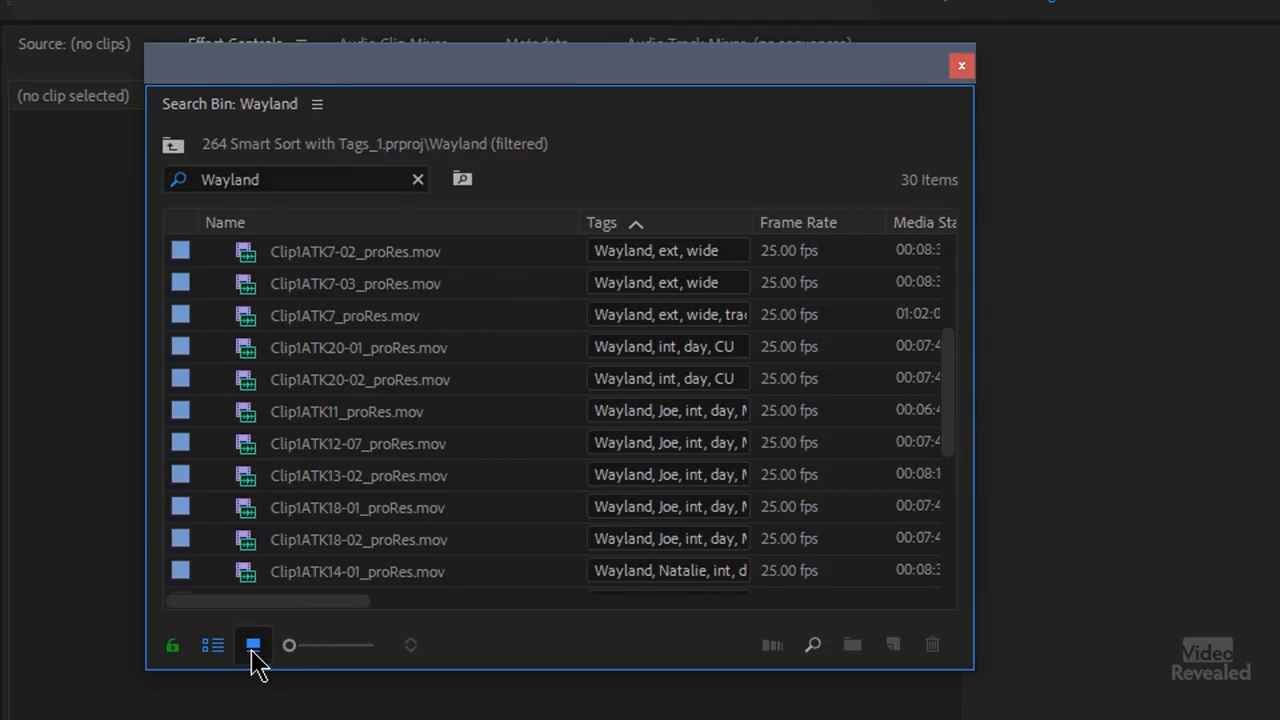
- Switch the new Wayland bin between thumbnail and list views, sorting by name, tags, frame rate
click(252, 645)
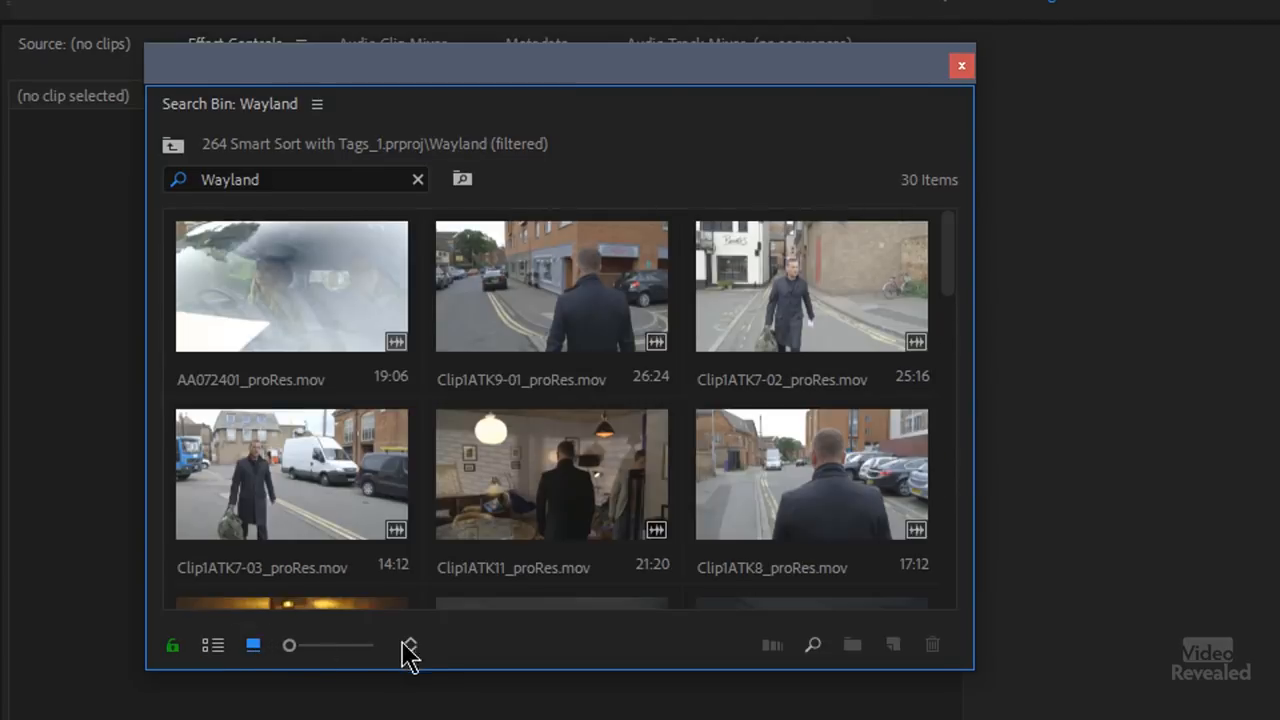
click(409, 644)
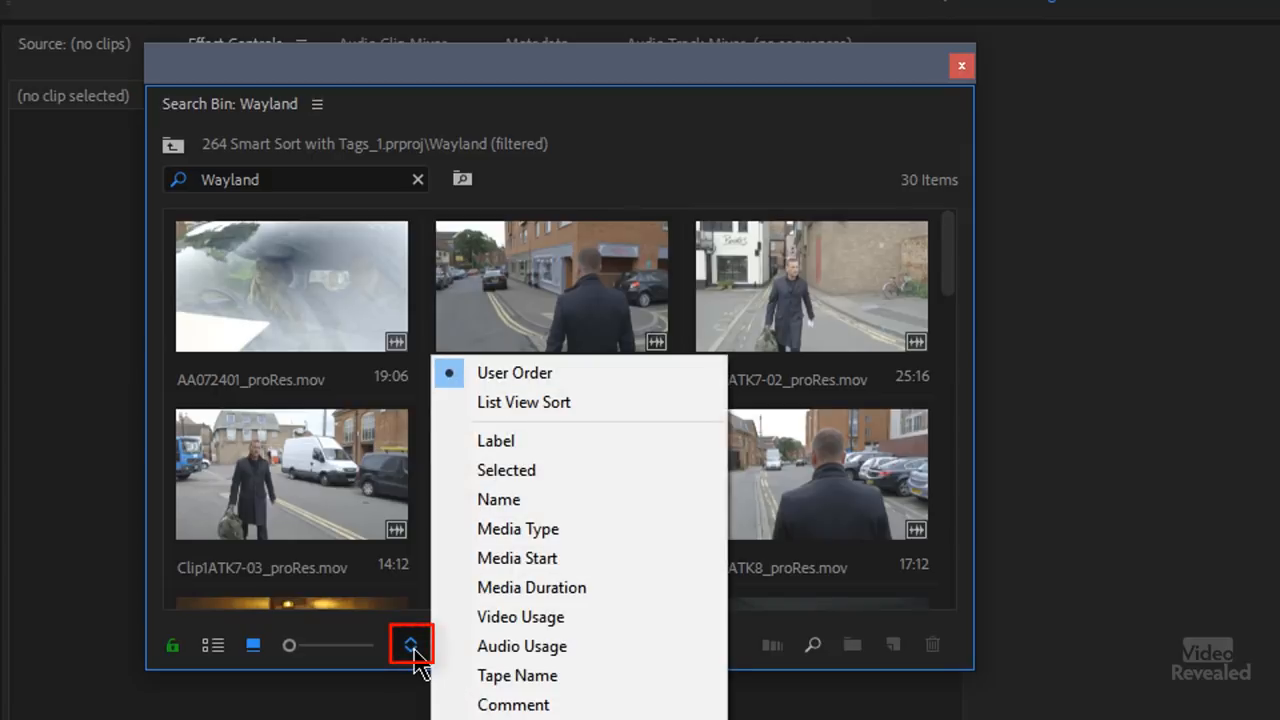
mouse_move(410, 644)
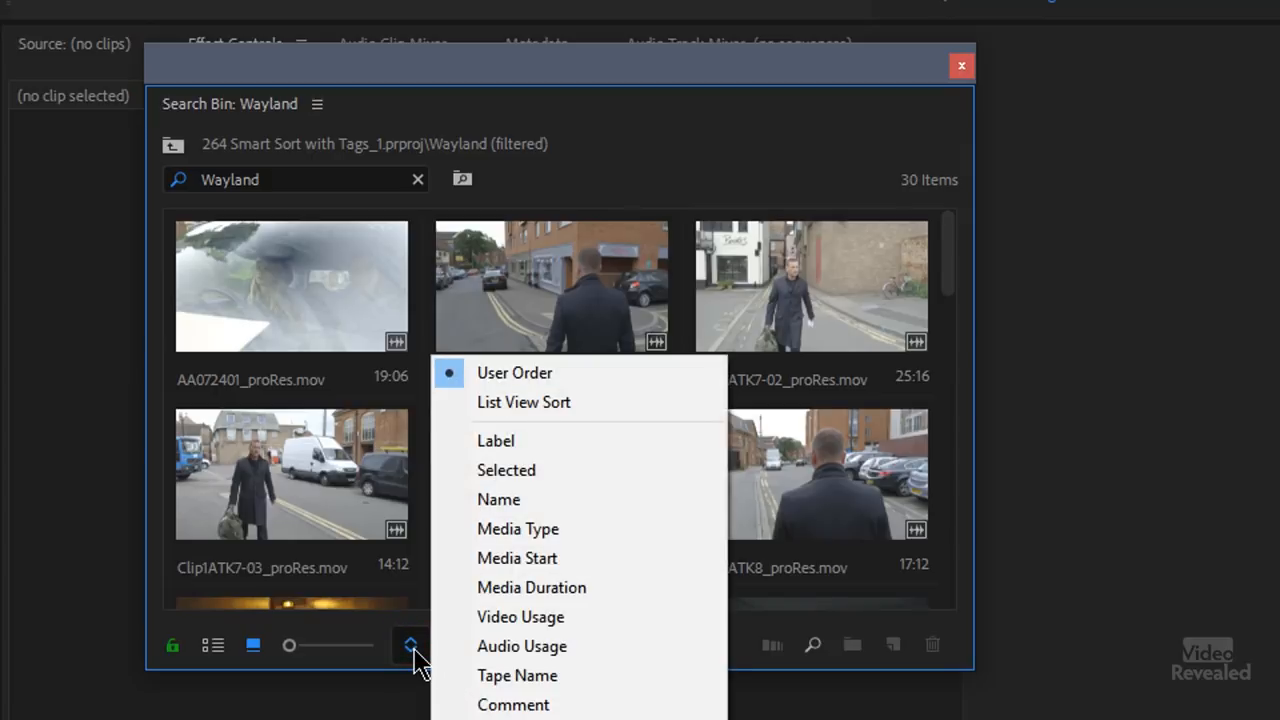
click(212, 645)
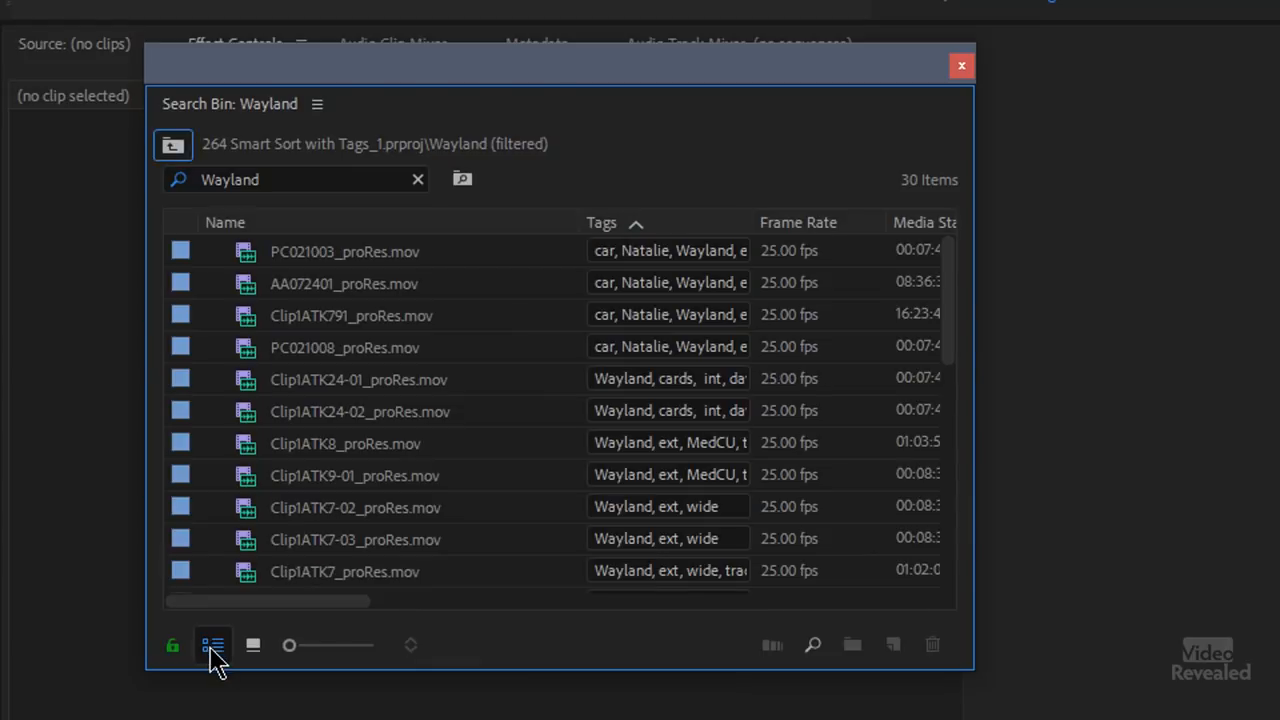
click(224, 222)
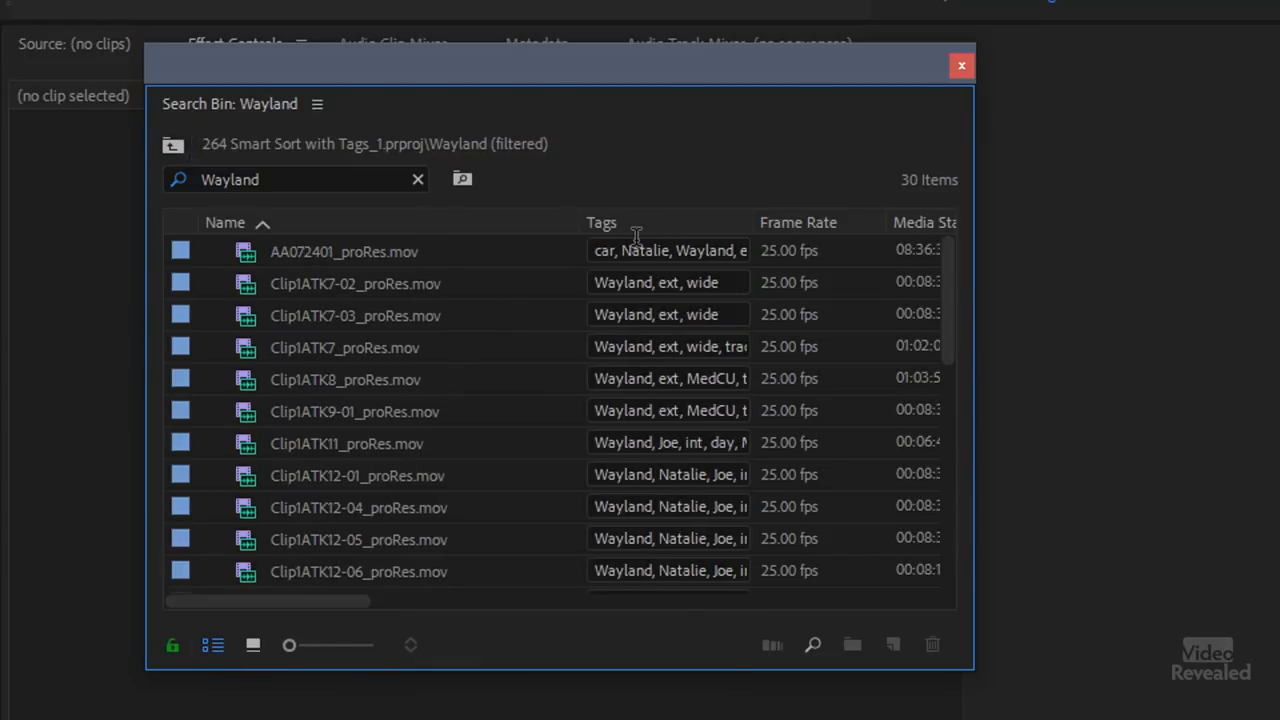
click(601, 222)
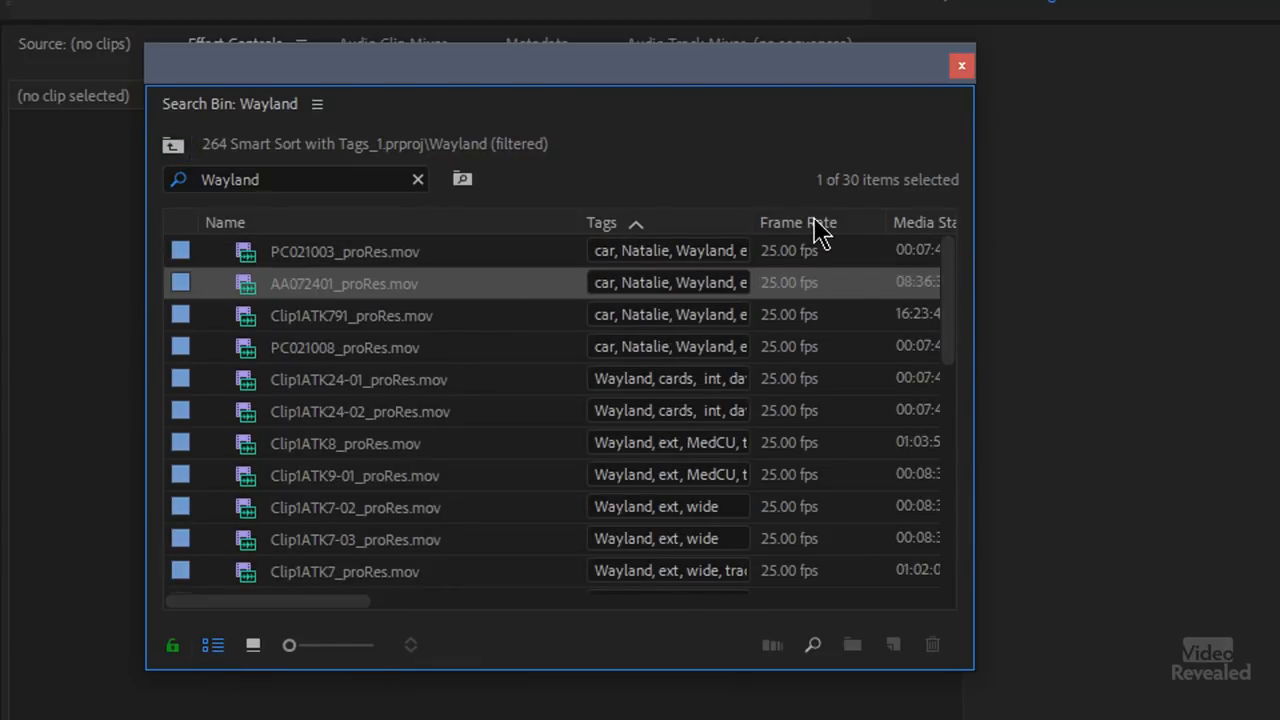
click(798, 222)
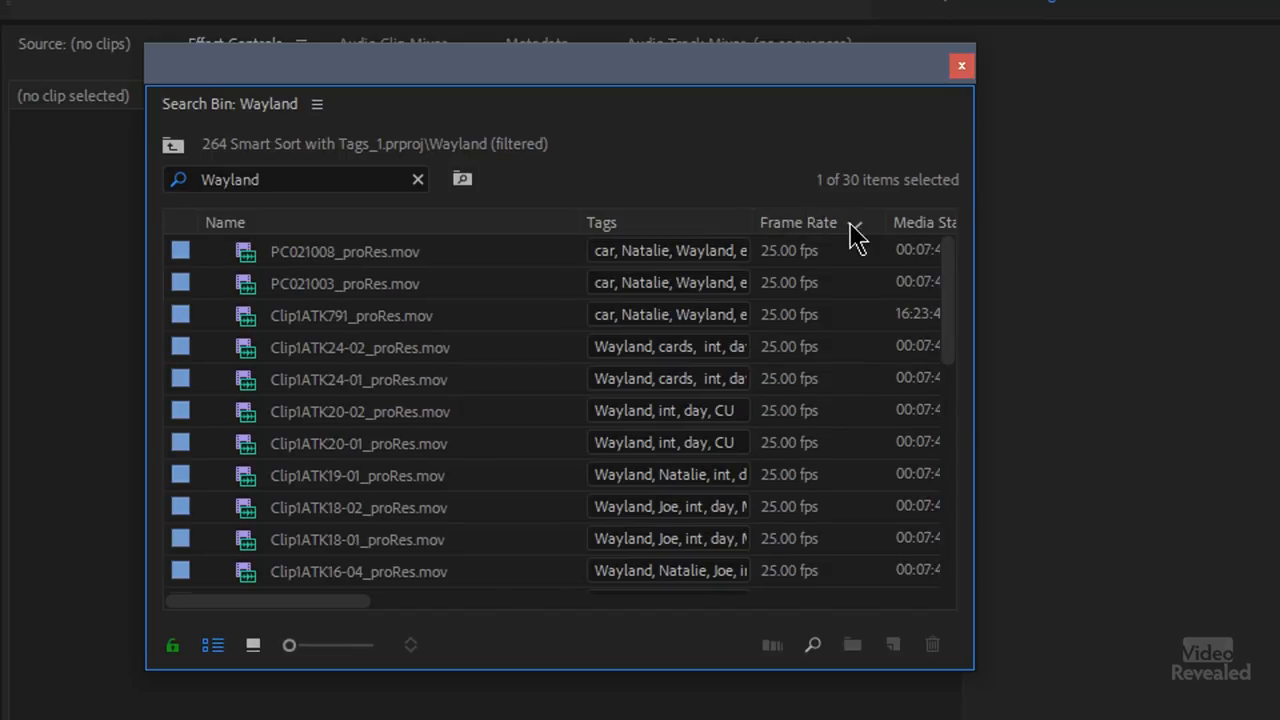
click(601, 222)
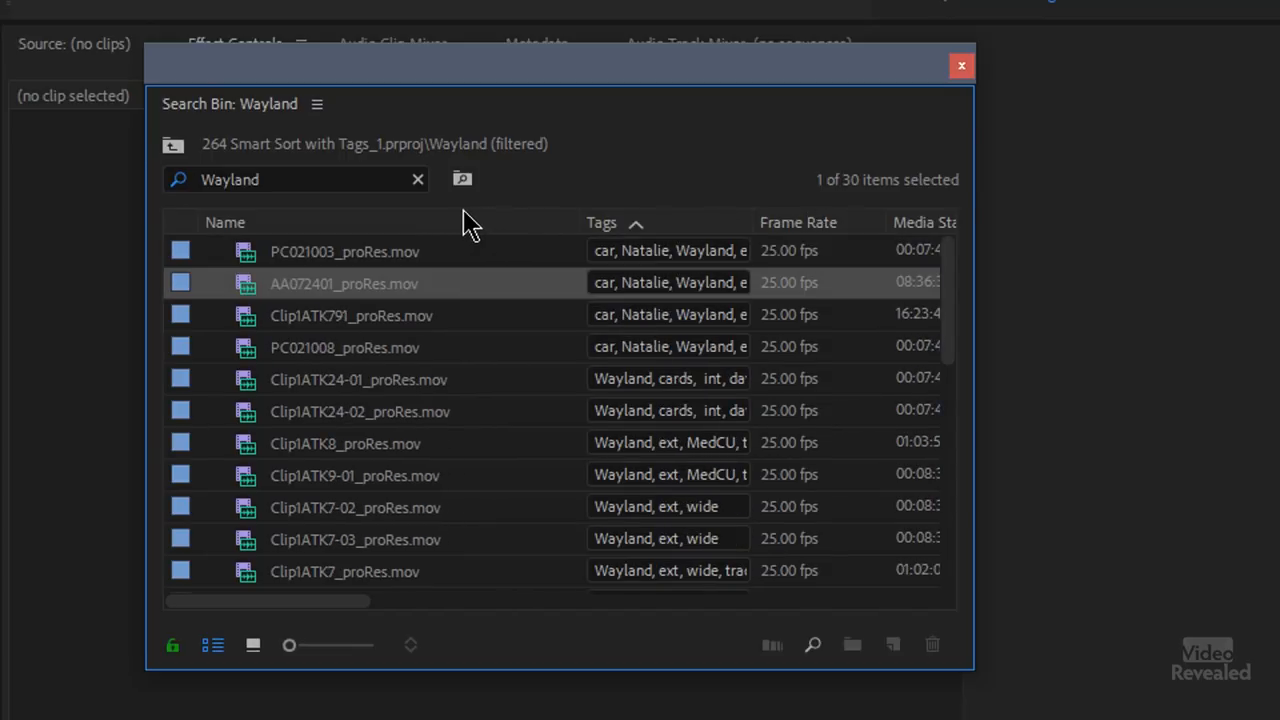
click(225, 222)
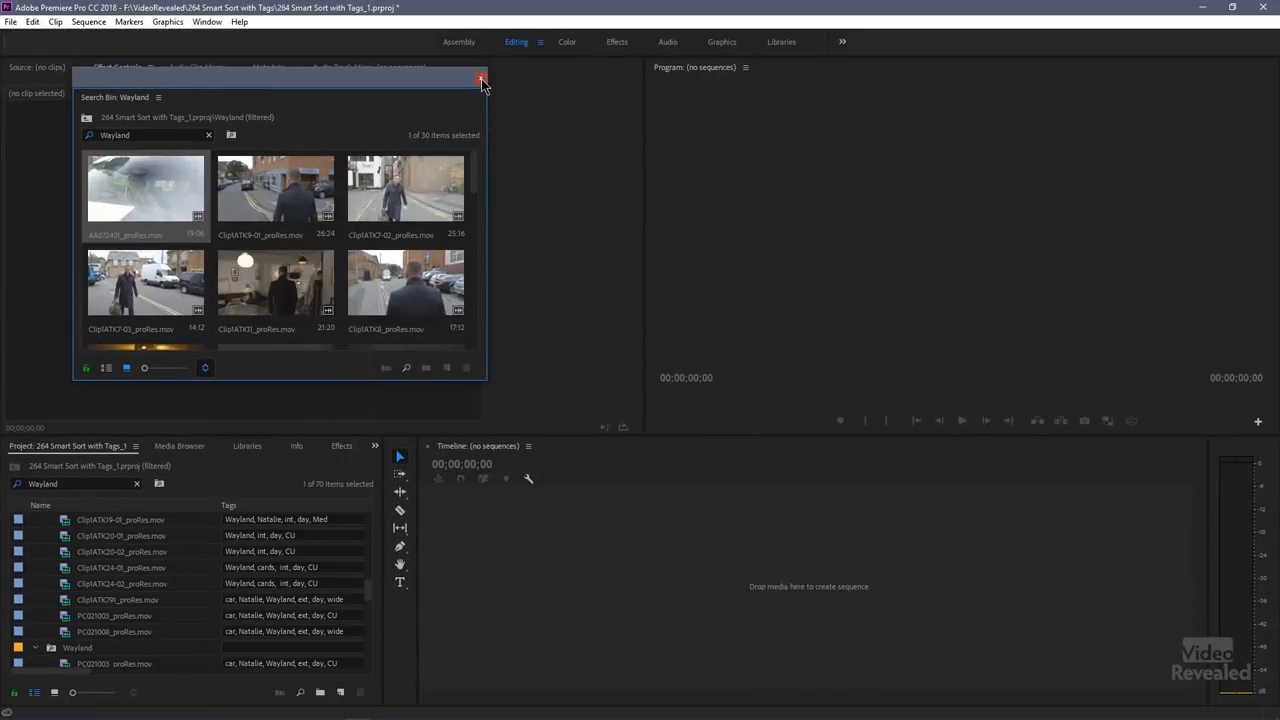
- Close the Wayland bin window, preview the car search bin's clips, then close it
click(481, 79)
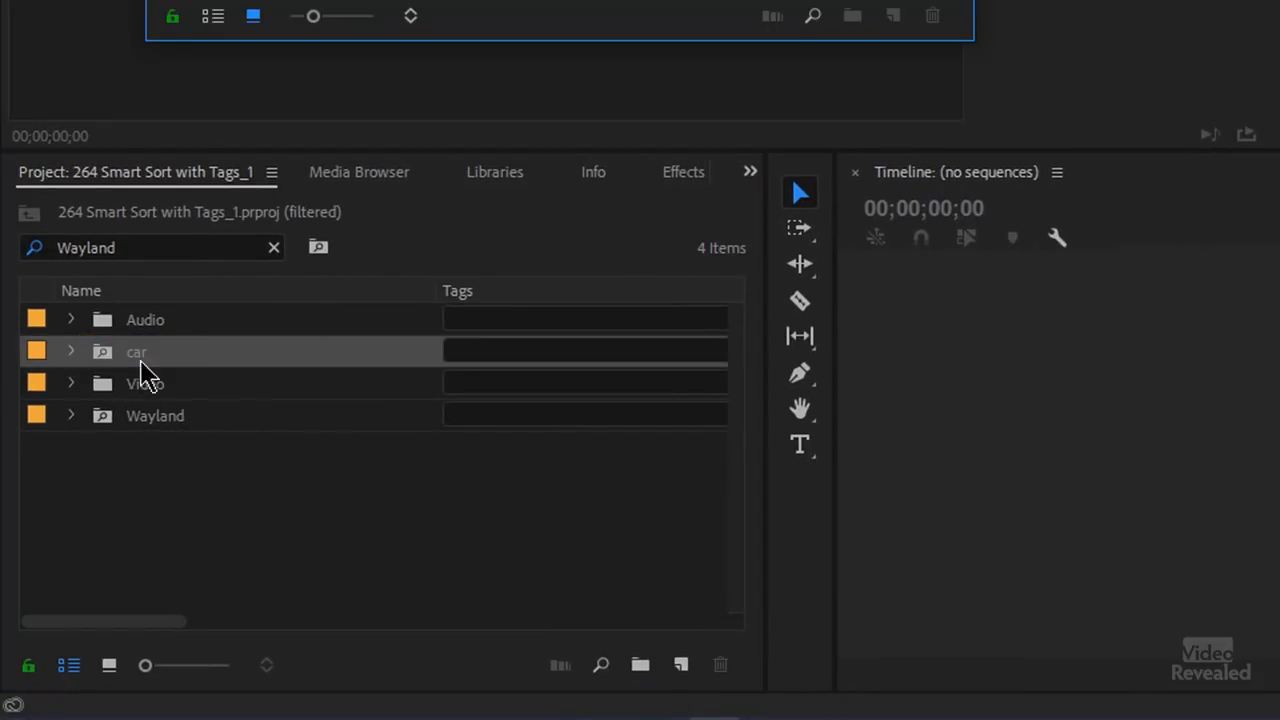
double_click(137, 351)
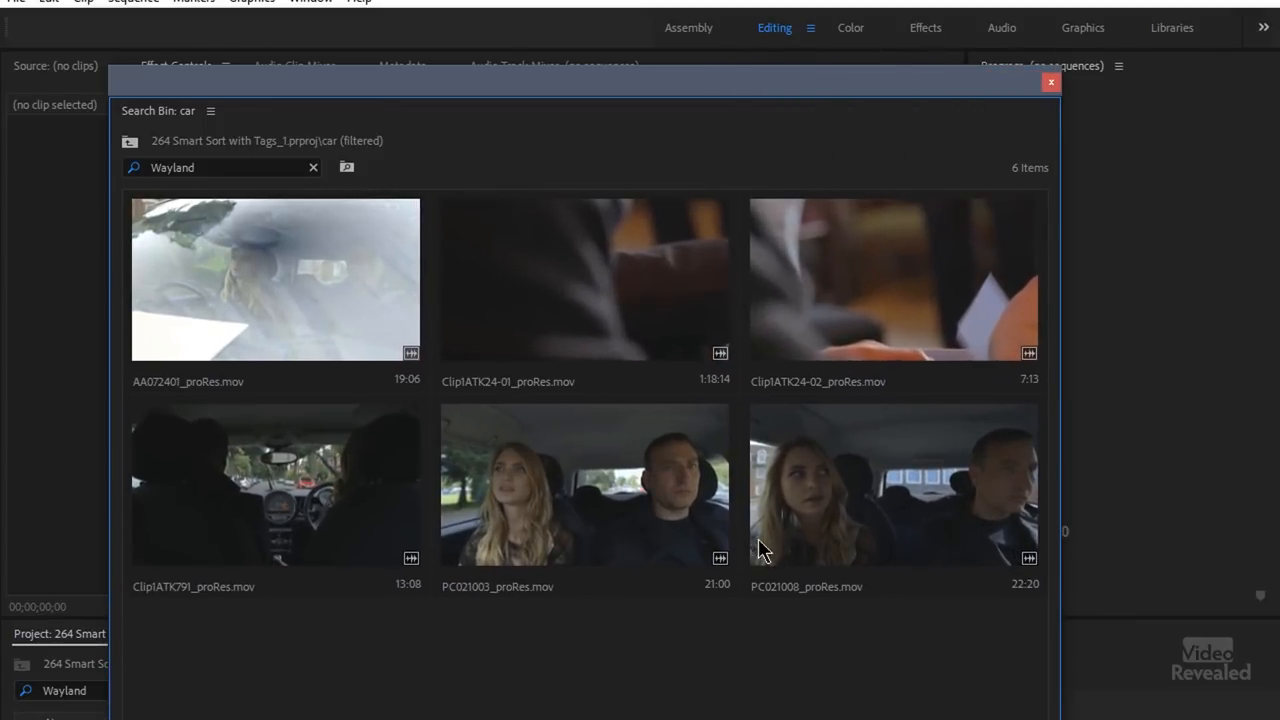
mouse_move(870, 605)
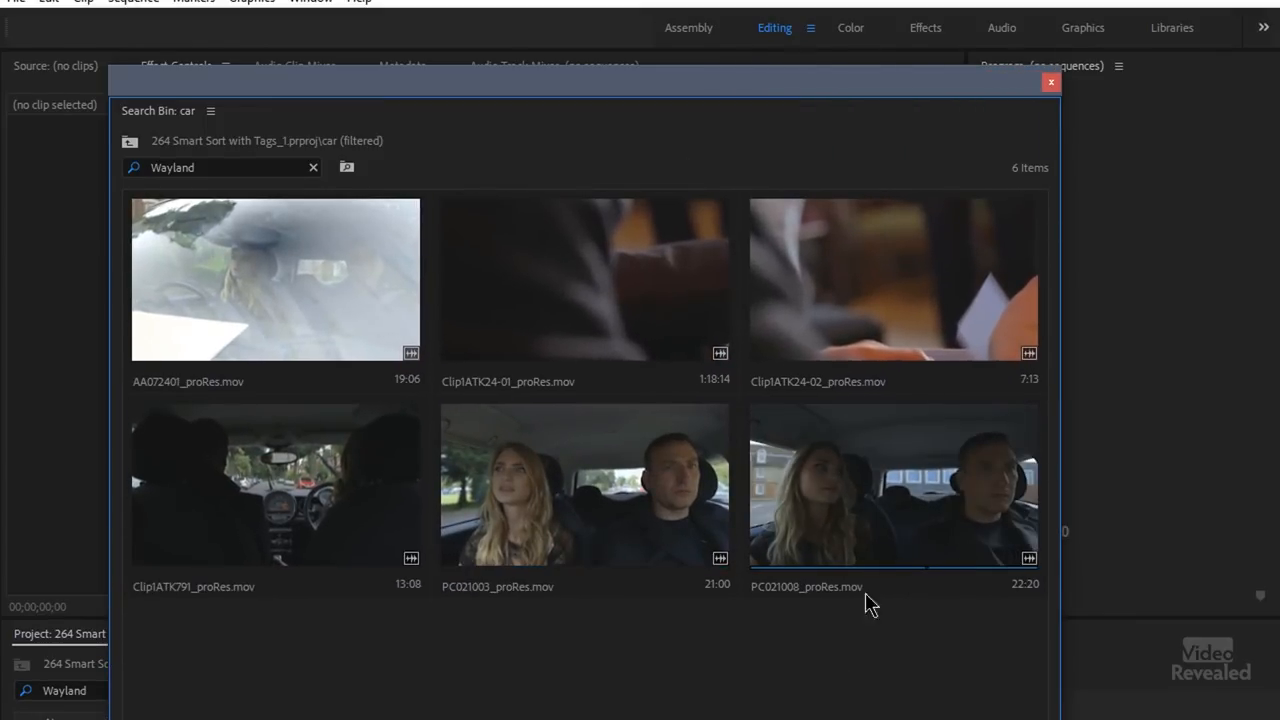
click(584, 280)
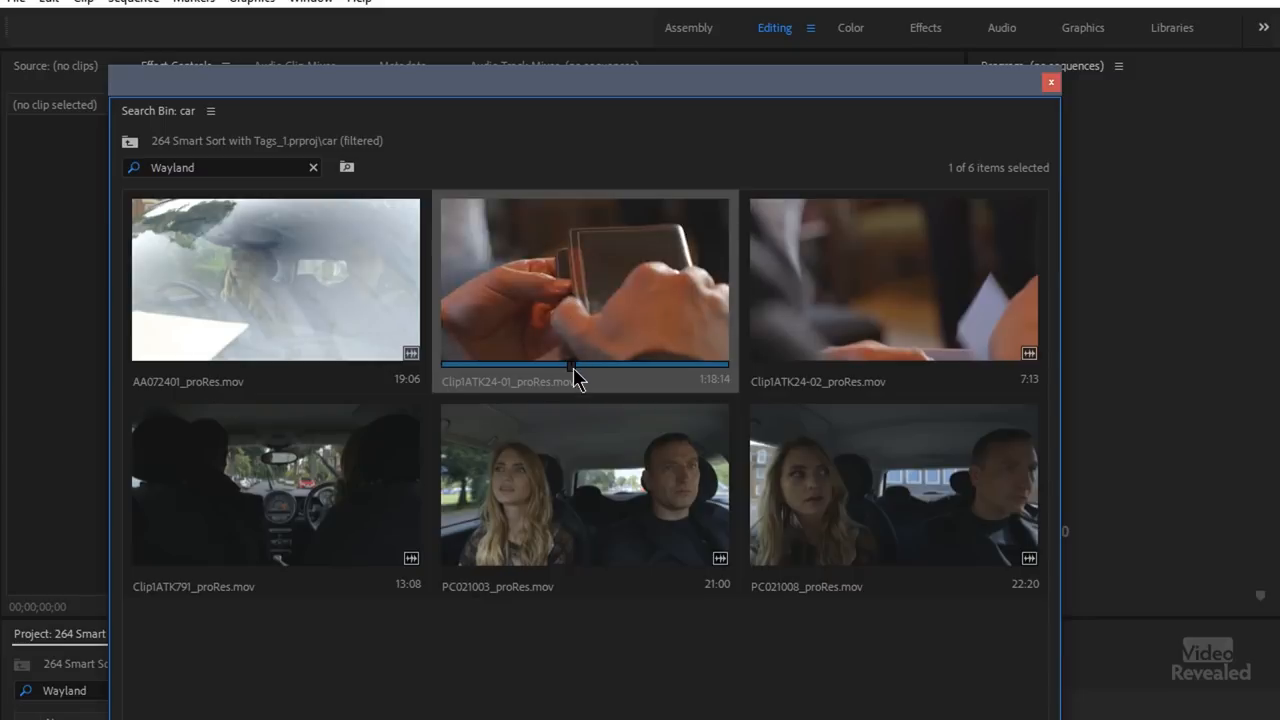
mouse_move(615, 360)
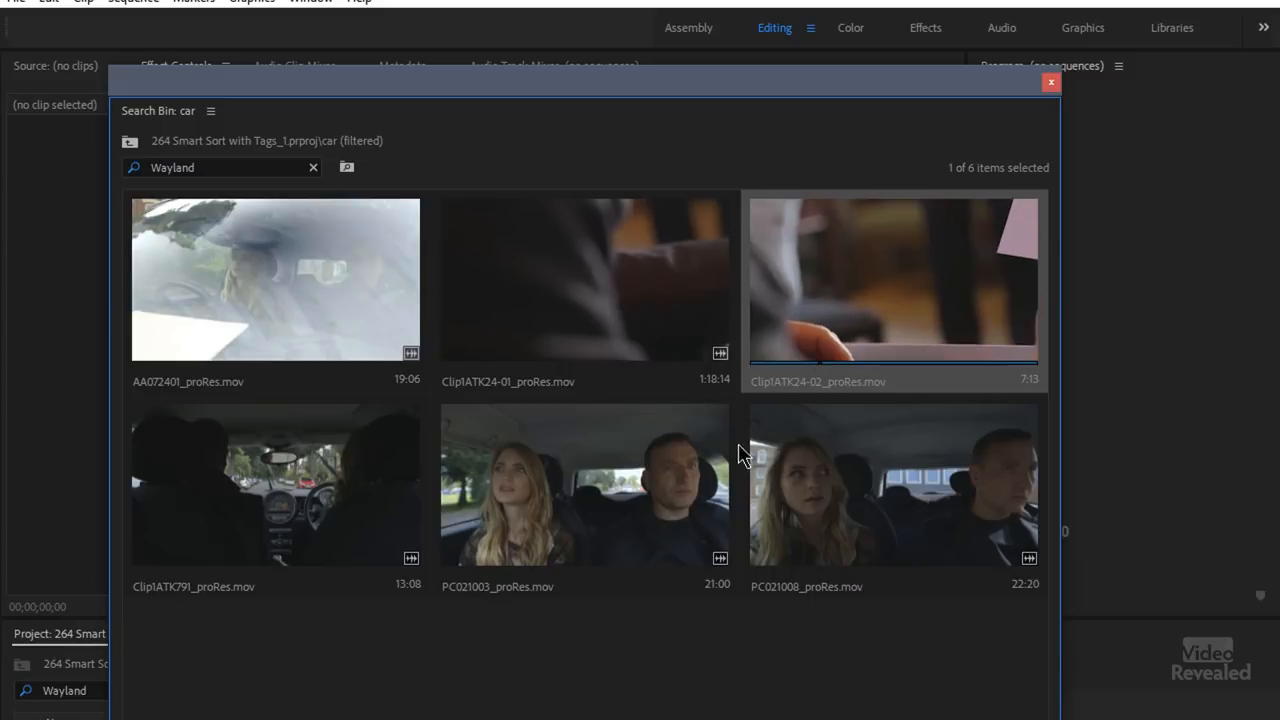
mouse_move(1045, 100)
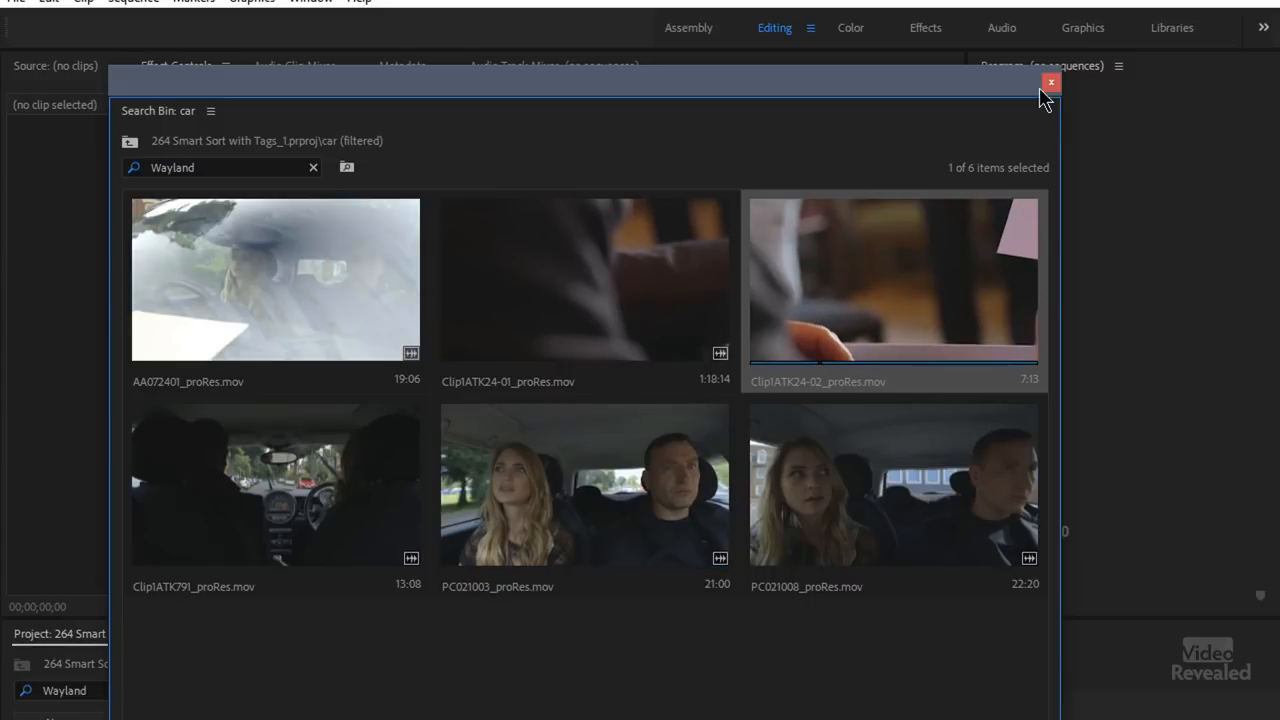
click(1050, 82)
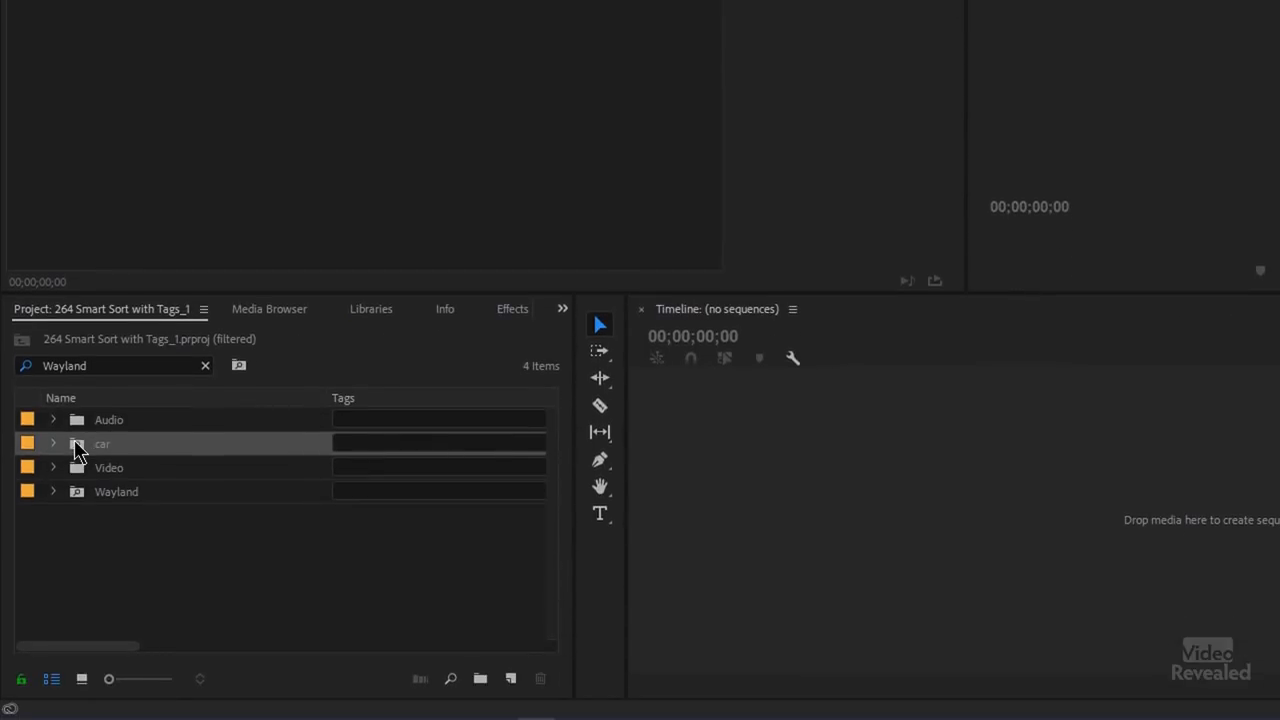
right_click(80, 443)
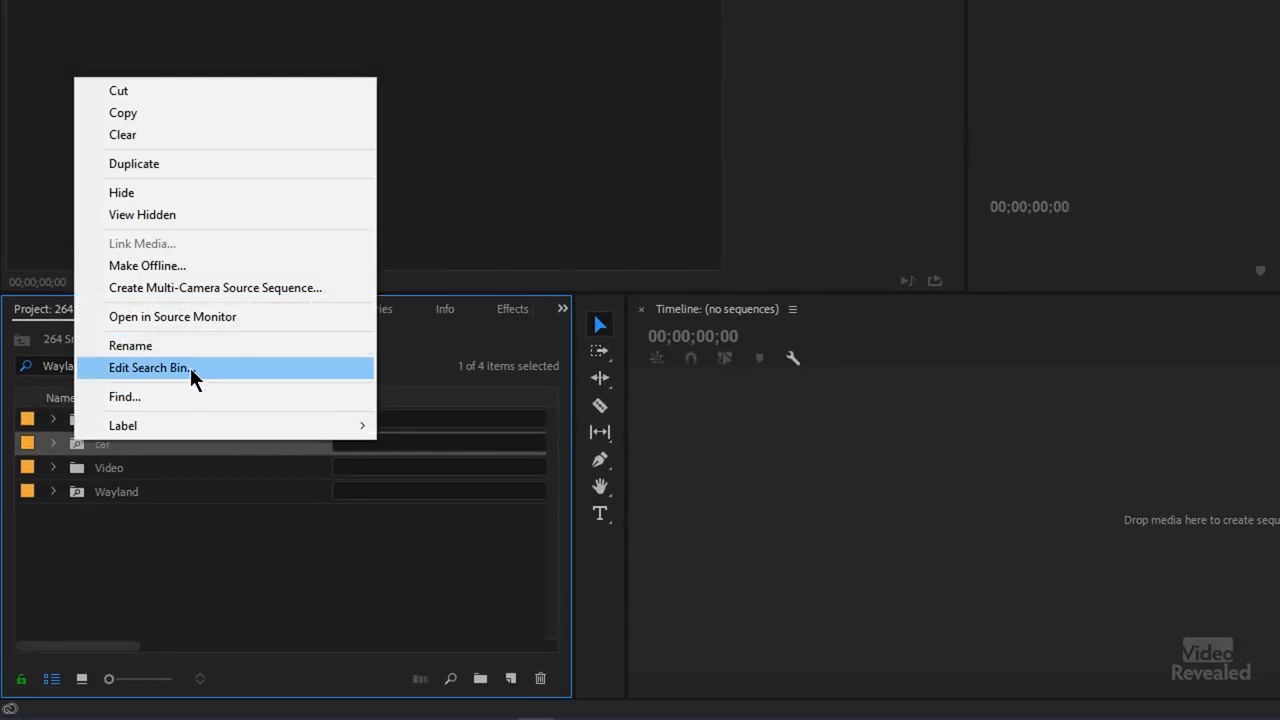
click(148, 368)
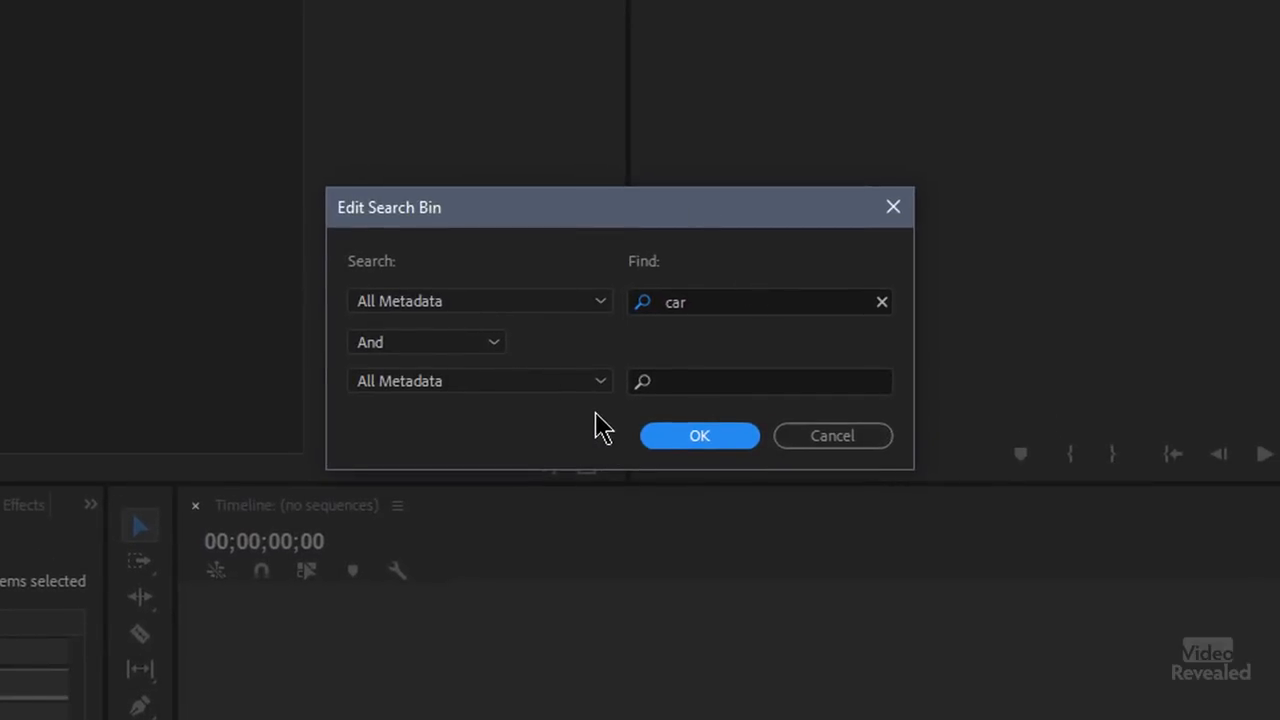
click(425, 342)
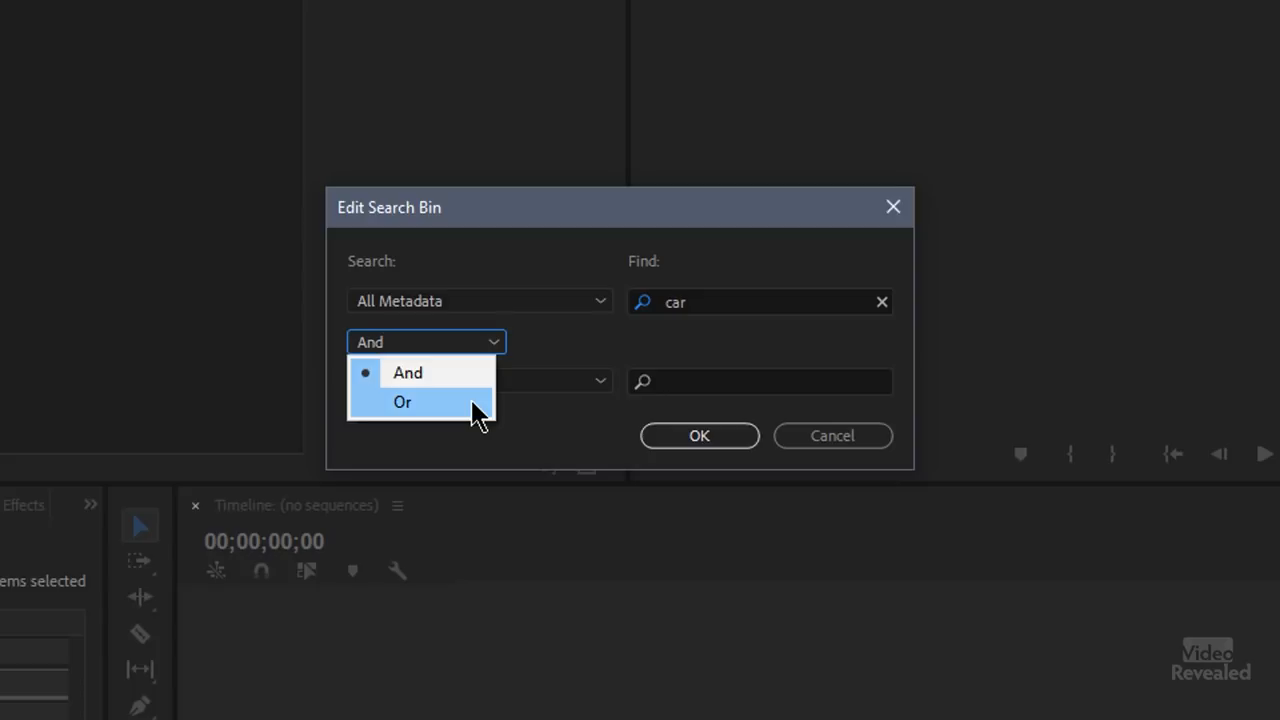
mouse_move(463, 412)
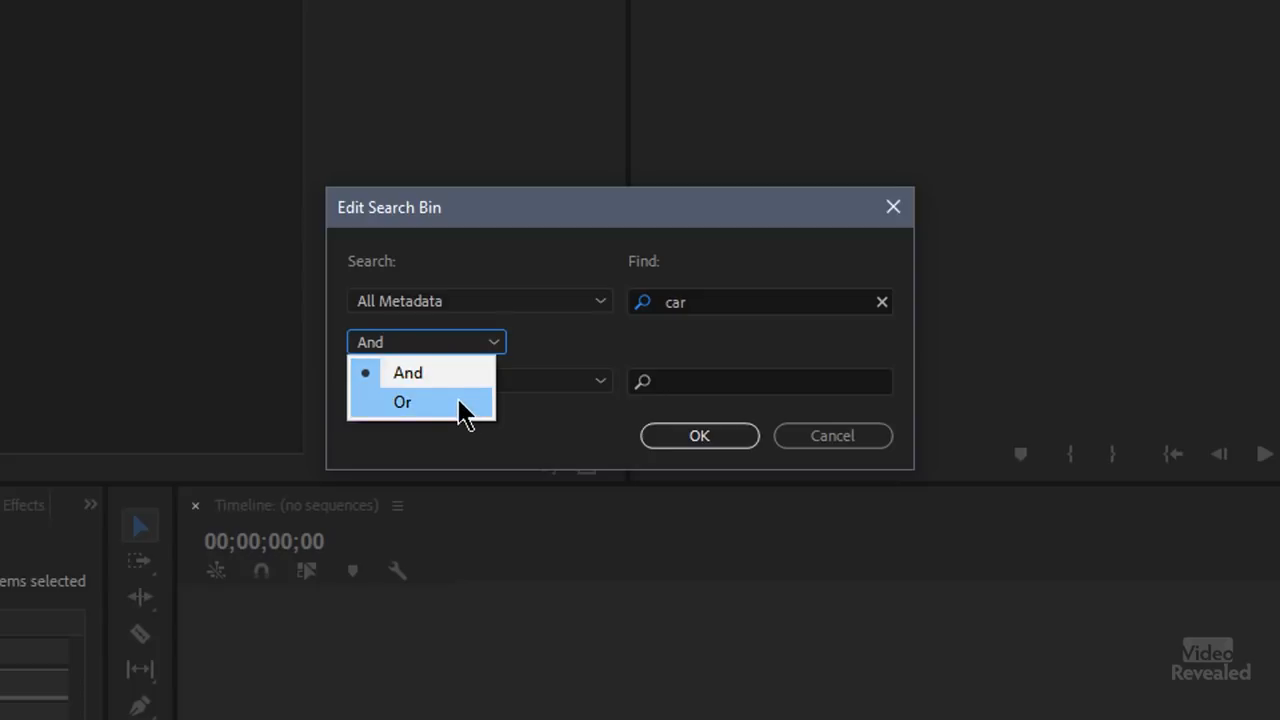
click(407, 372)
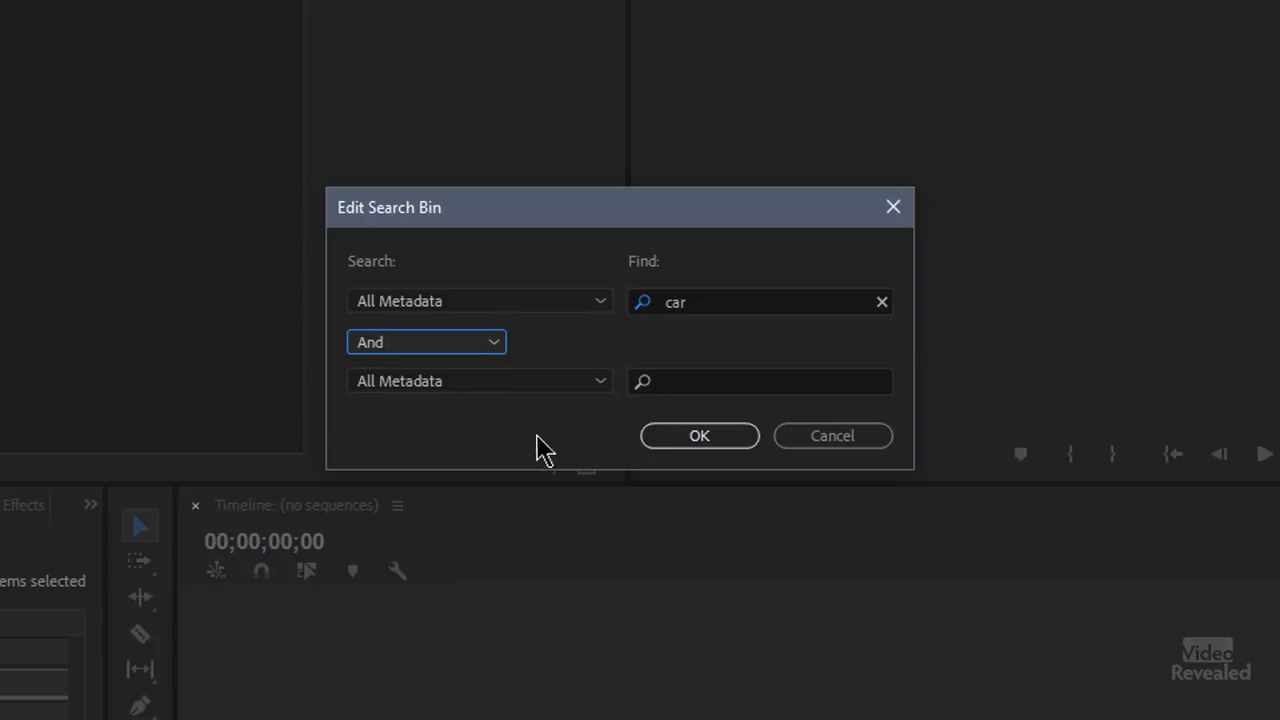
mouse_move(650, 335)
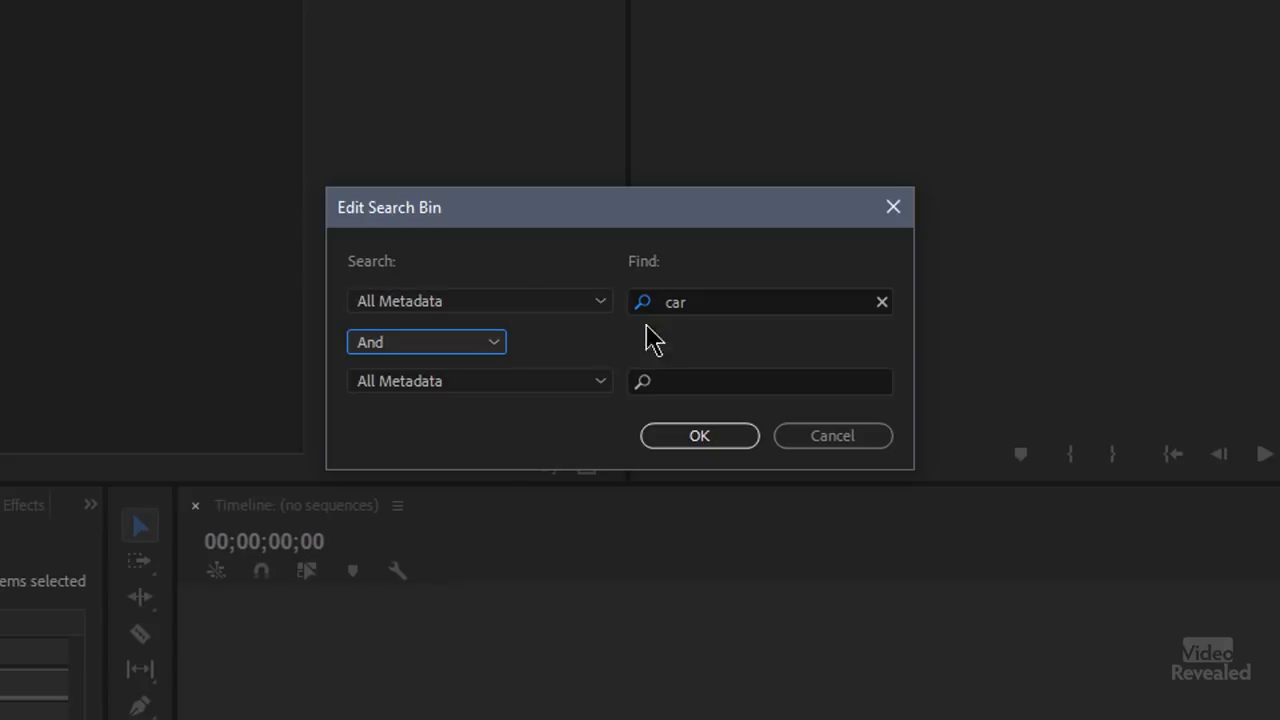
click(479, 381)
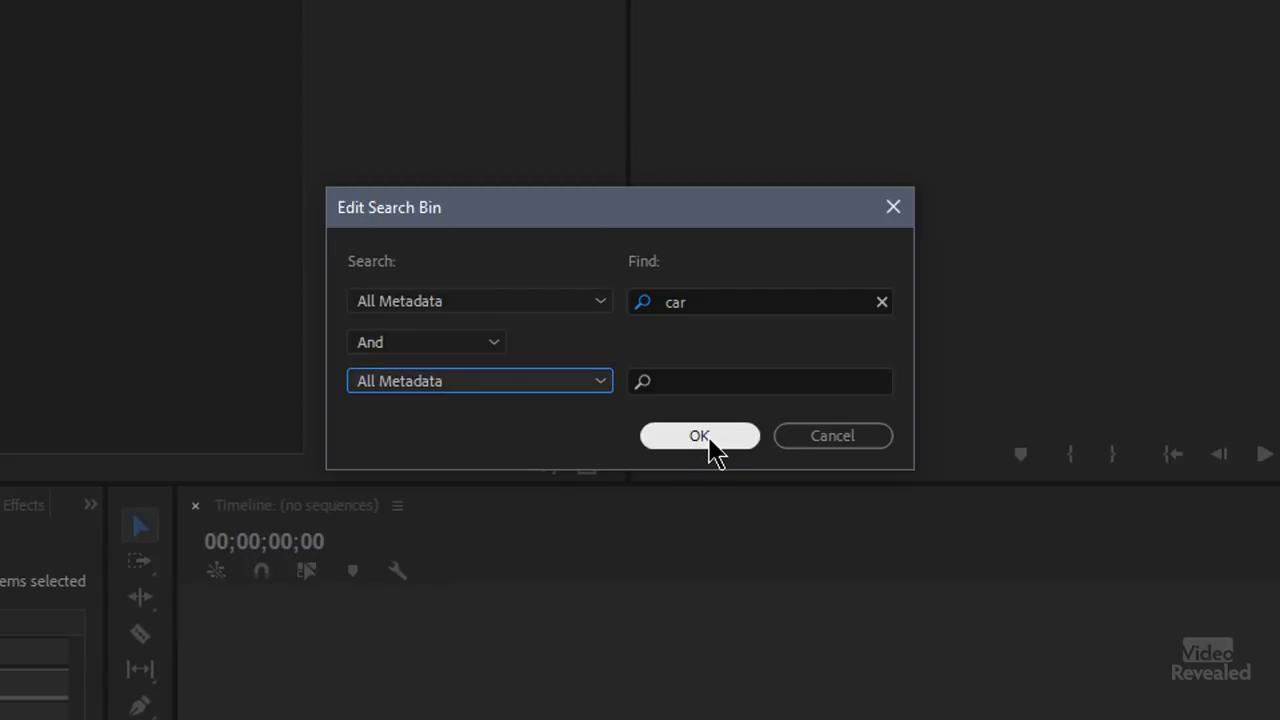
click(699, 435)
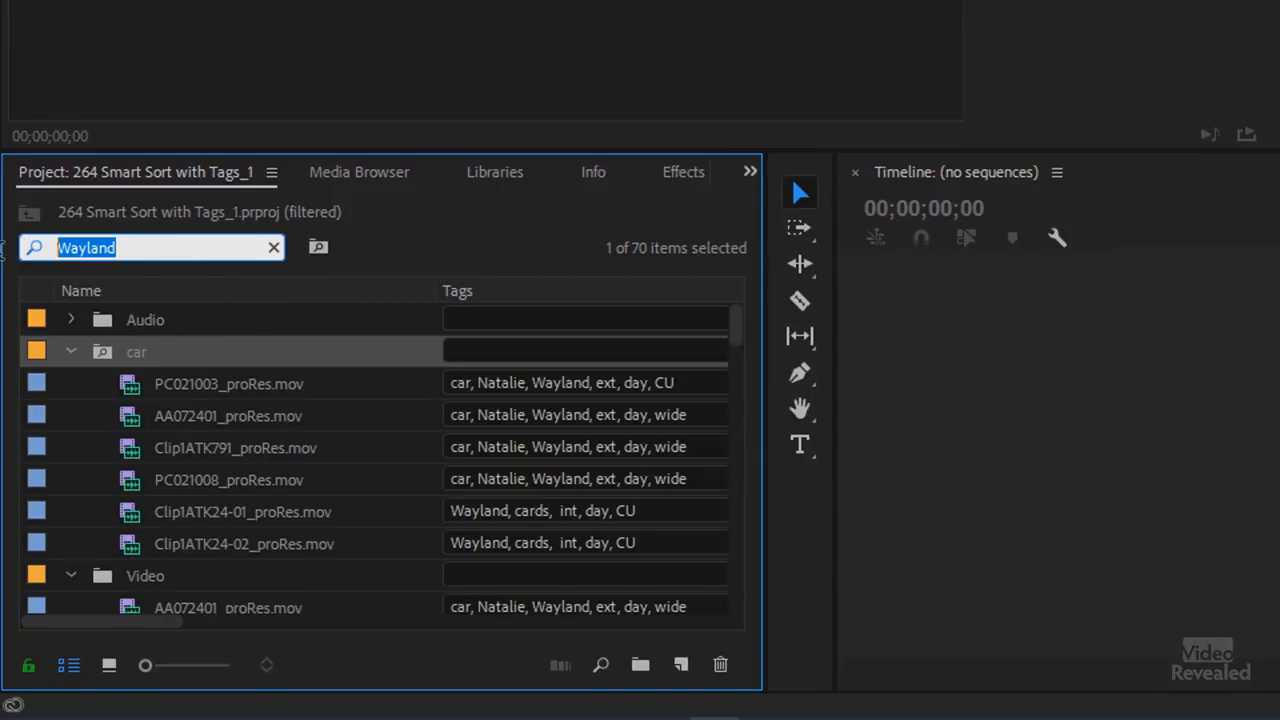
- Search for 'Natalie' and browse the Natalie bin's 24 clips as icon thumbnails
text(Nata)
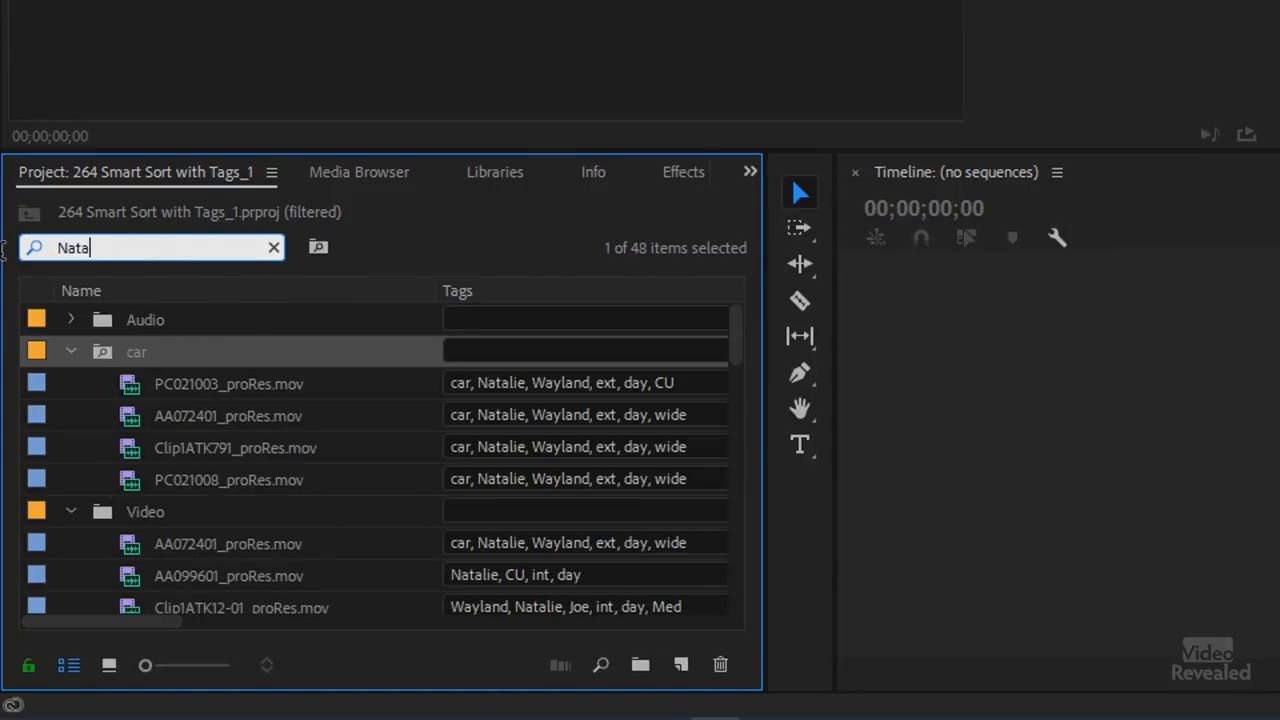
text(lie)
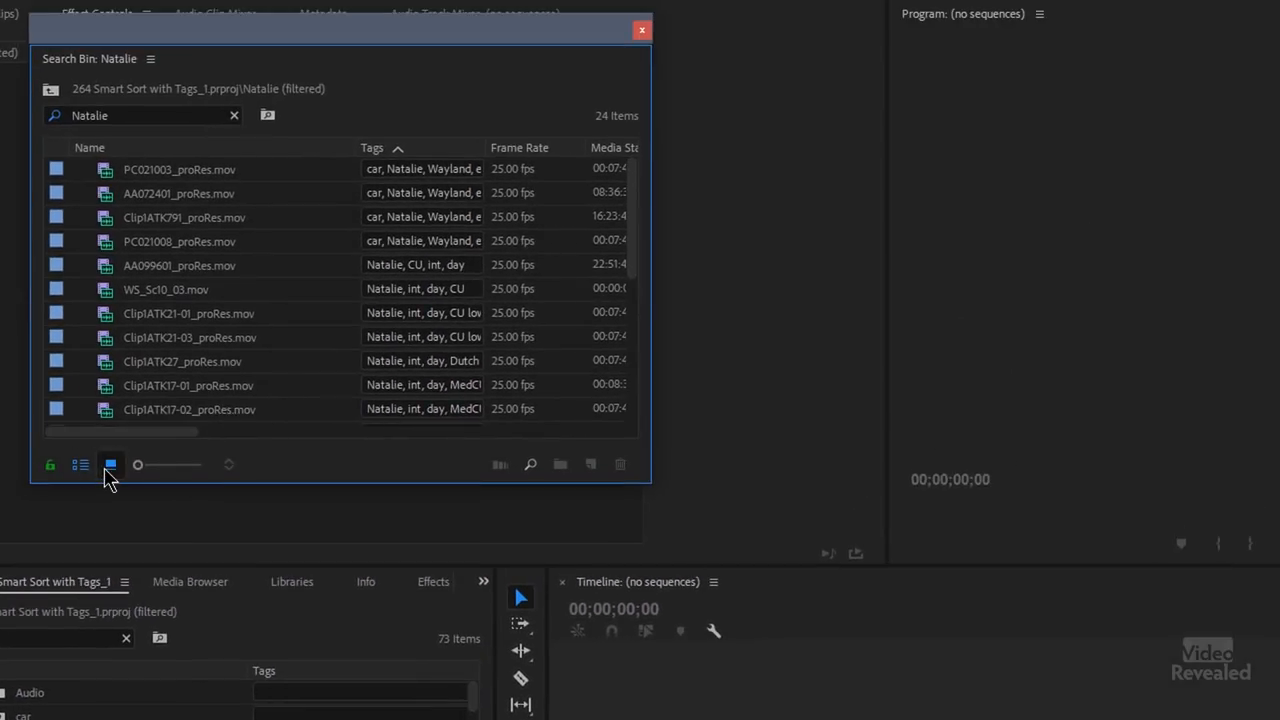
click(80, 464)
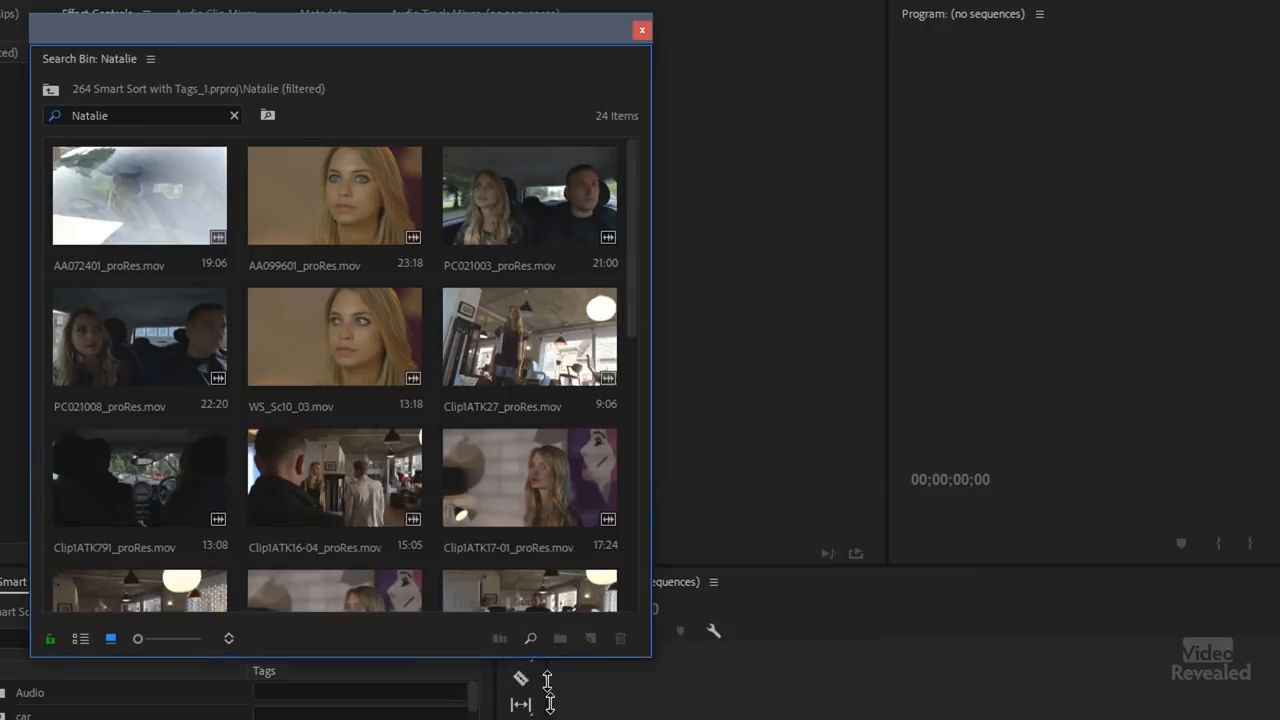
scroll(down, 3)
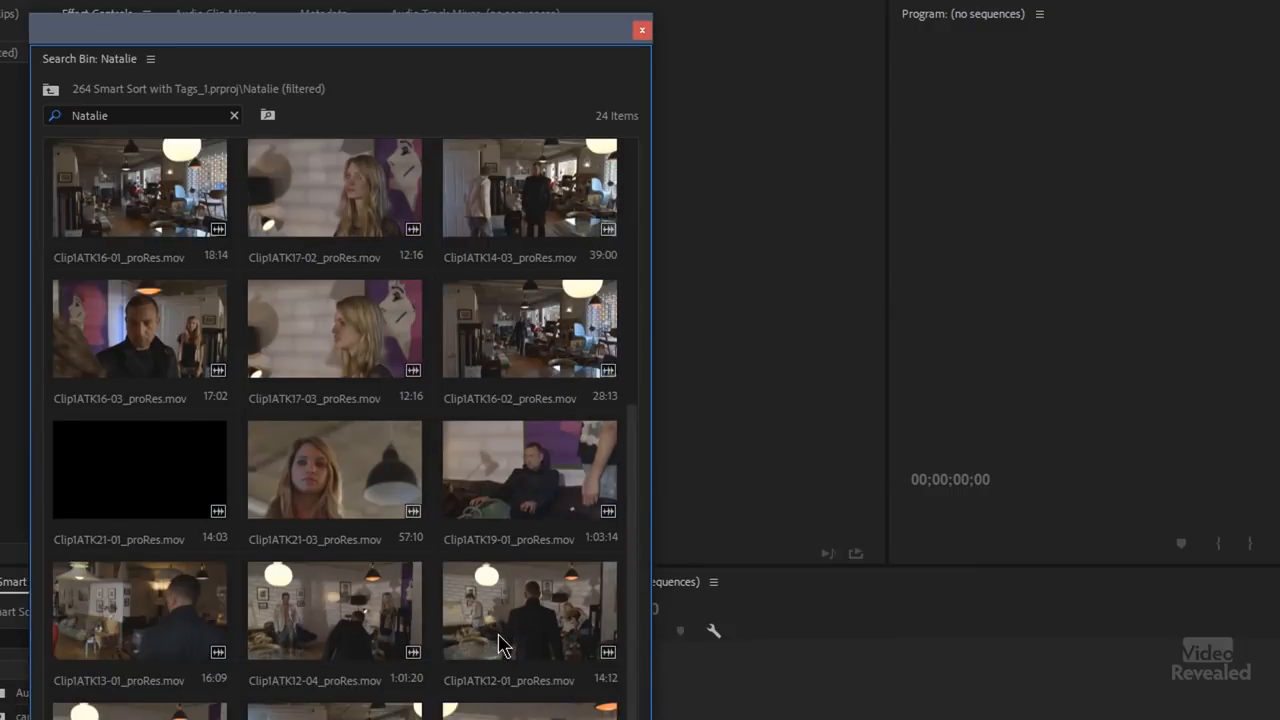
scroll(up, 3)
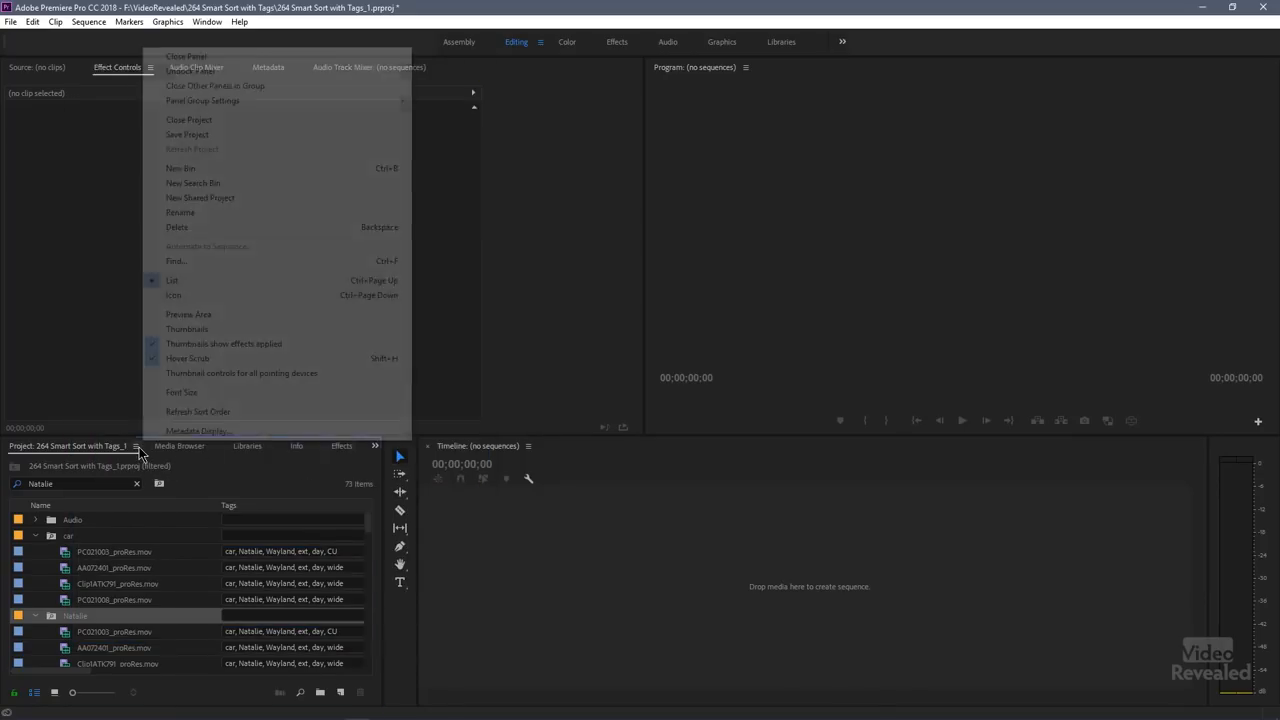
- In Metadata Display, enable the Media Type column under Premiere Pro Project Metadata
click(198, 430)
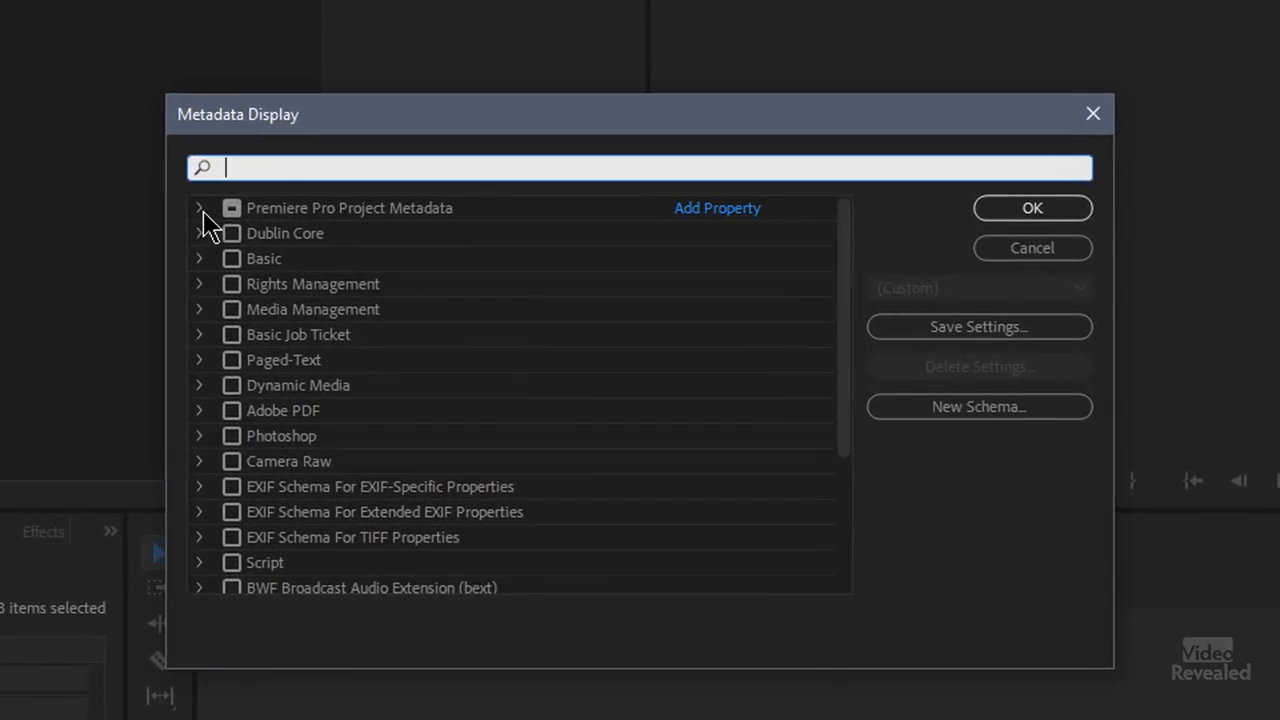
click(200, 208)
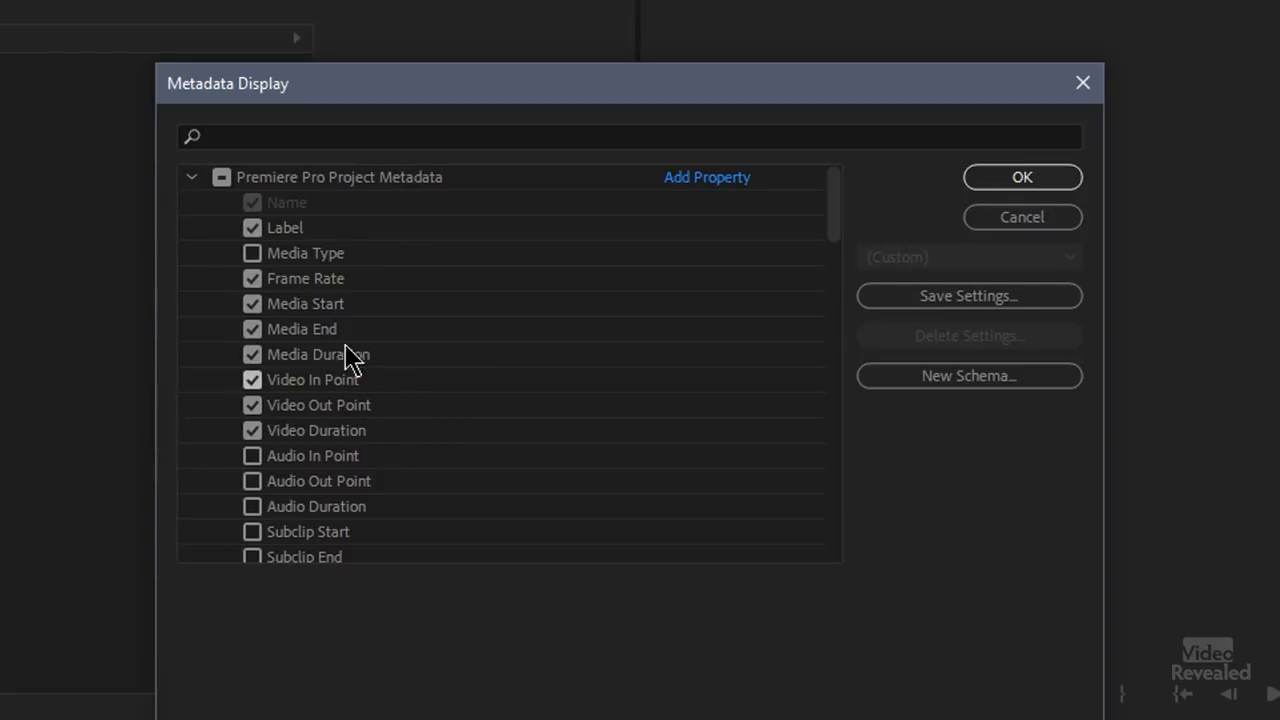
click(252, 253)
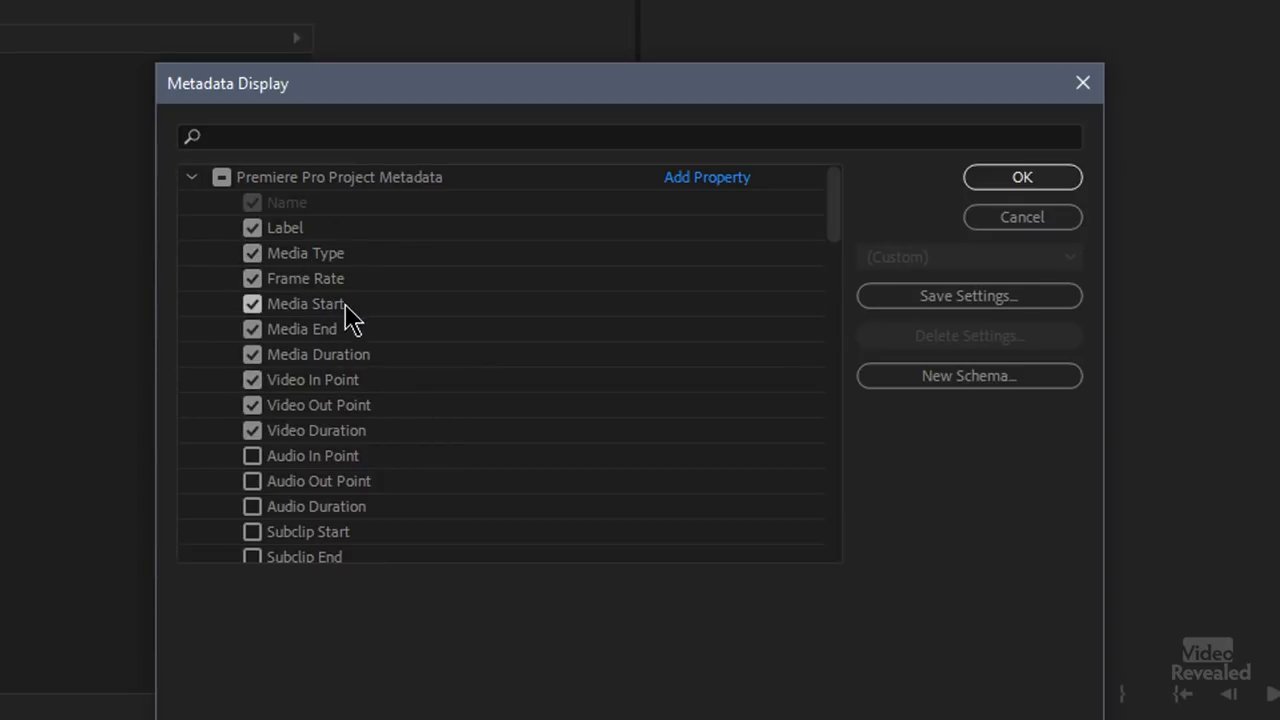
scroll(down, 3)
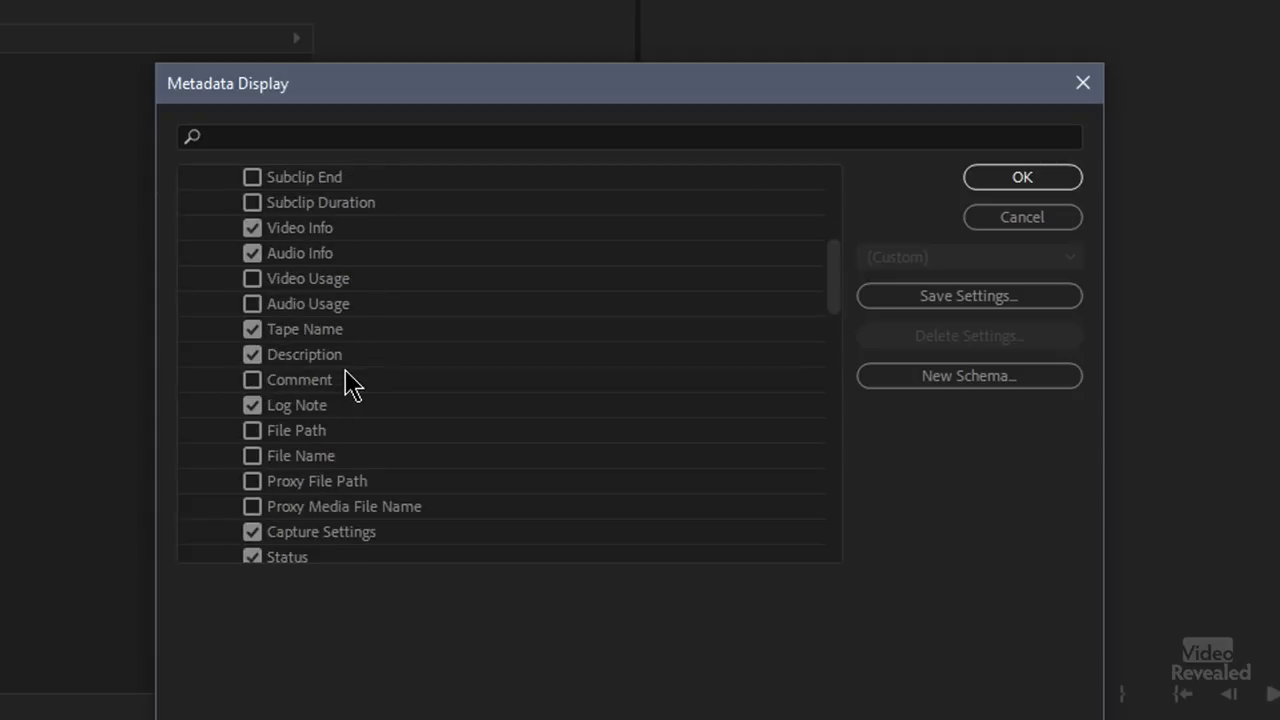
scroll(down, 3)
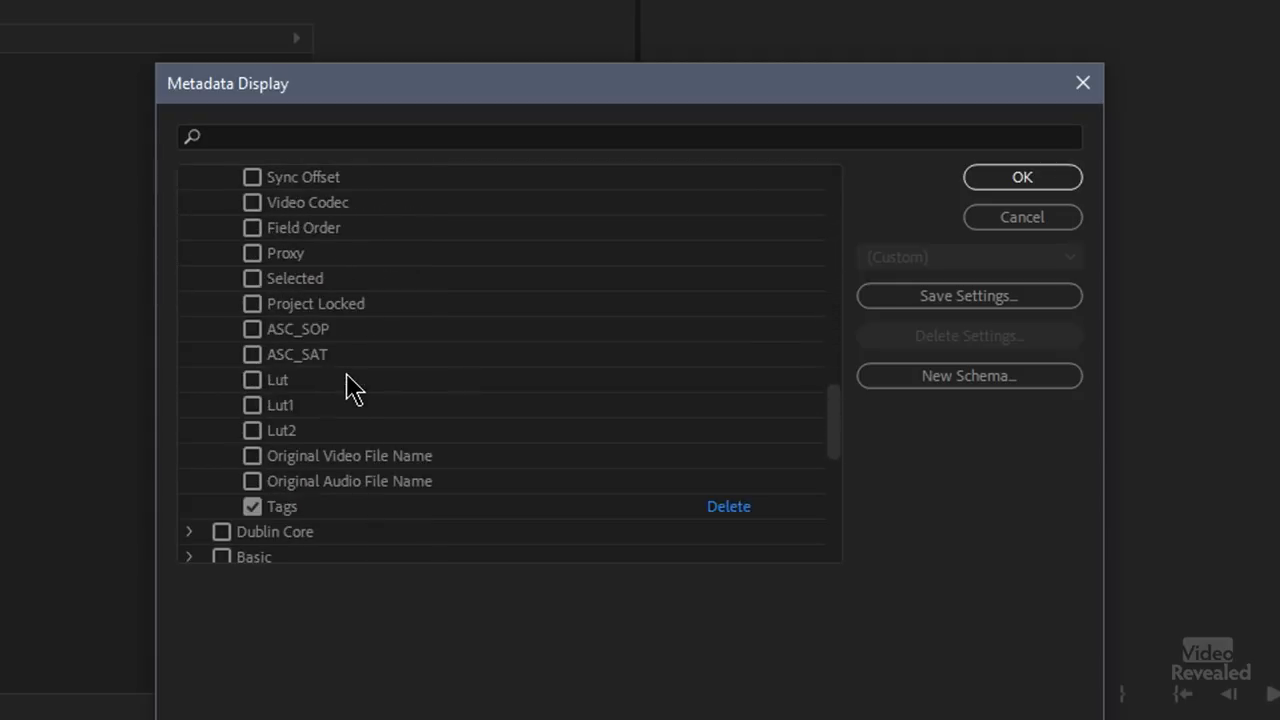
scroll(down, 3)
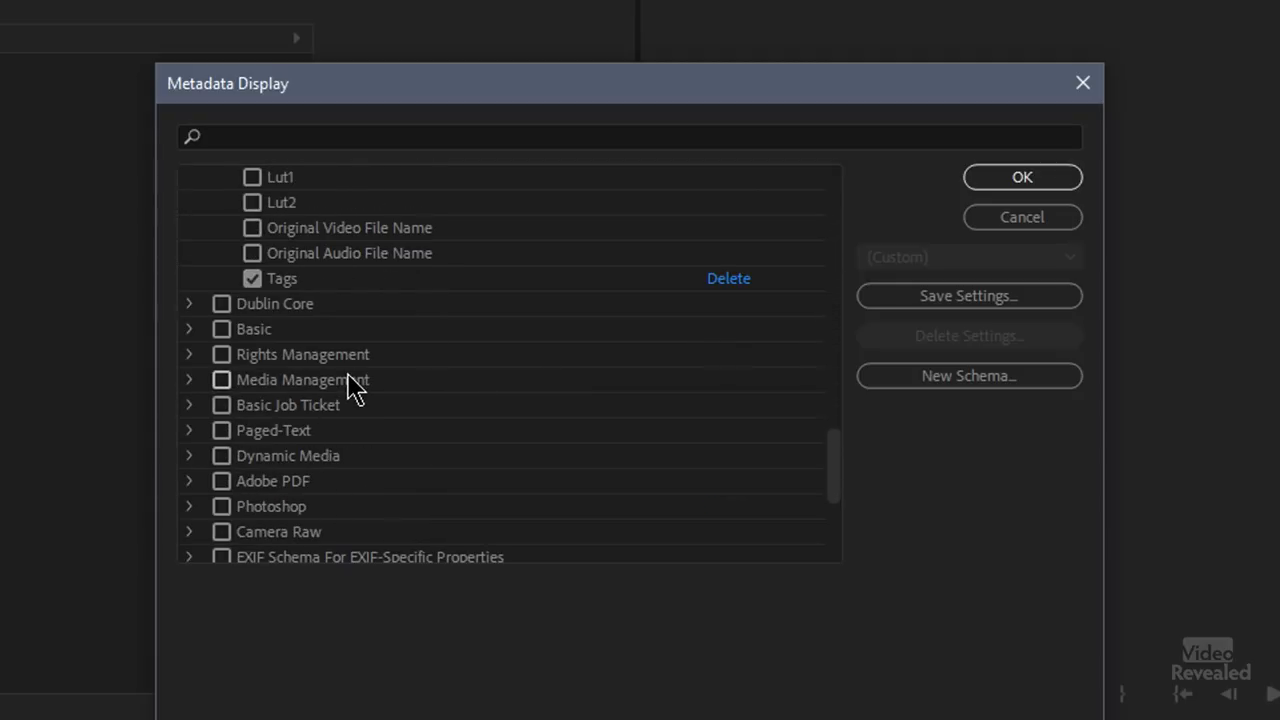
- Expand Dynamic Media and enable the Camera Angle column
click(189, 456)
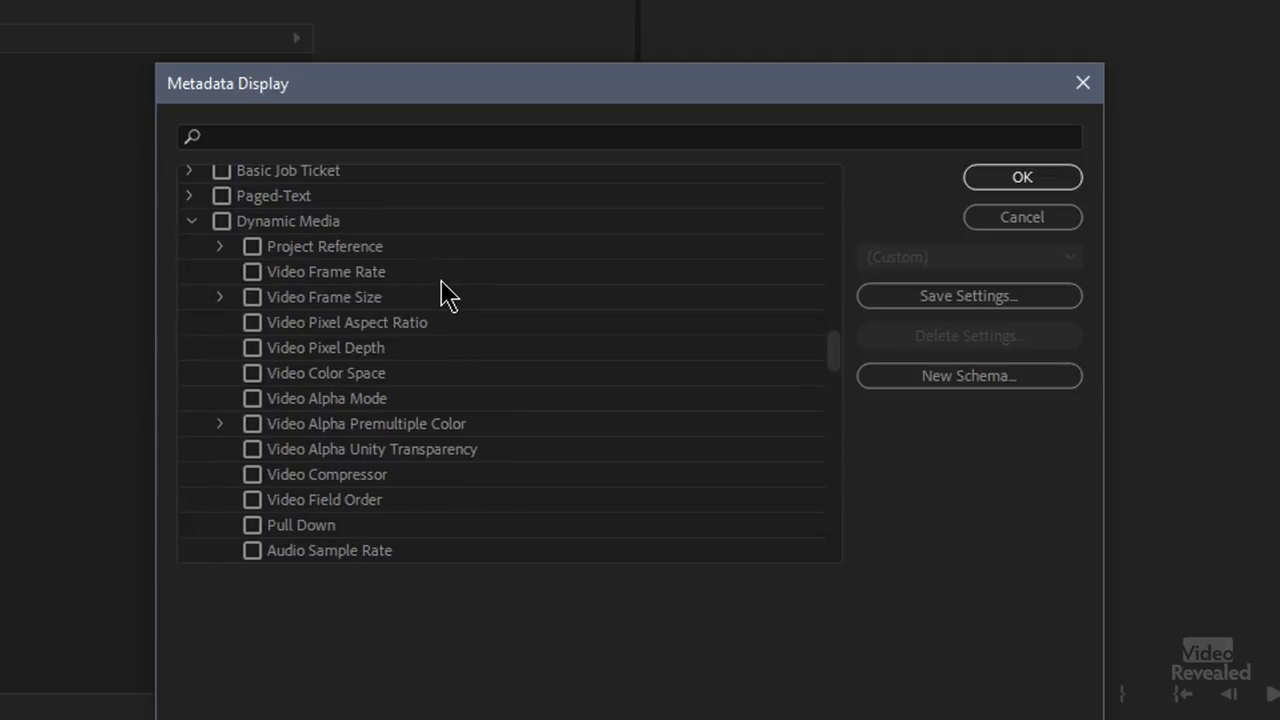
scroll(down, 3)
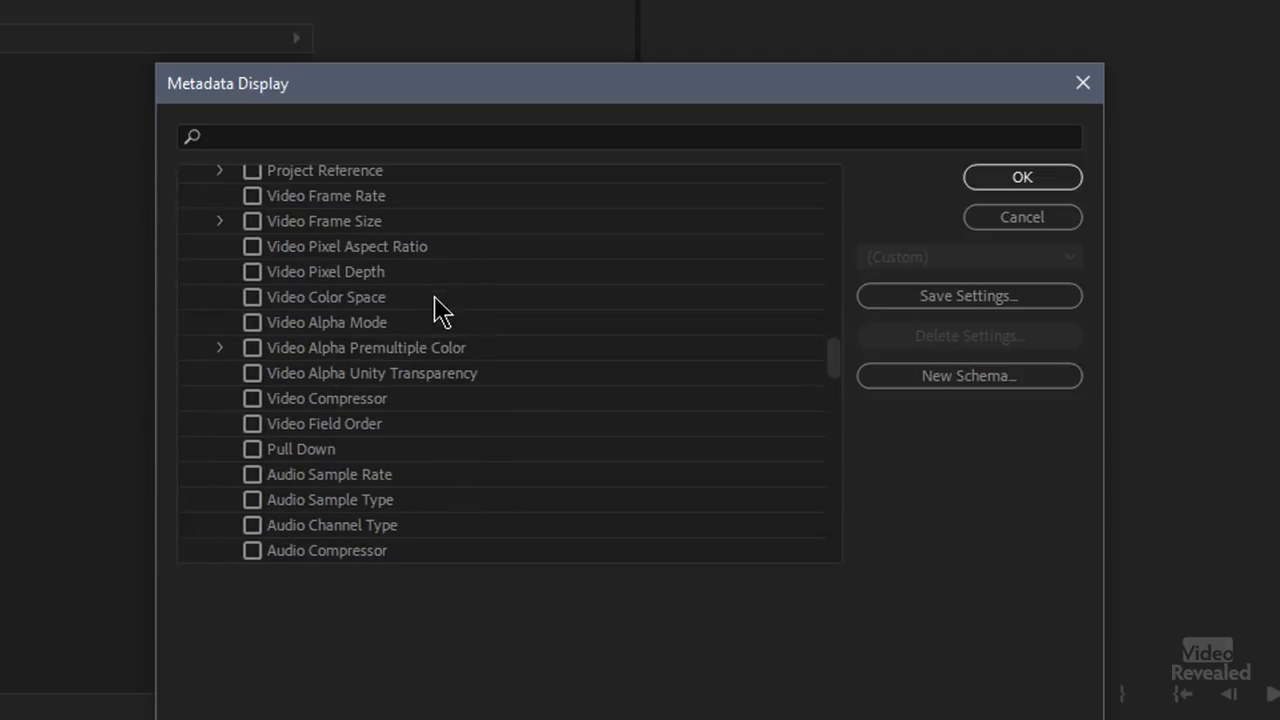
scroll(down, 3)
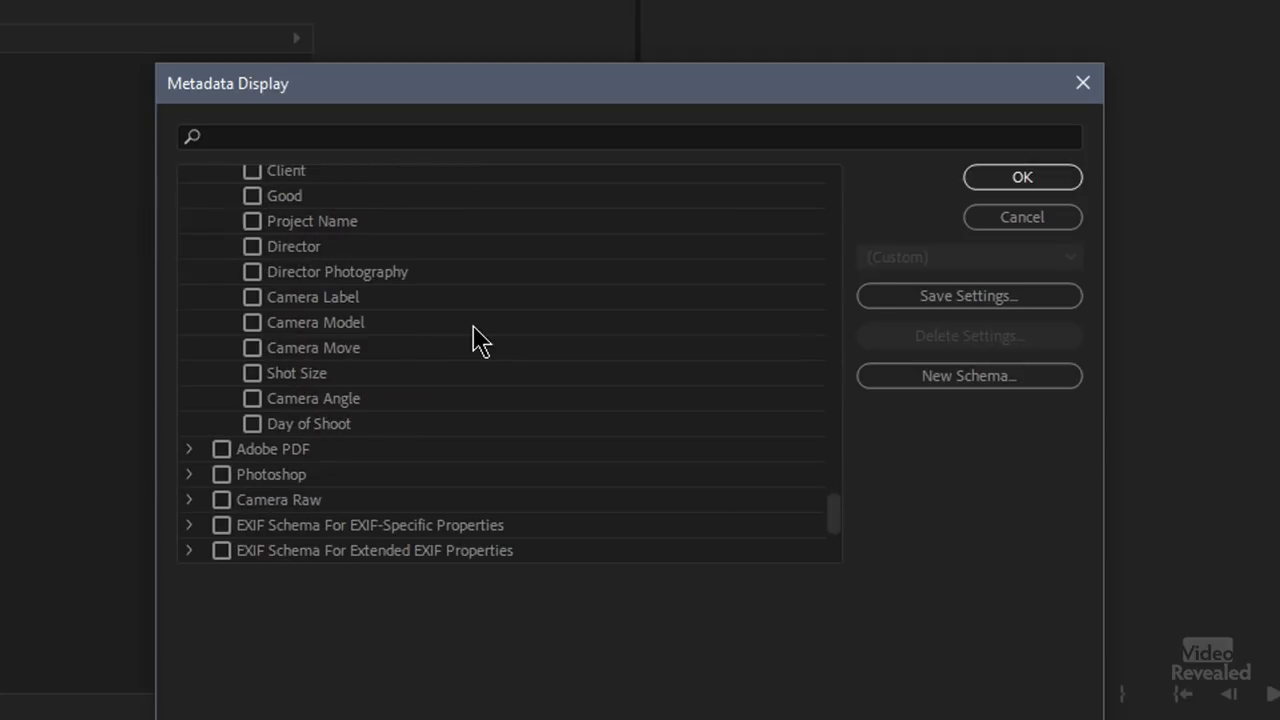
mouse_move(305, 415)
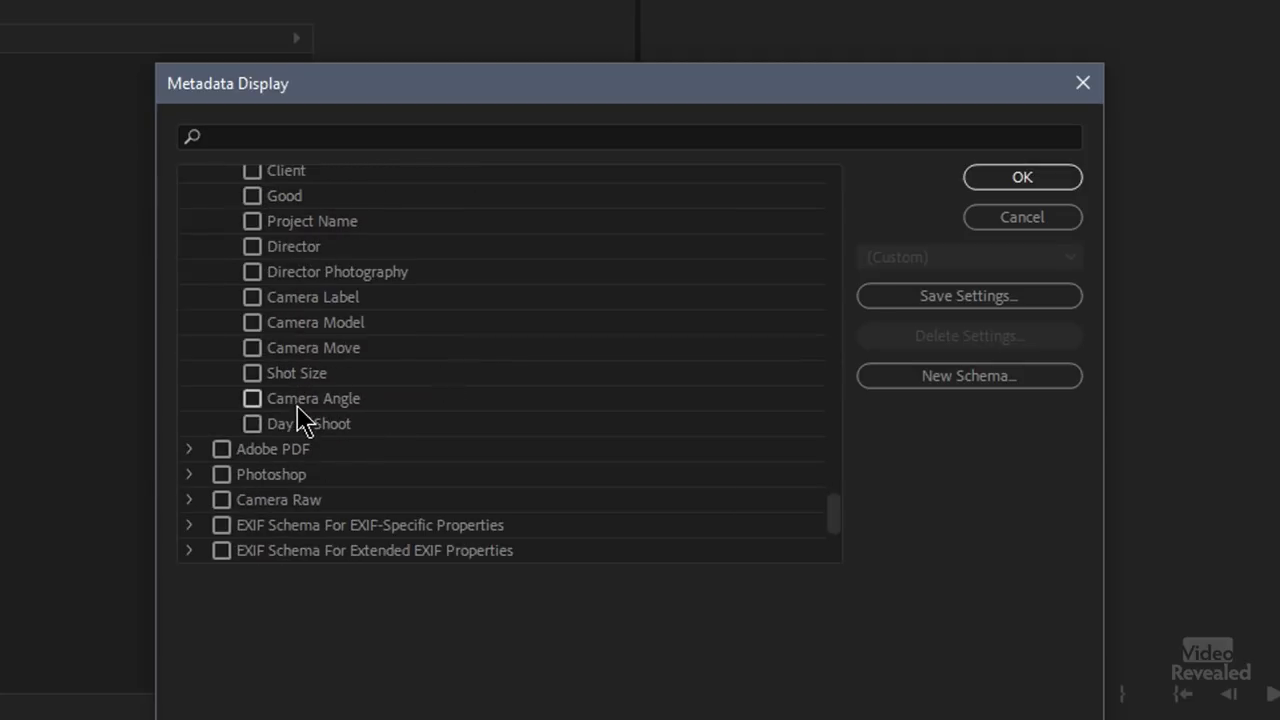
click(252, 398)
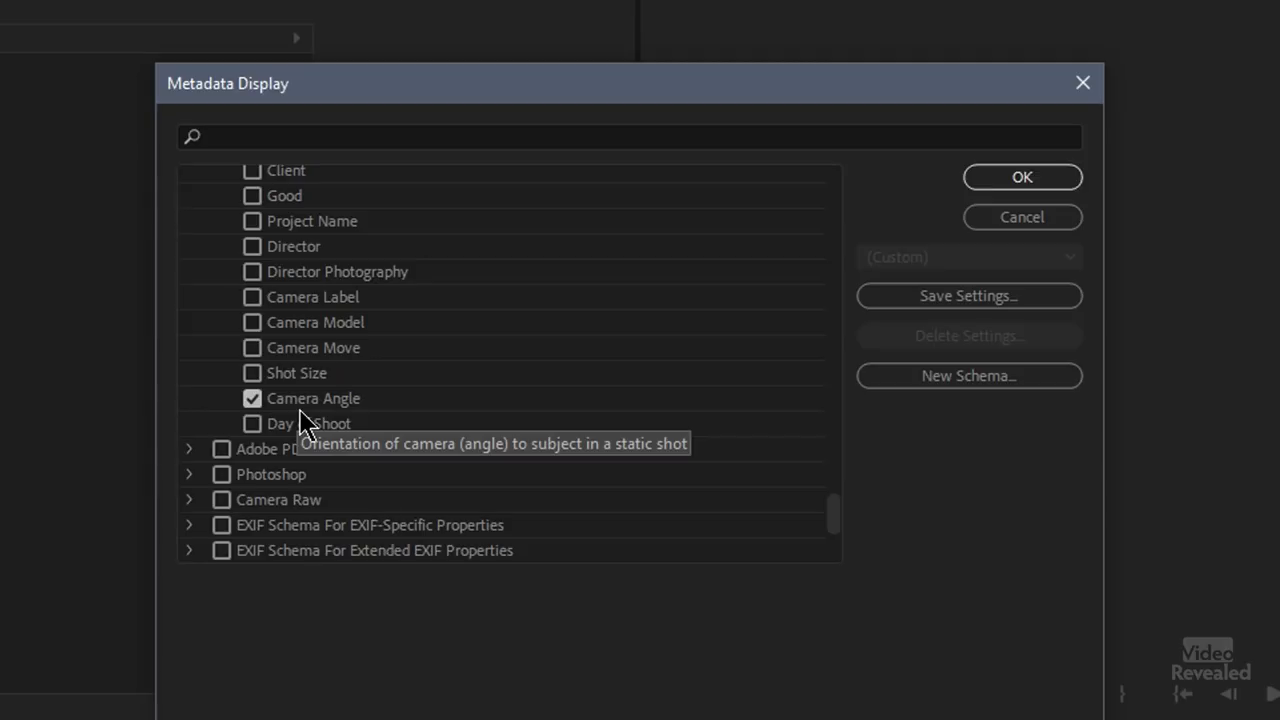
mouse_move(325, 405)
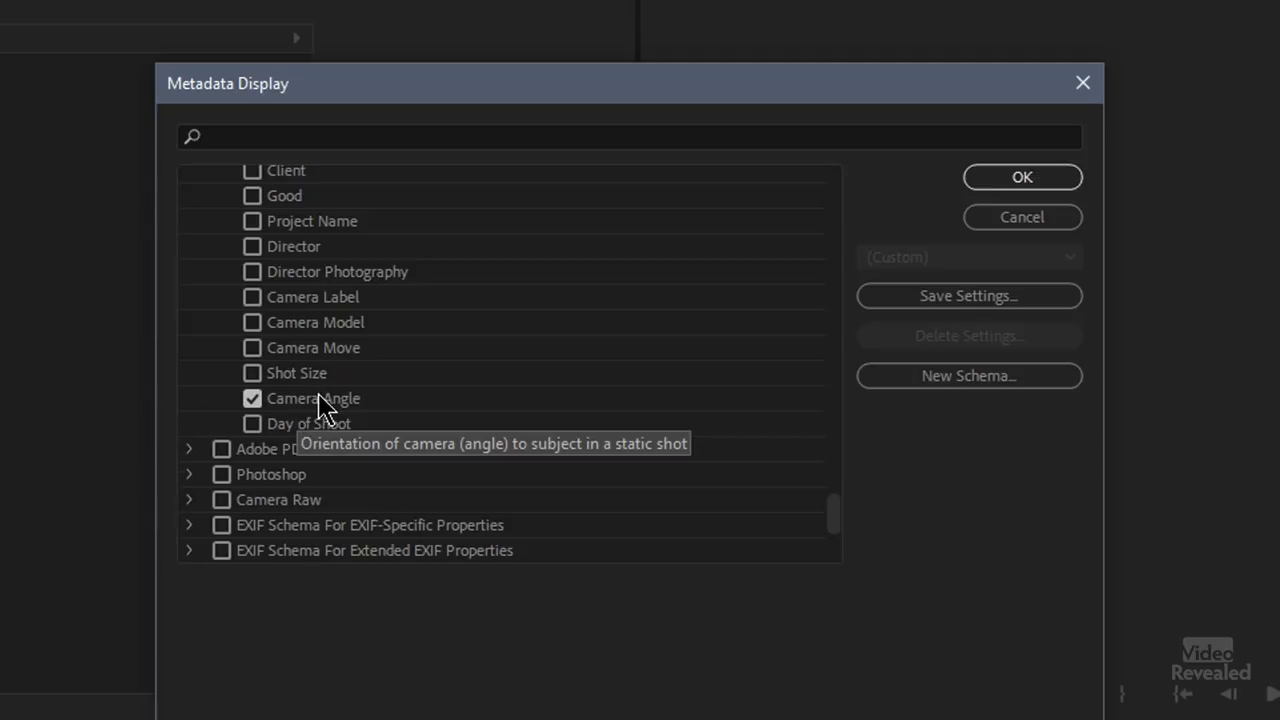
mouse_move(1022, 217)
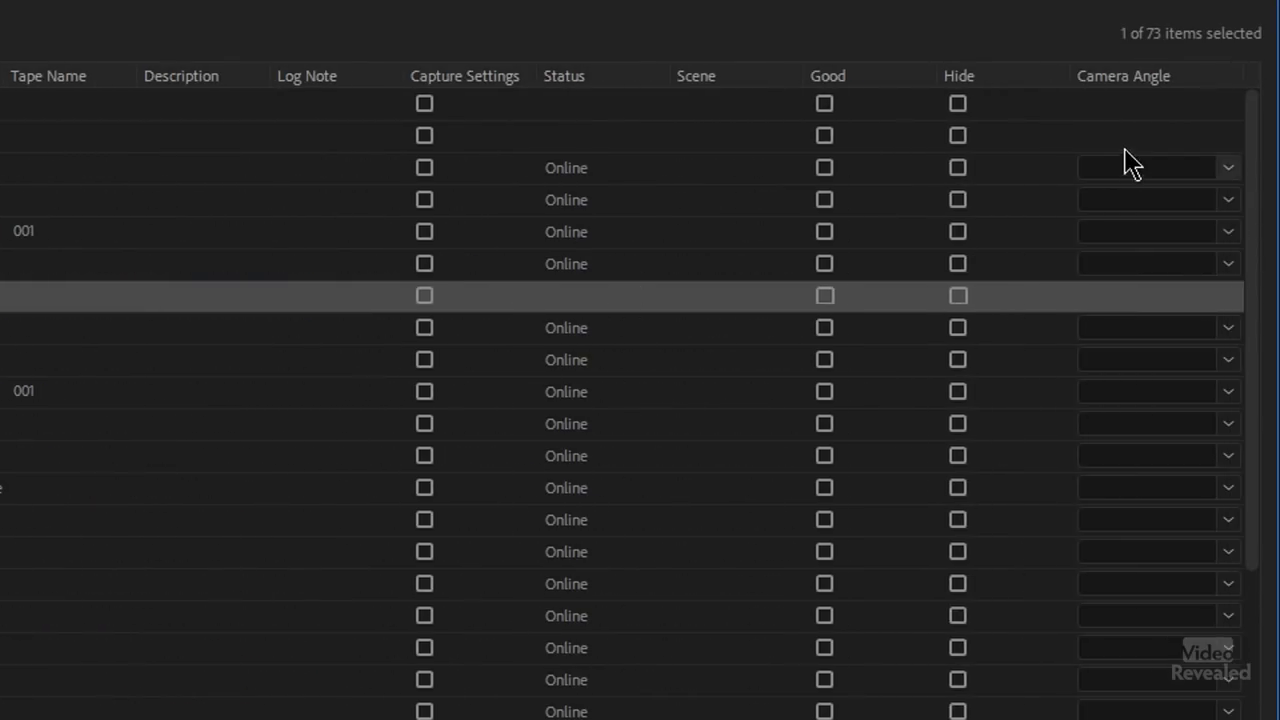
- Show the Camera Angle preset choices for the first clip in the Project panel
click(1228, 167)
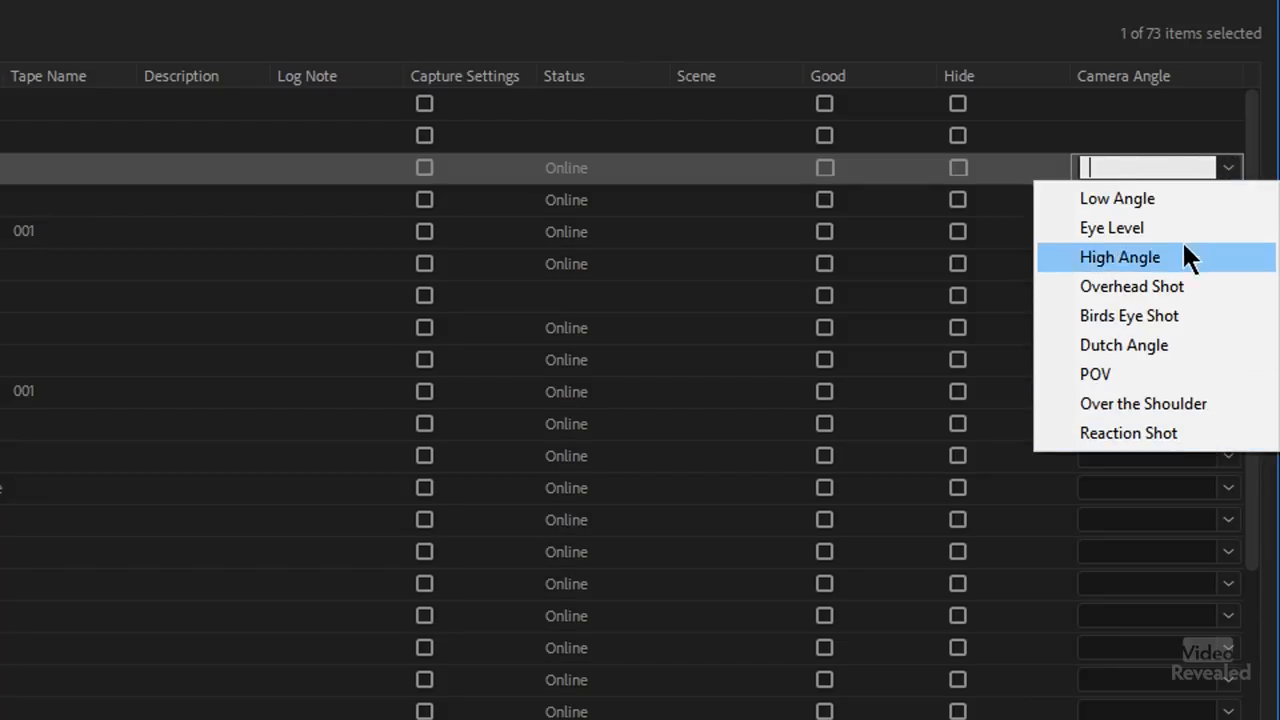
mouse_move(1045, 152)
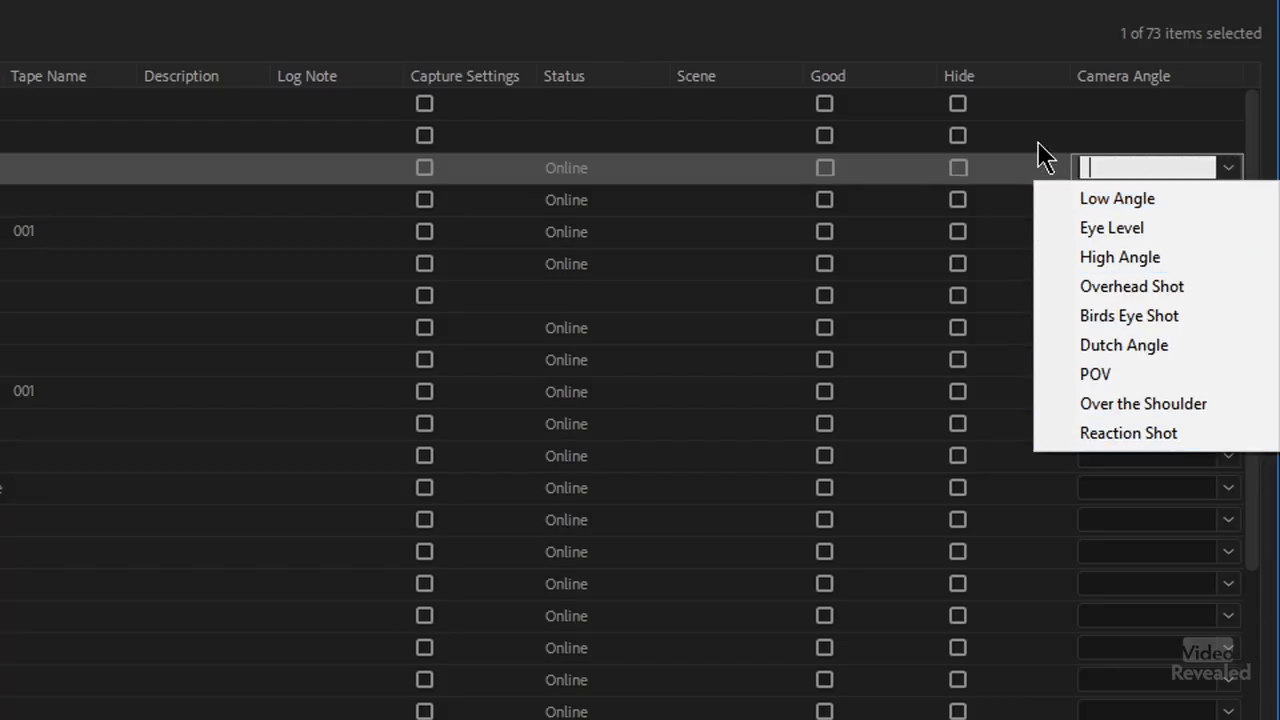